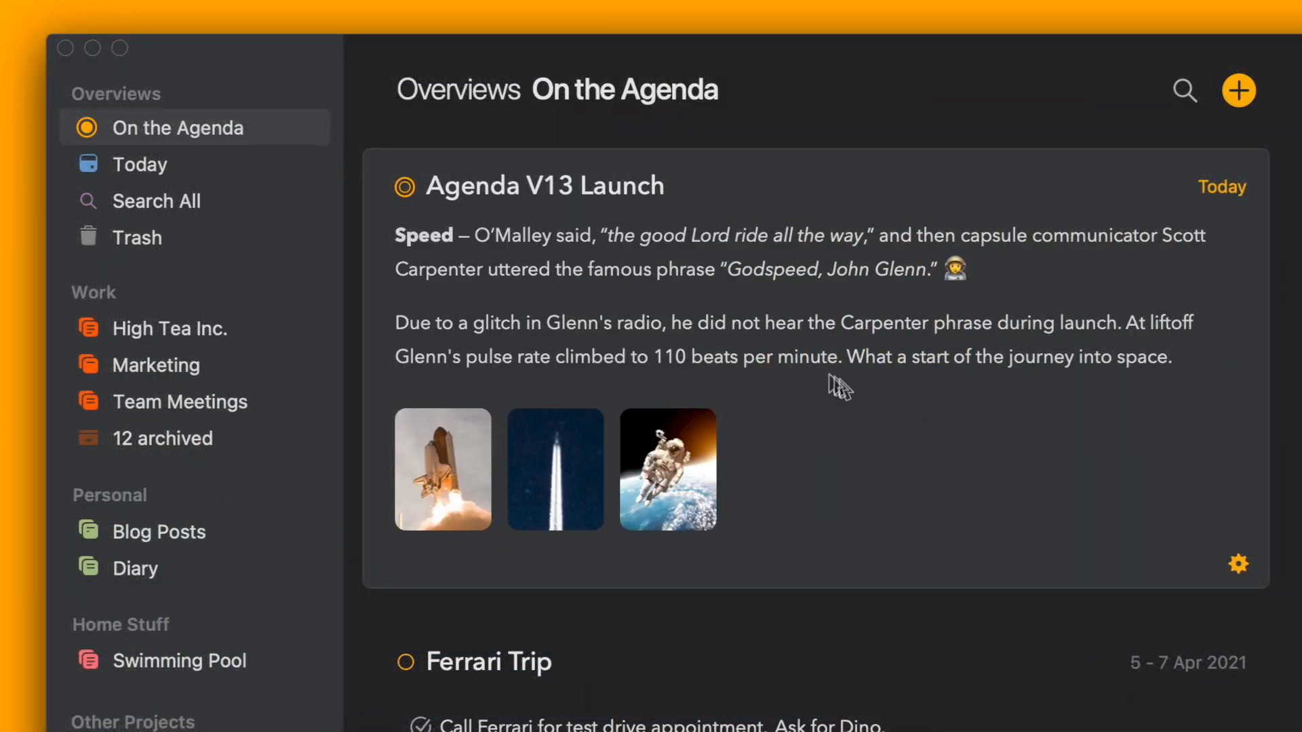
Open the Vacation in the Pencils project in Sample Projects to view its notes.
left_click(405, 186)
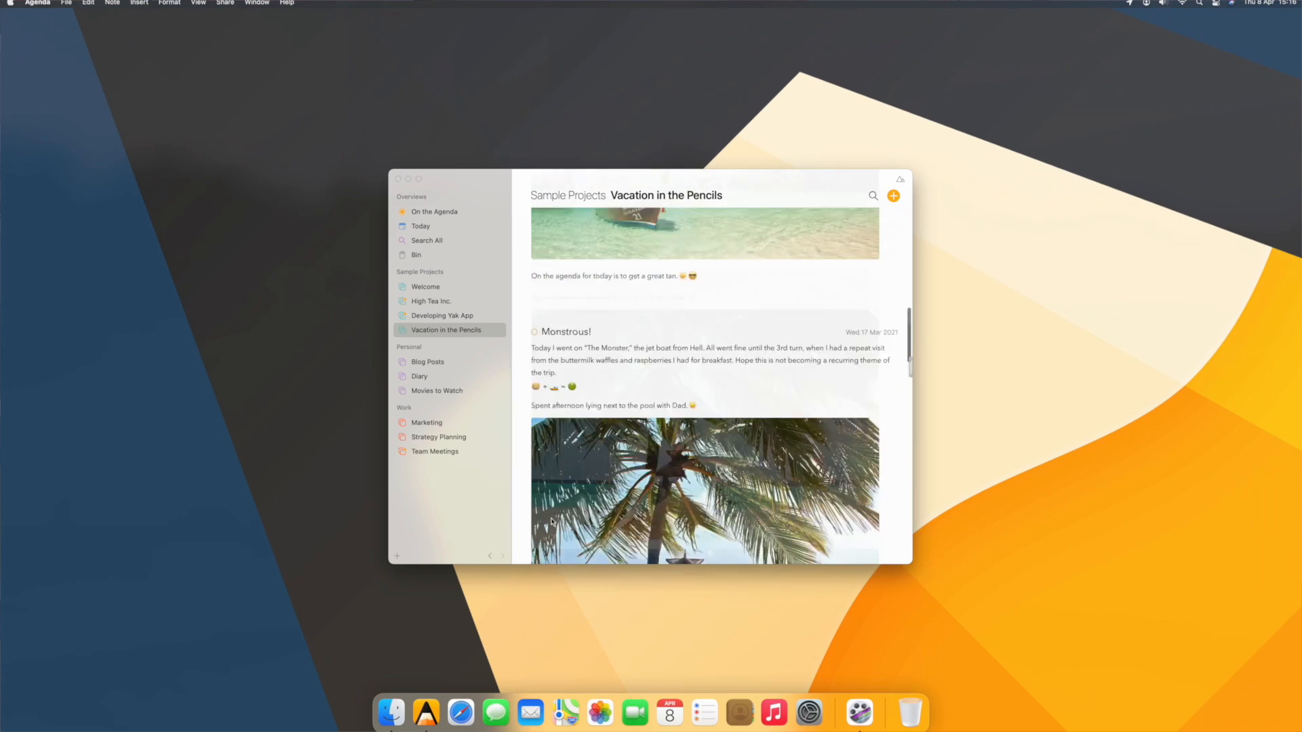
Shrink the Pencils Poster to a smaller full-width percentage, then open Basecamp Poster's size choices.
scroll("up", 3)
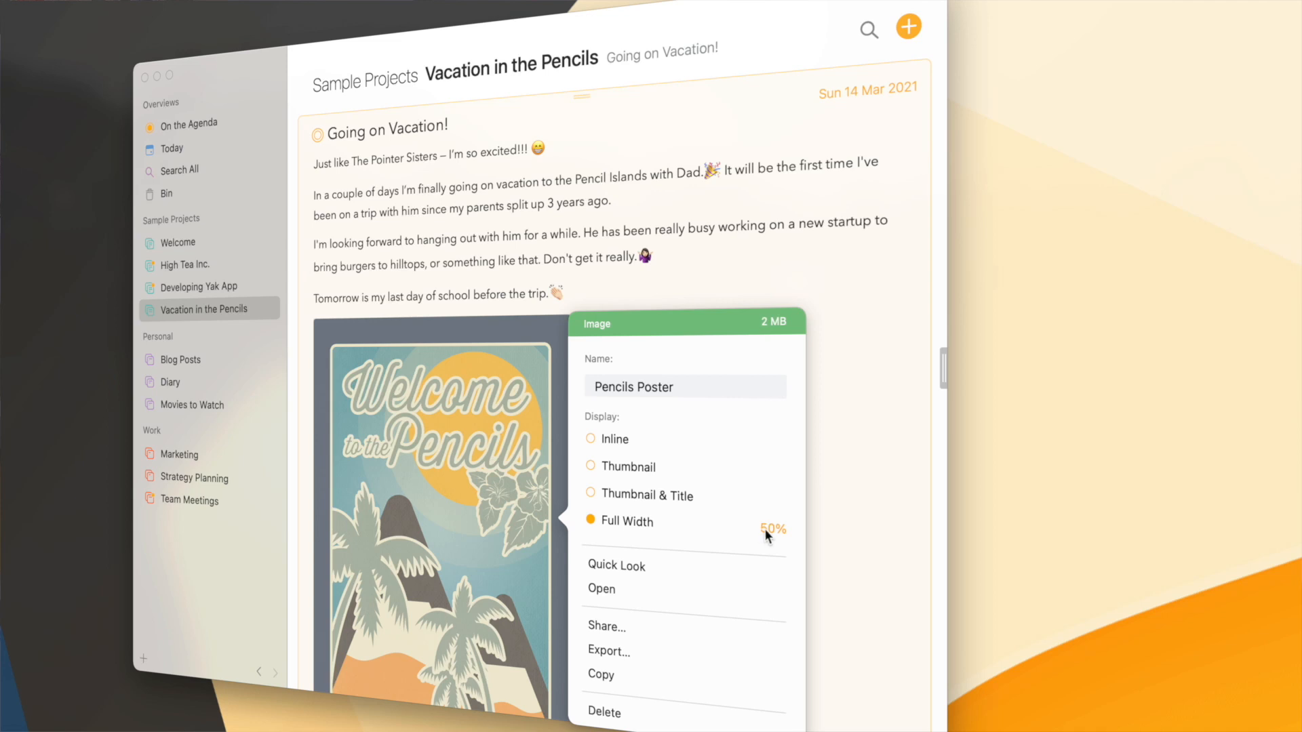
left_click(772, 530)
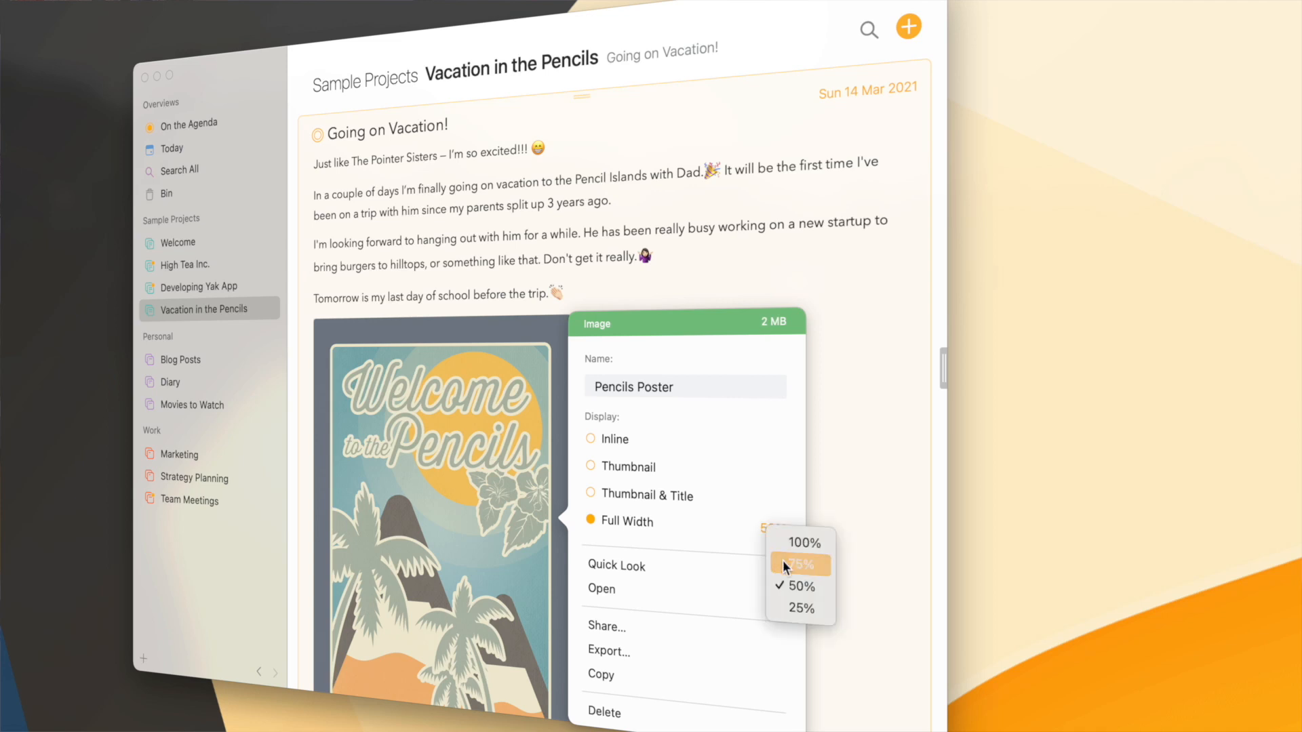
left_click(798, 563)
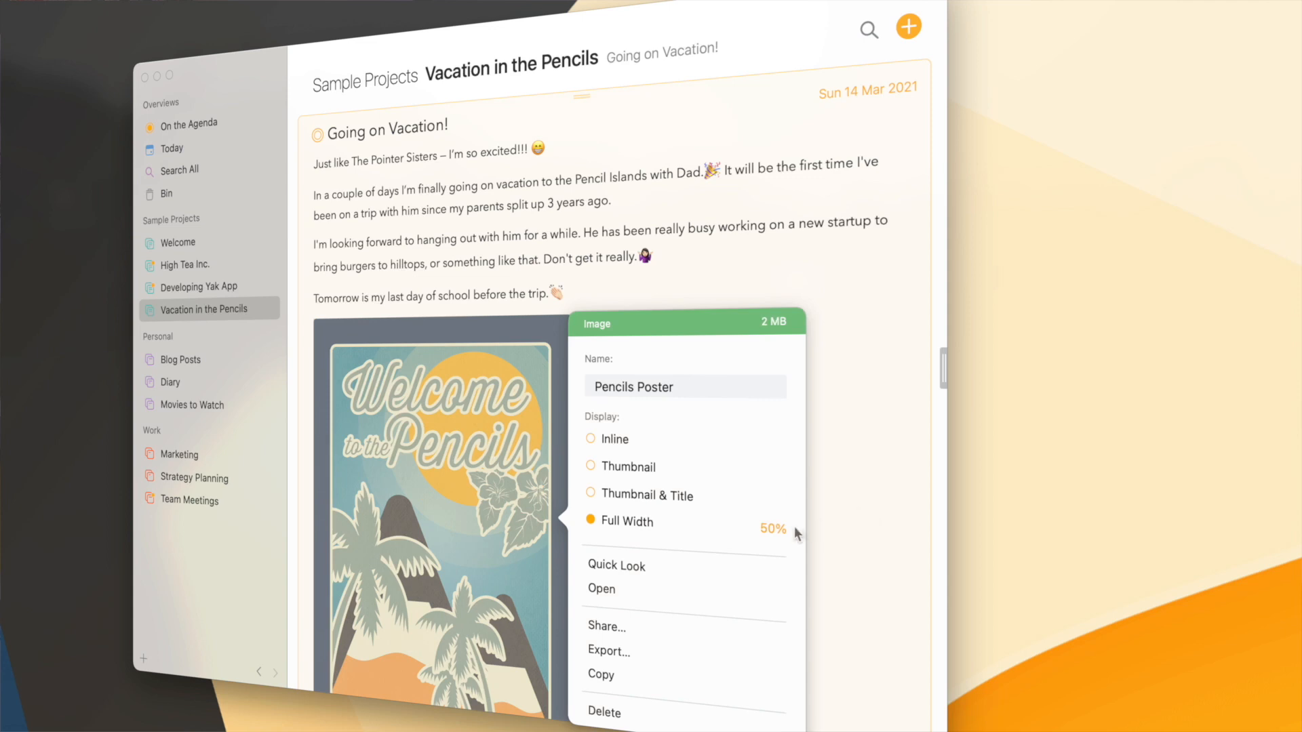
left_click(628, 466)
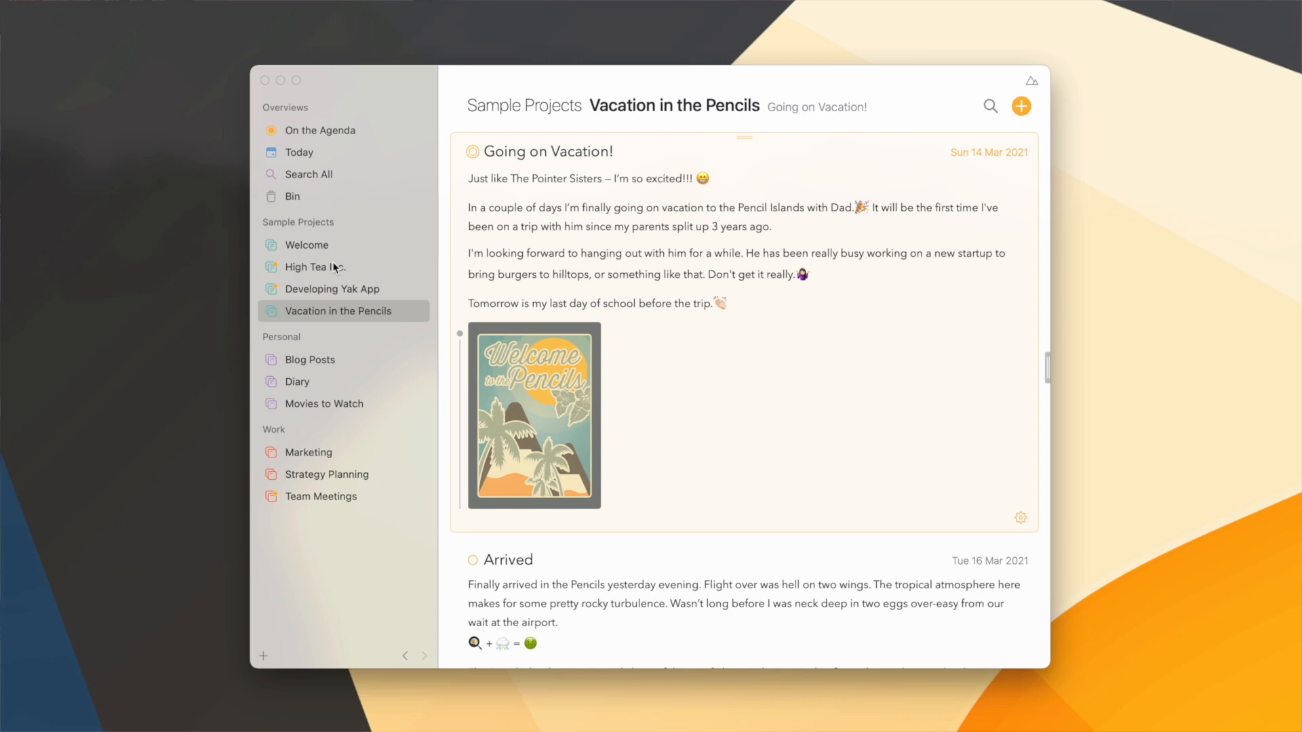
left_click(314, 266)
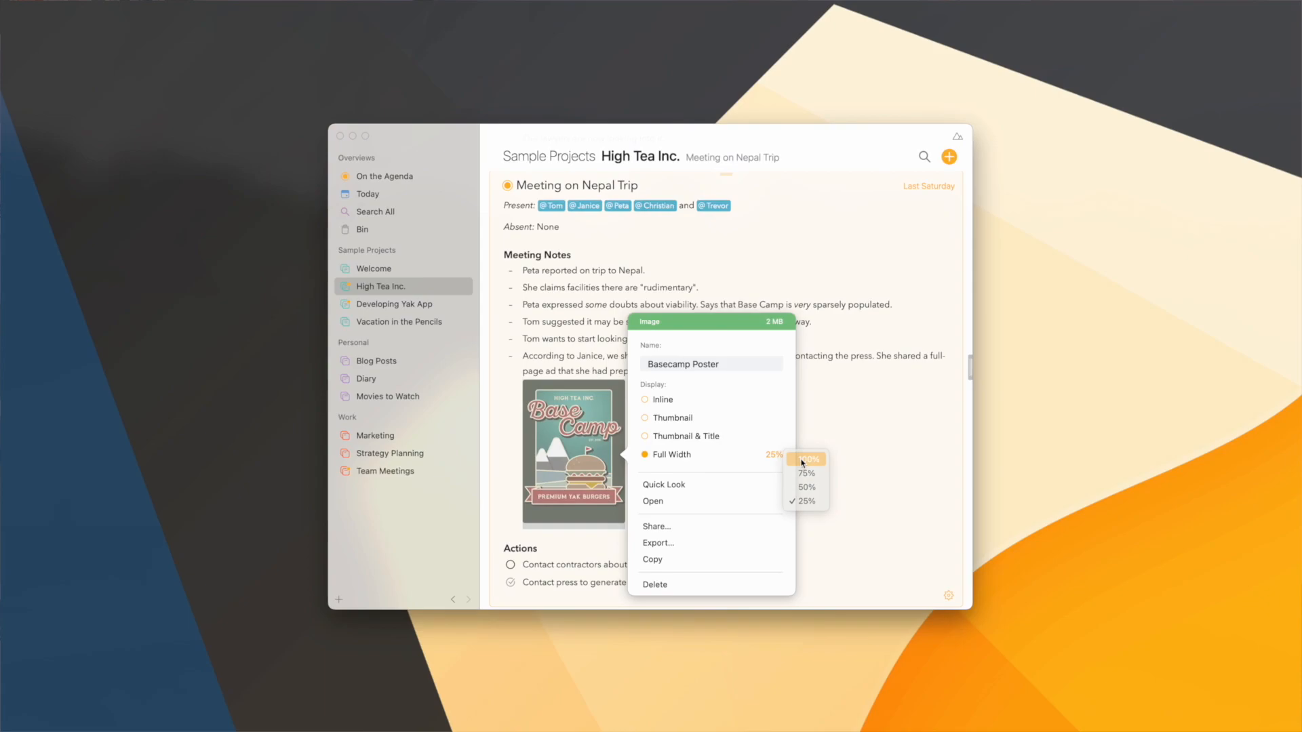
left_click(399, 322)
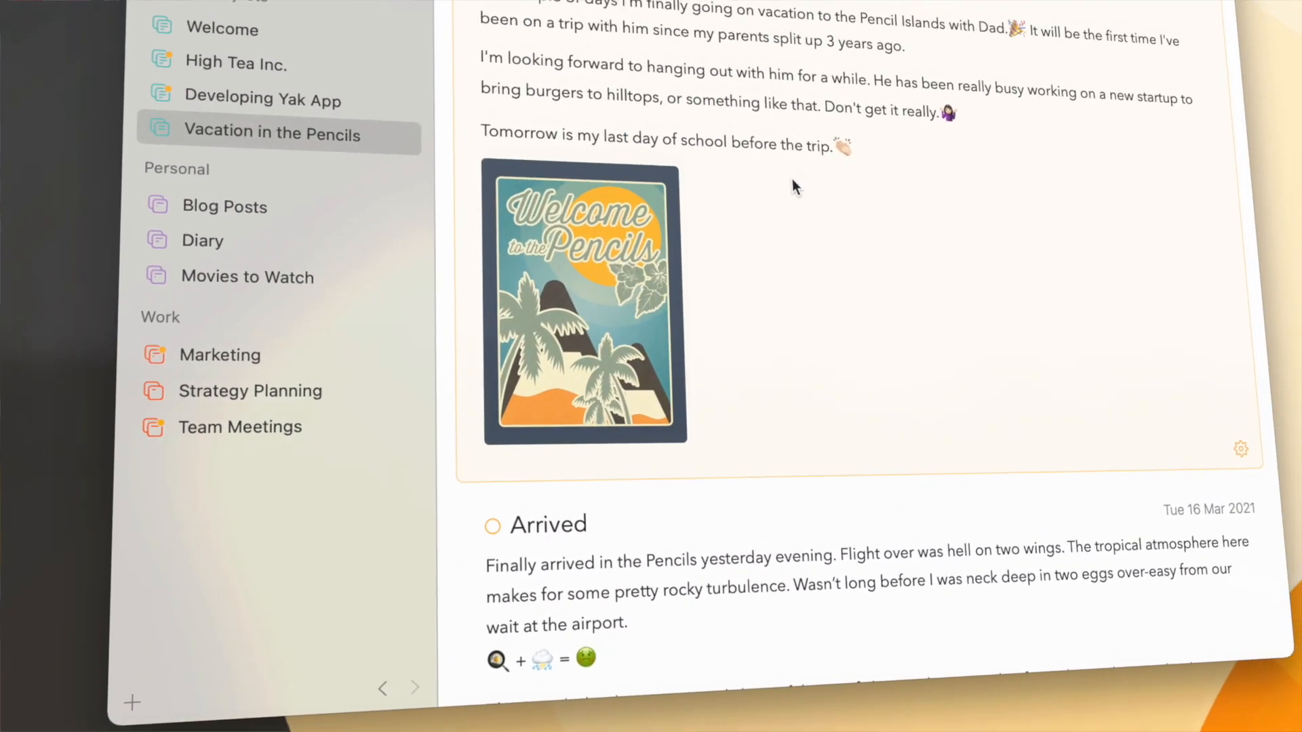
Jump to the High Tea Inc. project using the breadcrumb project list.
left_click(681, 106)
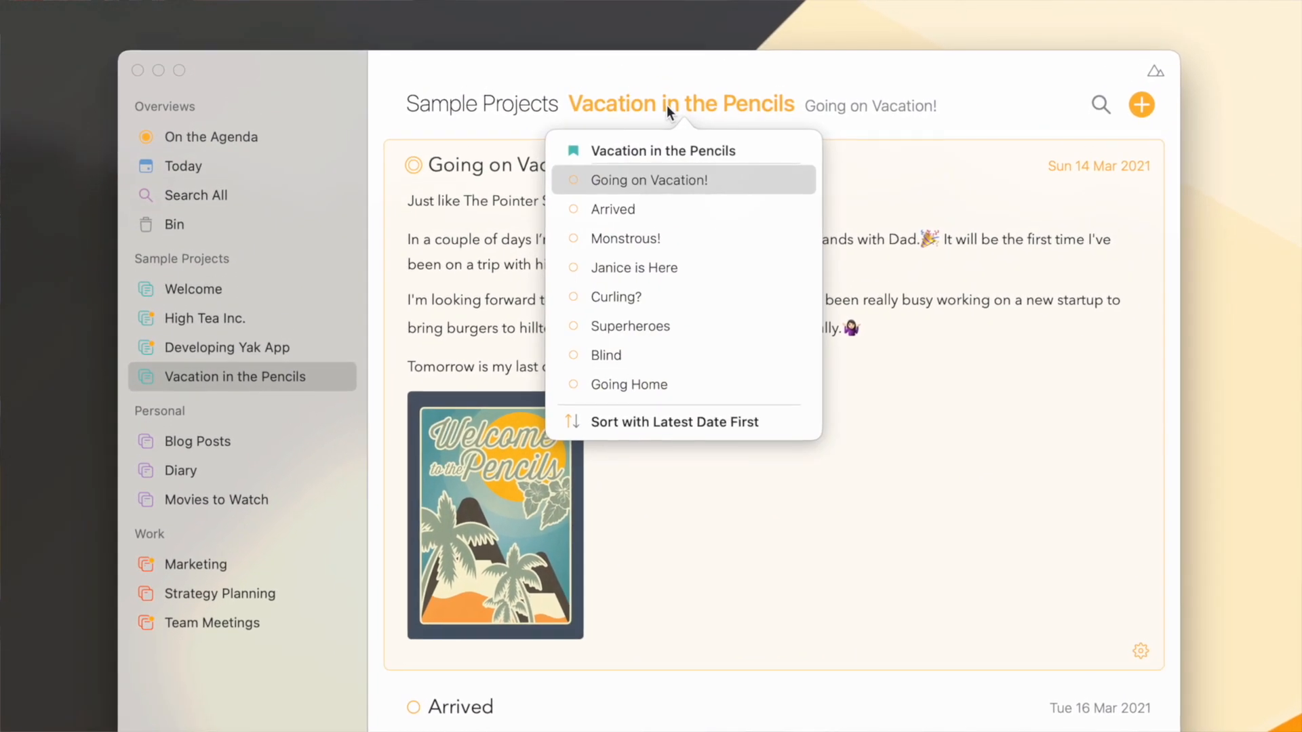
mouse_move(632, 267)
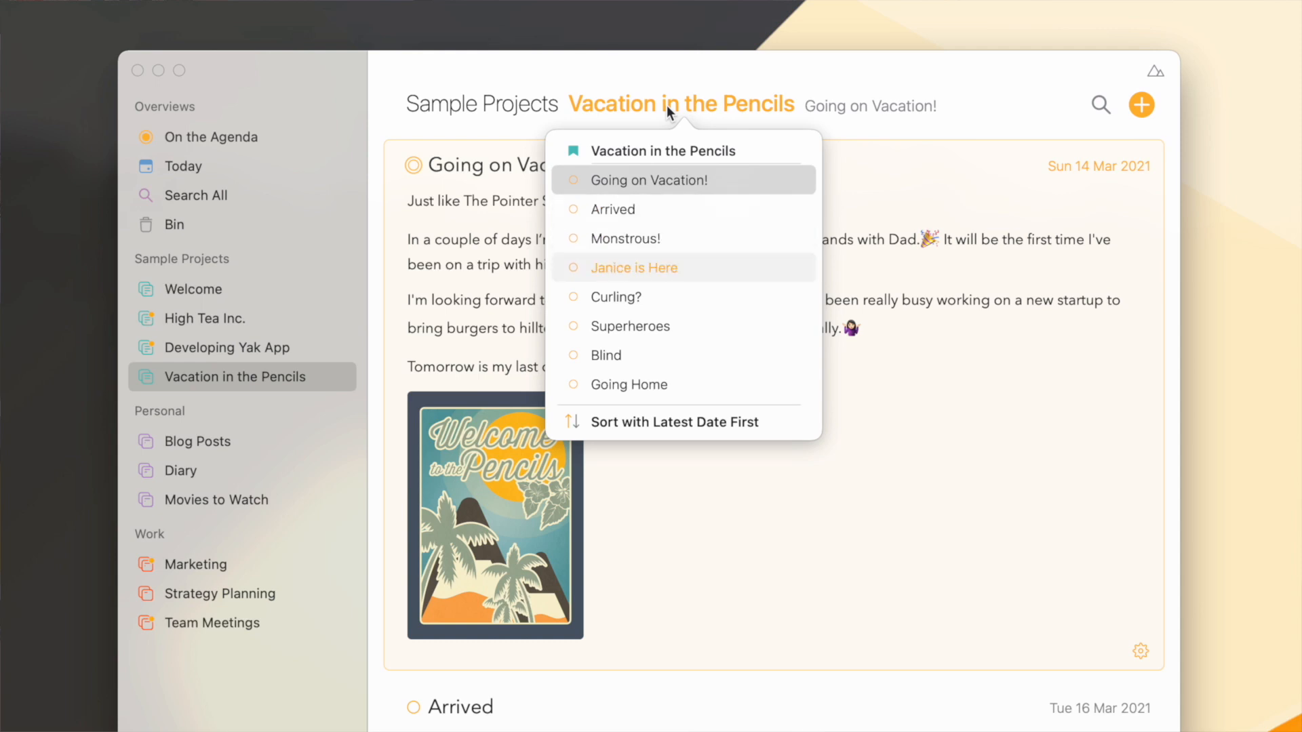
mouse_move(613, 209)
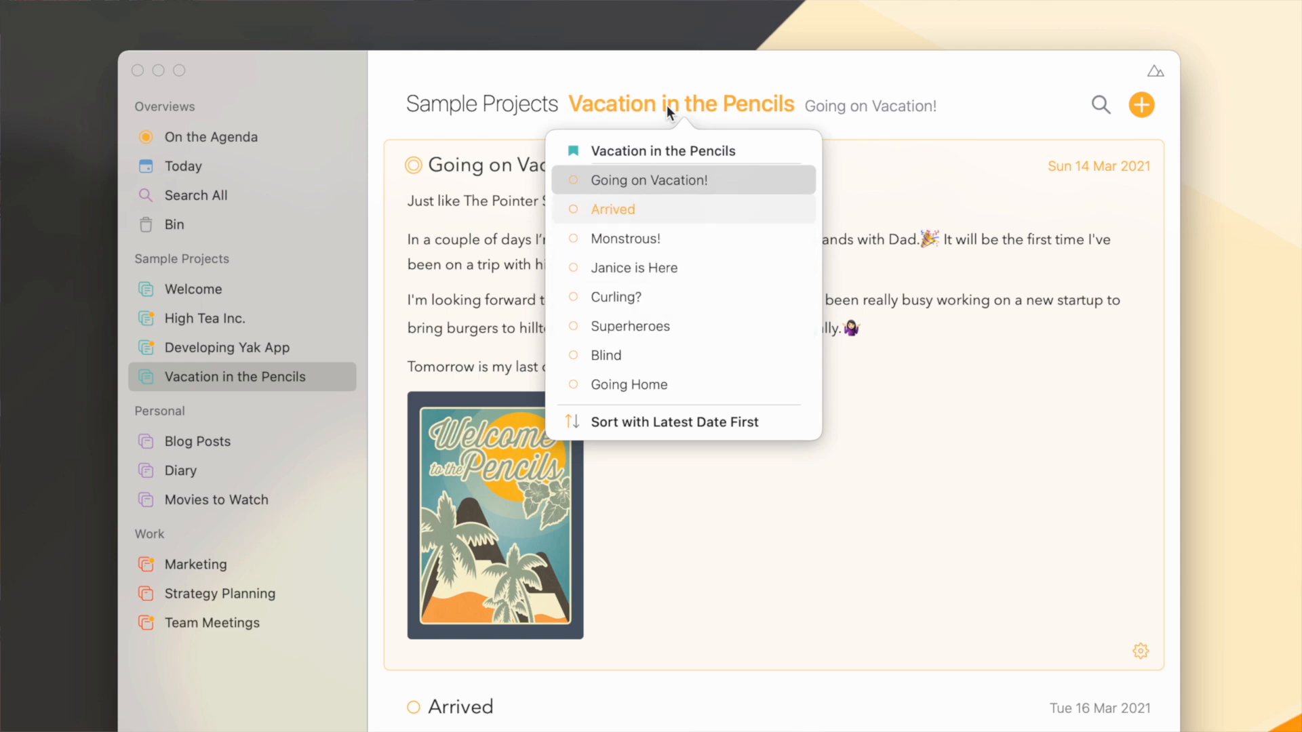
left_click(481, 105)
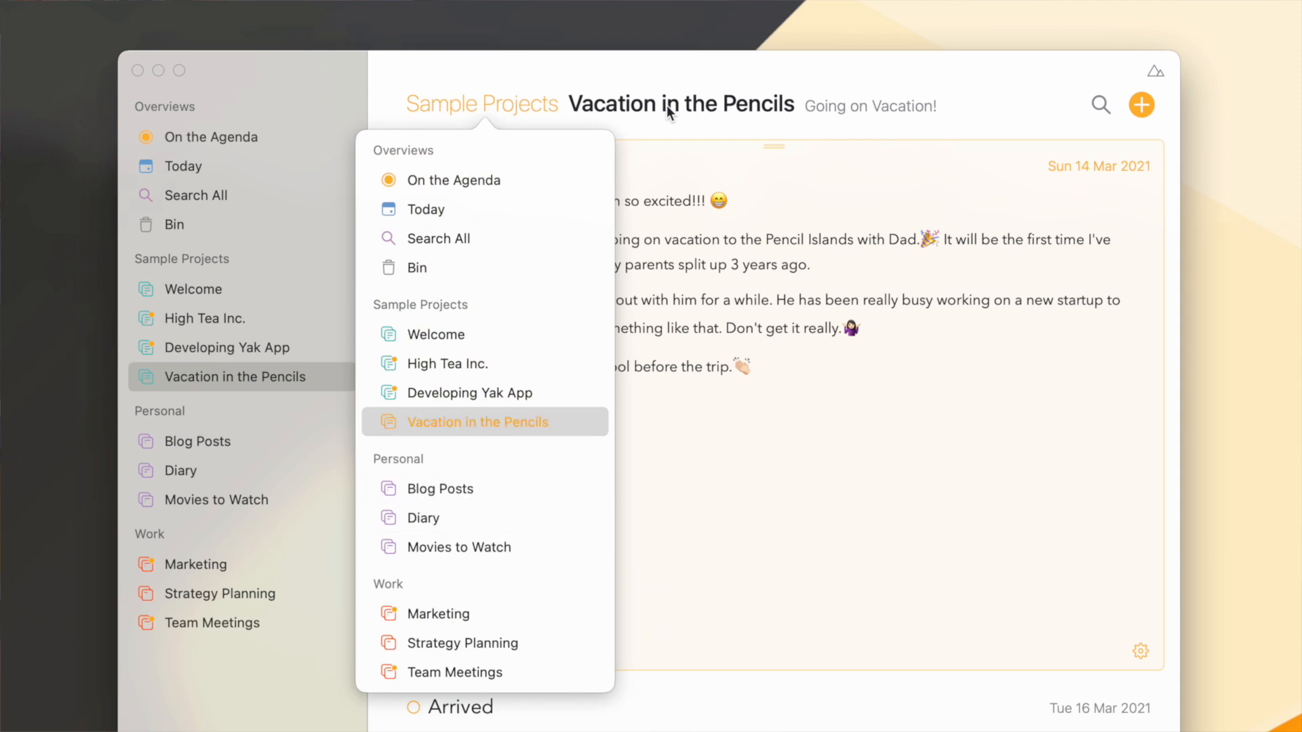
mouse_move(446, 363)
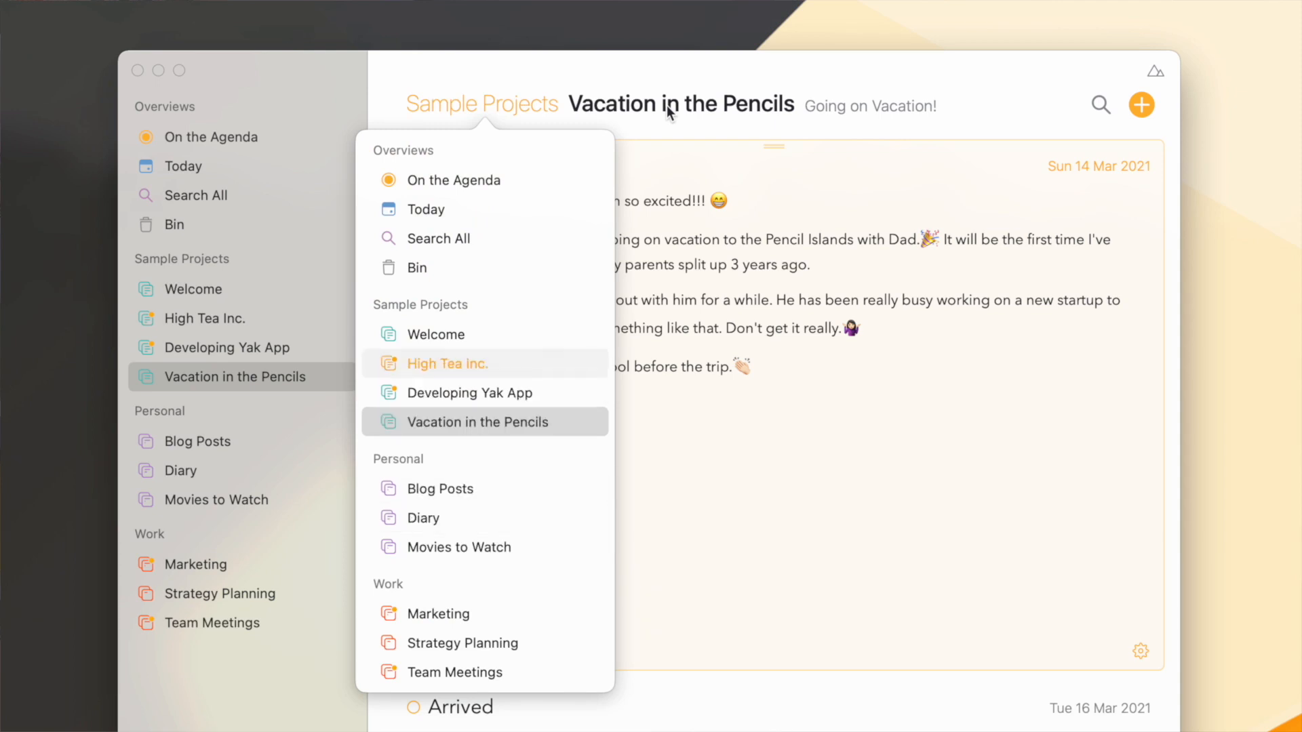
left_click(446, 363)
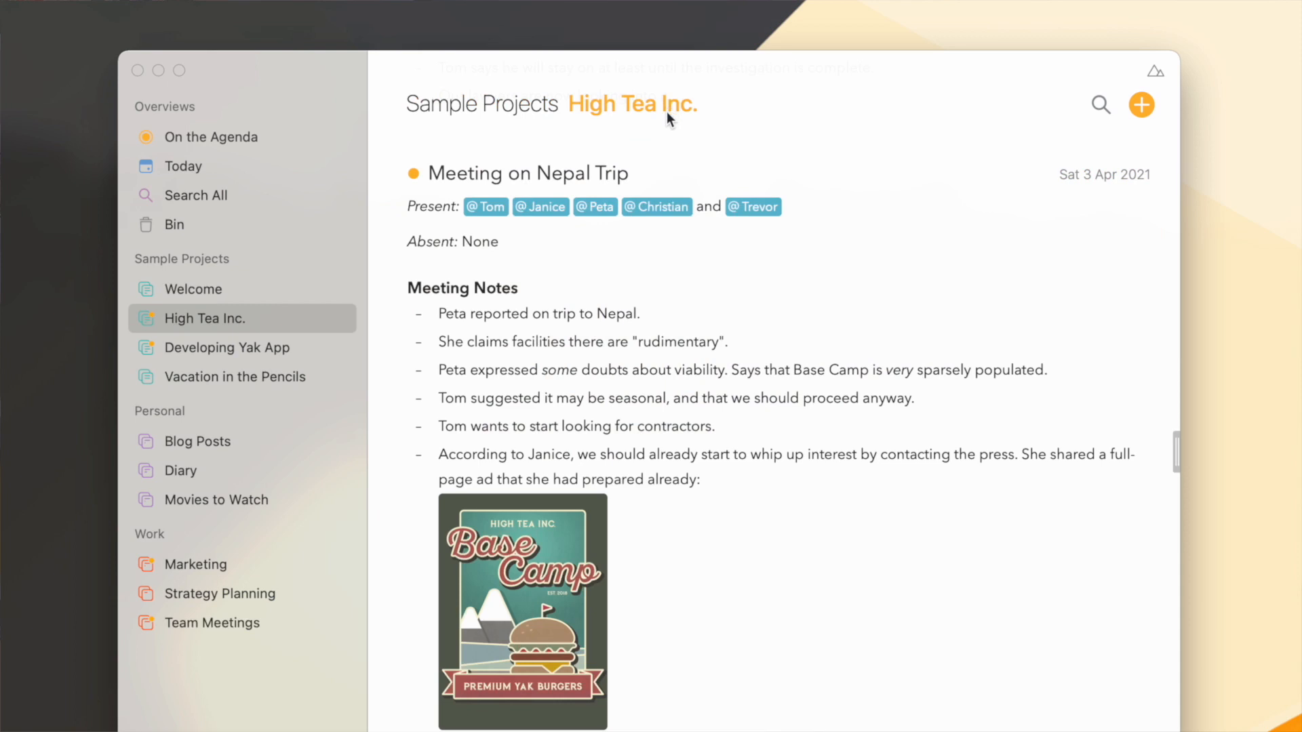
mouse_move(668, 126)
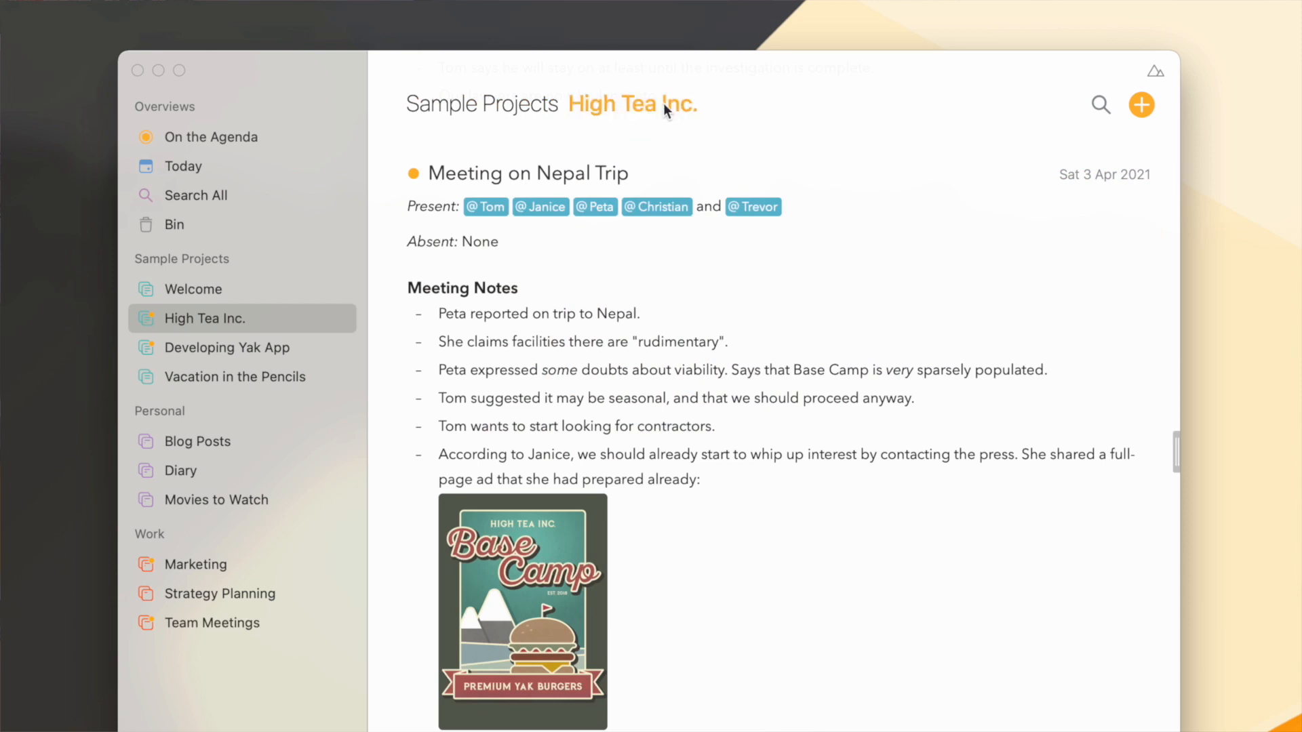
Filter High Tea Inc.'s notes by 'prepa' to reach the Nepal Trip preparation meeting.
left_click(632, 104)
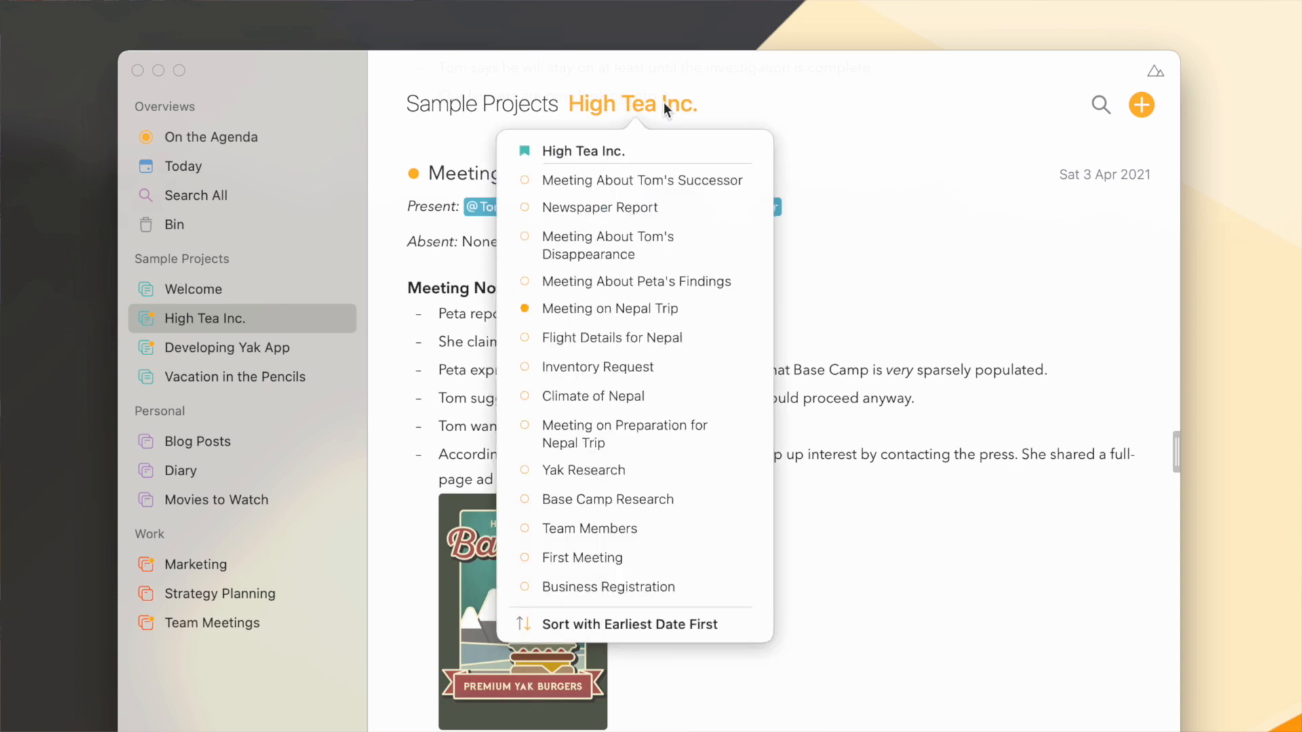
type("p")
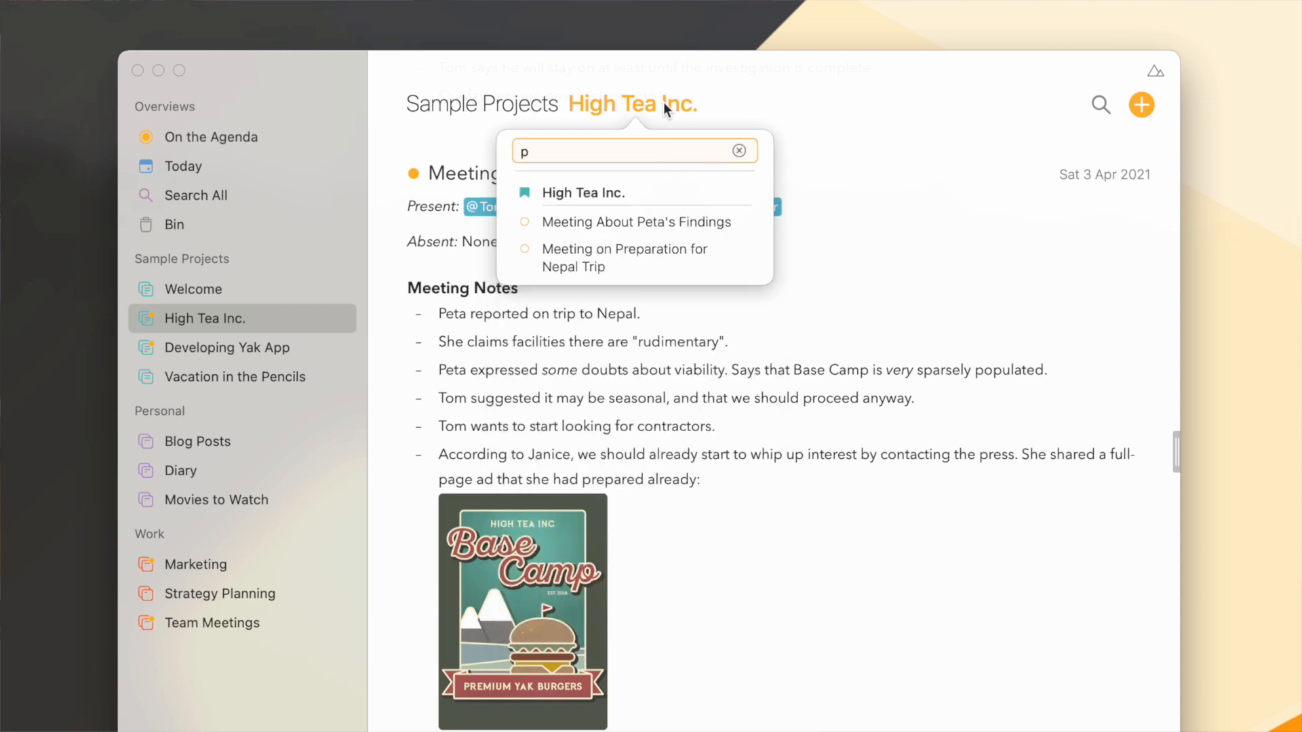
type("repa")
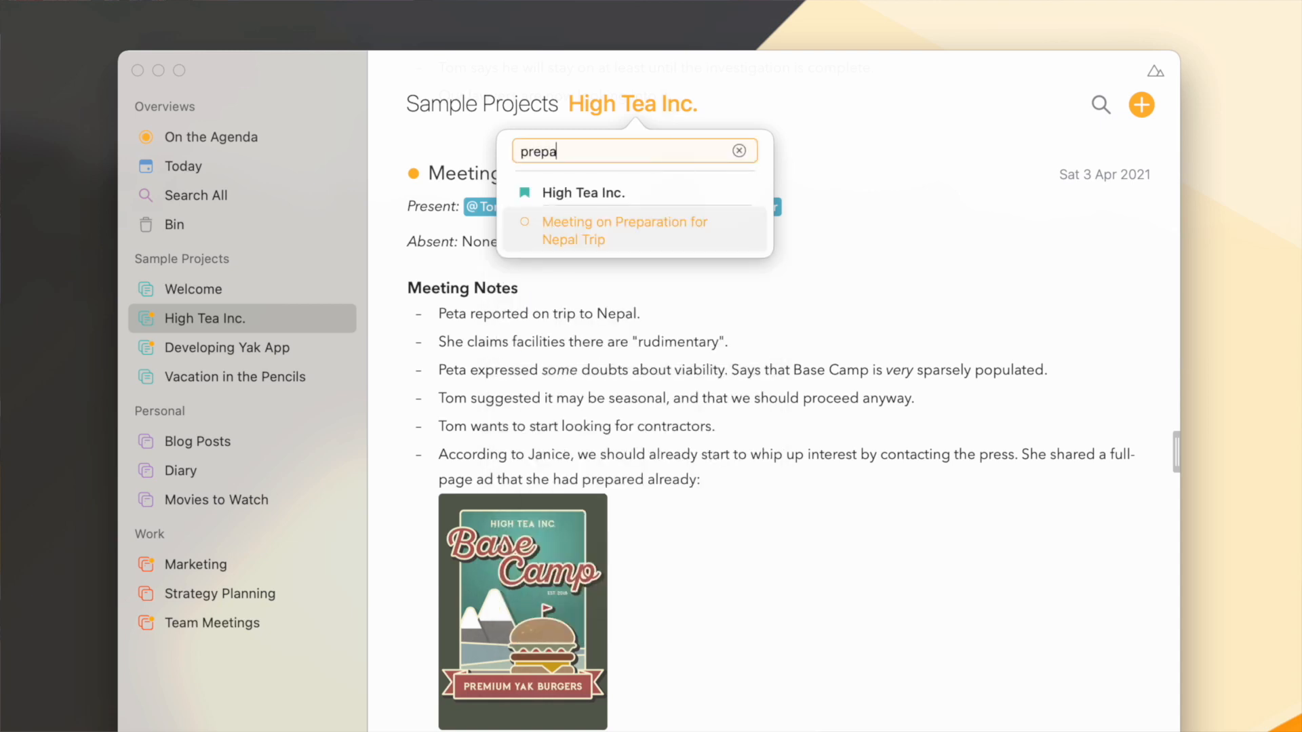
left_click(625, 230)
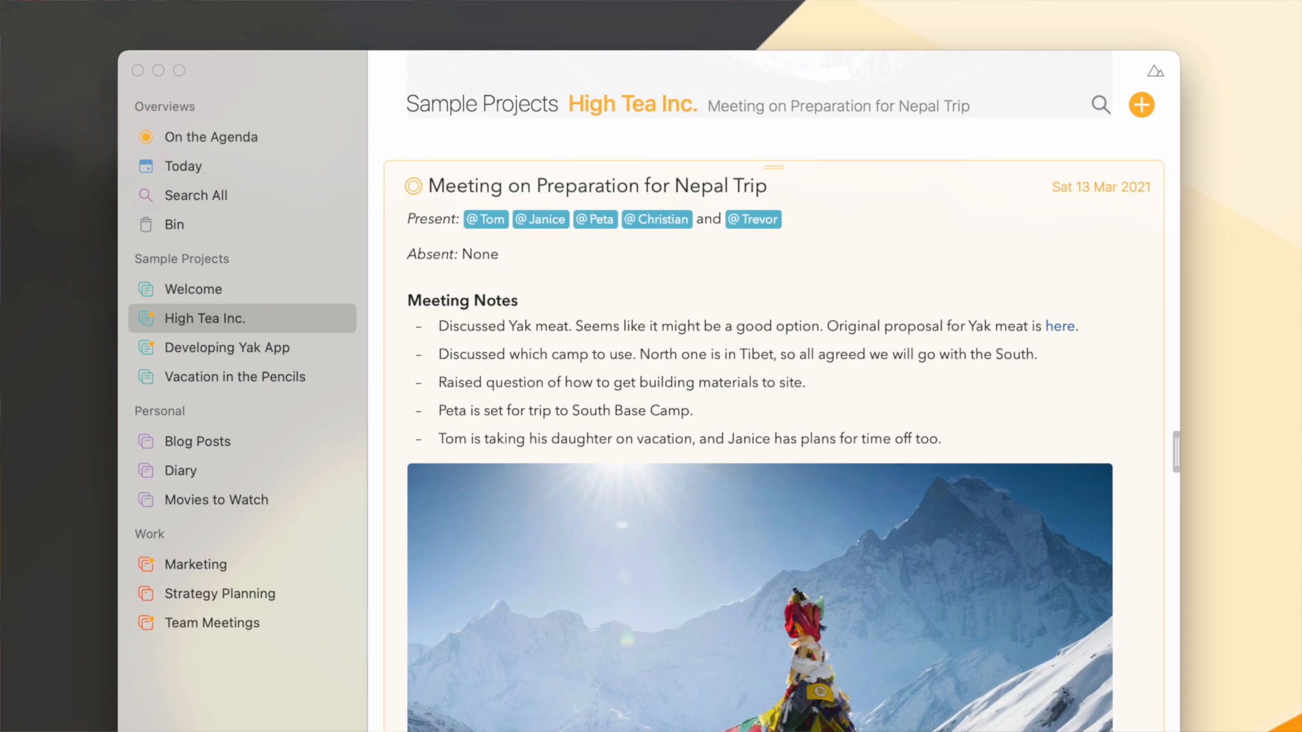
Filter the note list by 'res' and jump to the Yak Research note.
left_click(631, 104)
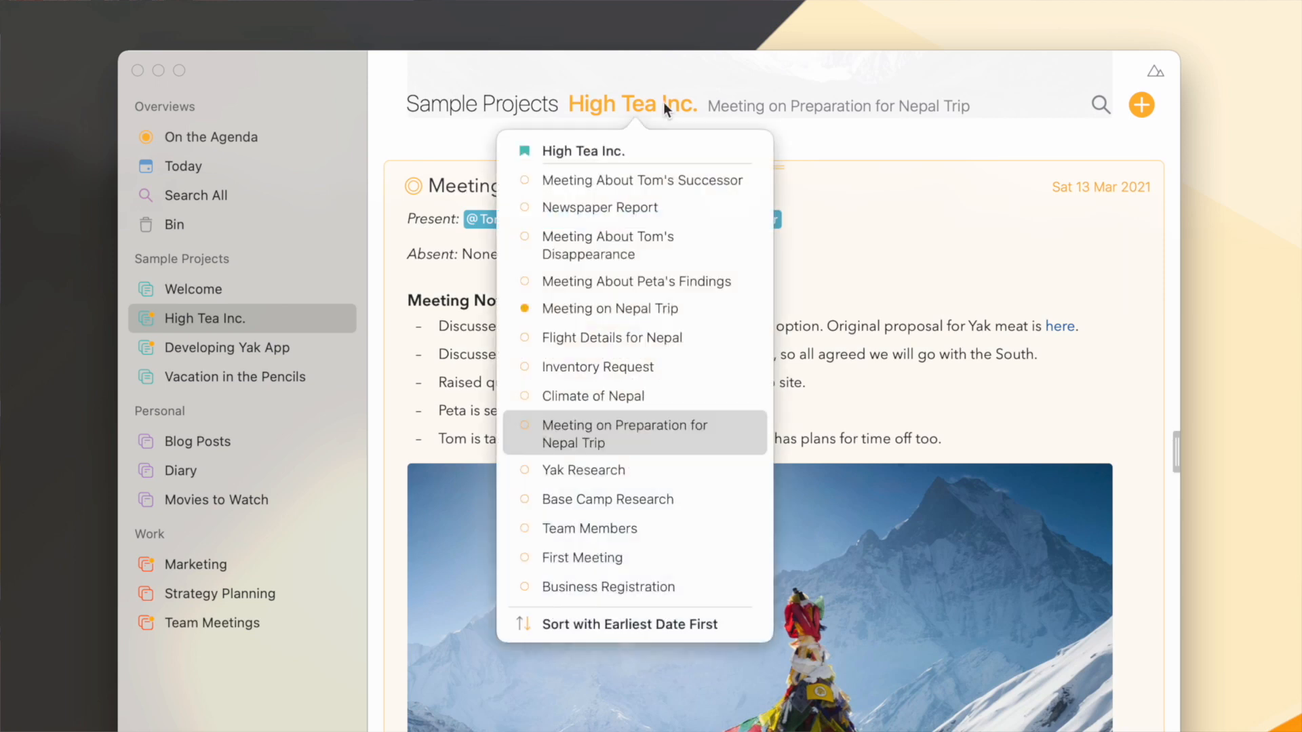
type("res")
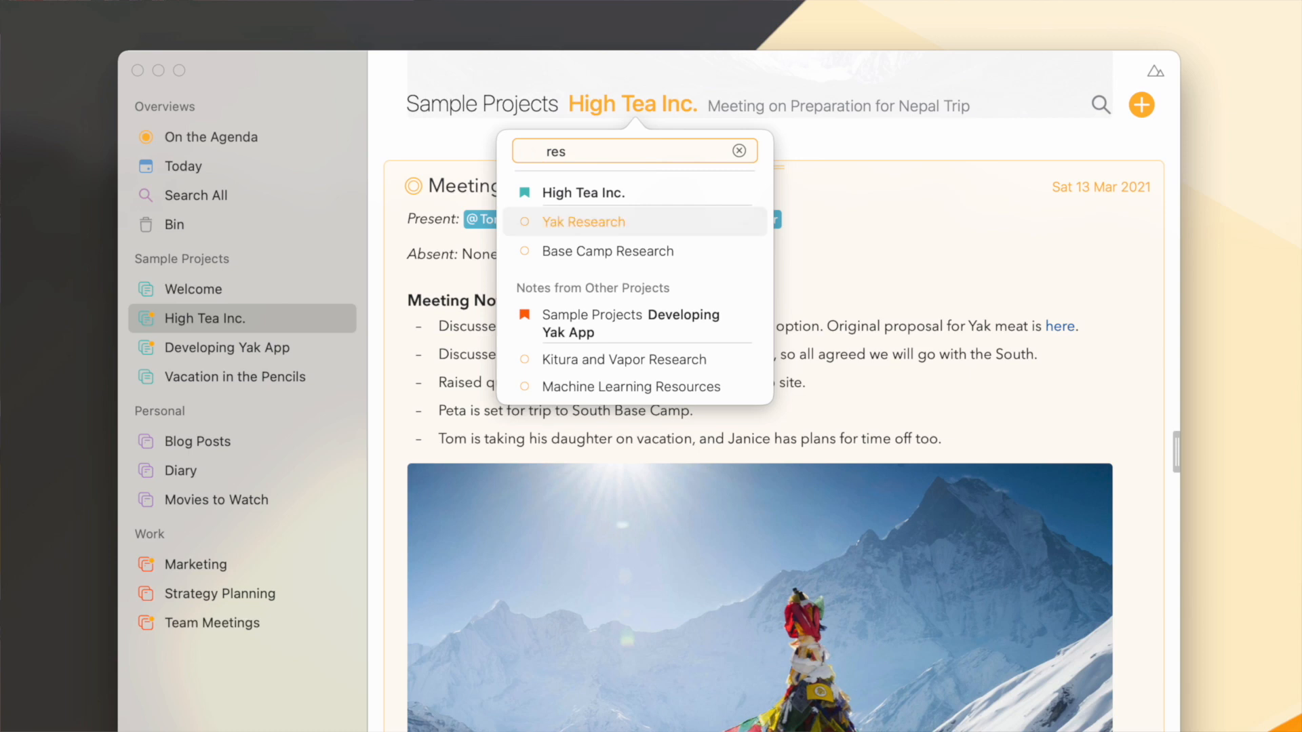
left_click(584, 221)
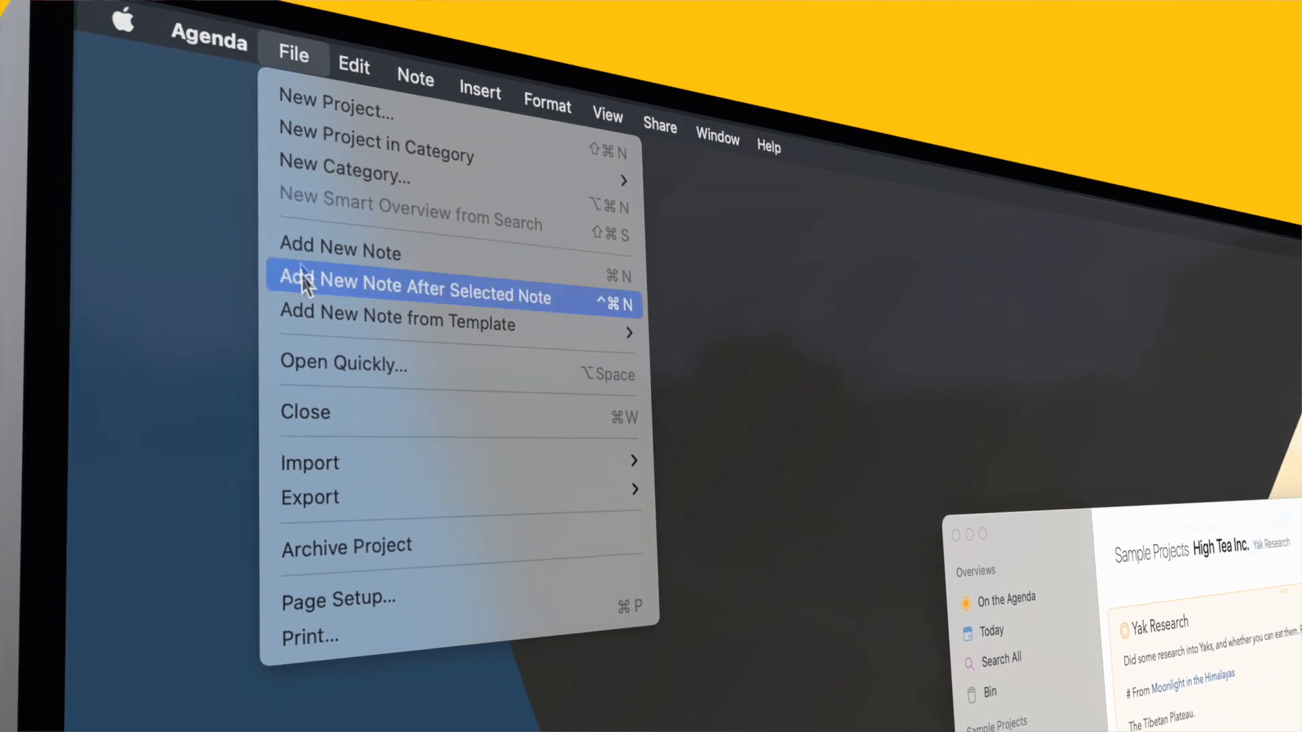
mouse_move(370, 373)
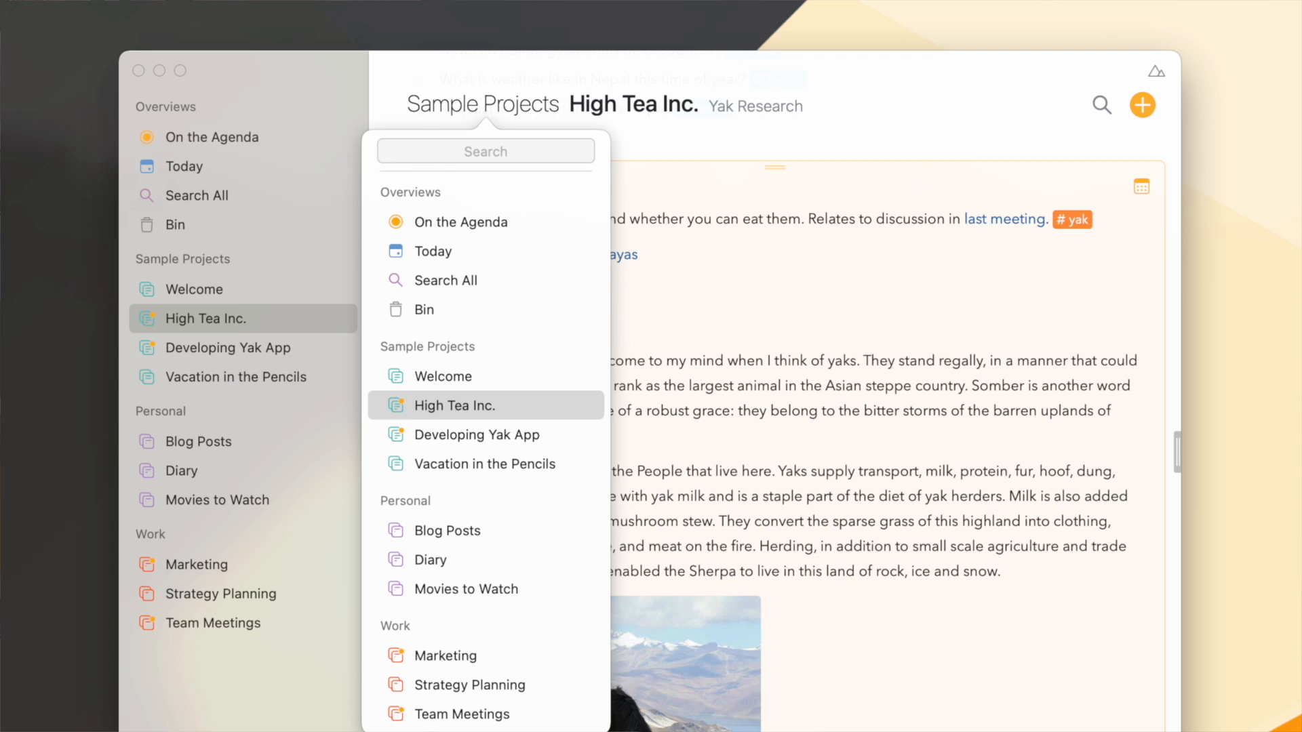
Type 'mons' in the jump popover to narrow results to the Monstrous! note.
type("mons")
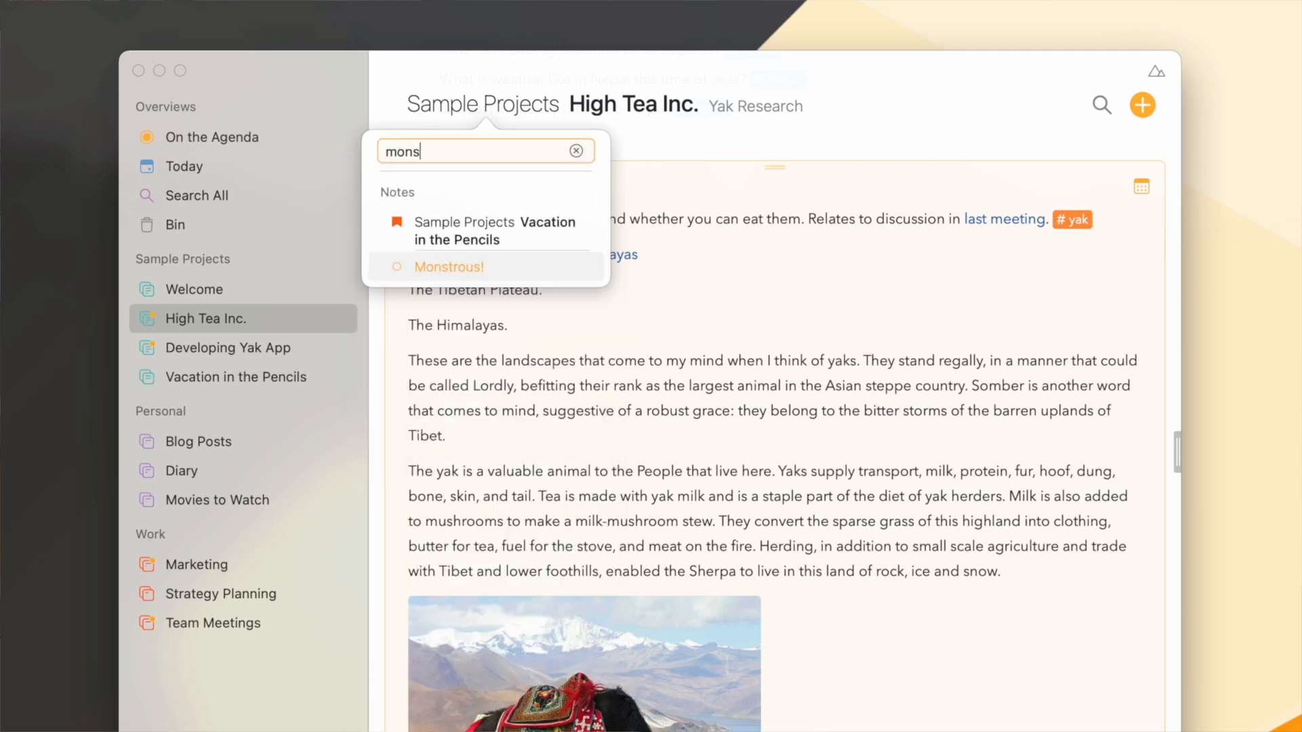
type("tr")
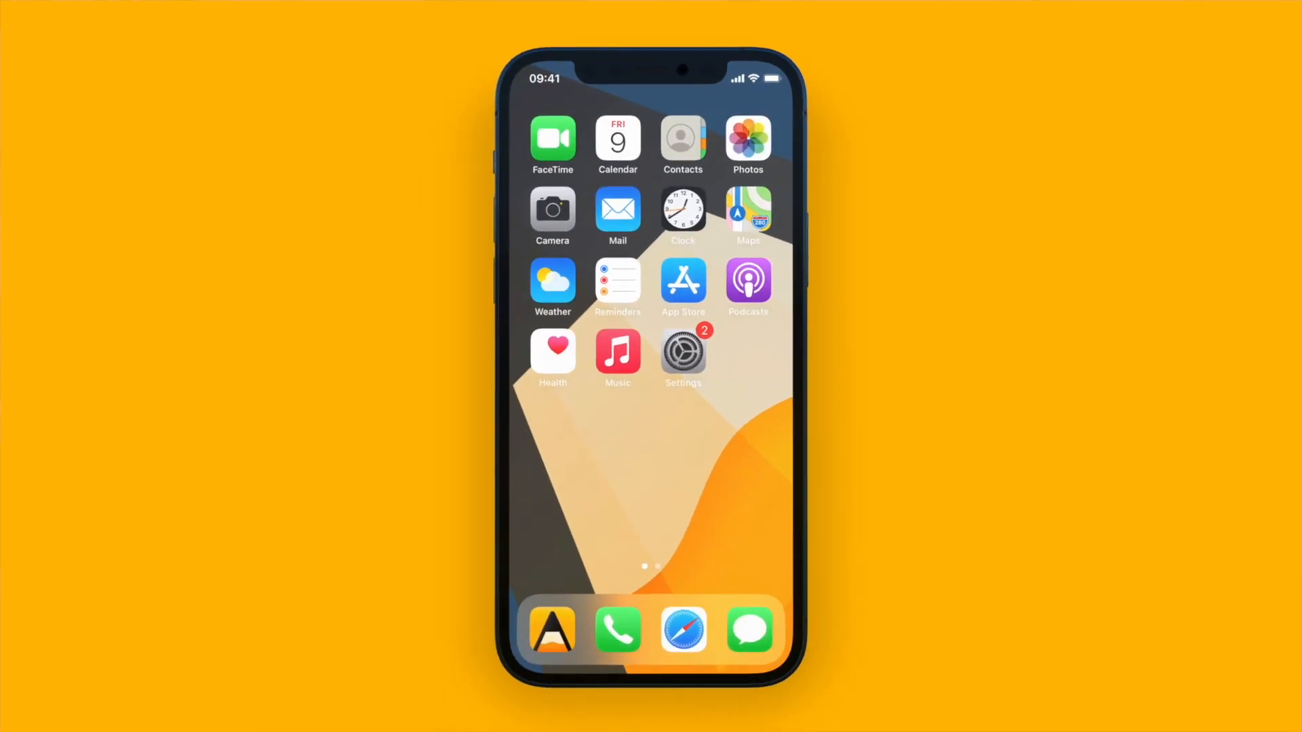
On iPhone, launch Agenda, search 'Mons' and open the Monstrous! note.
left_click(551, 629)
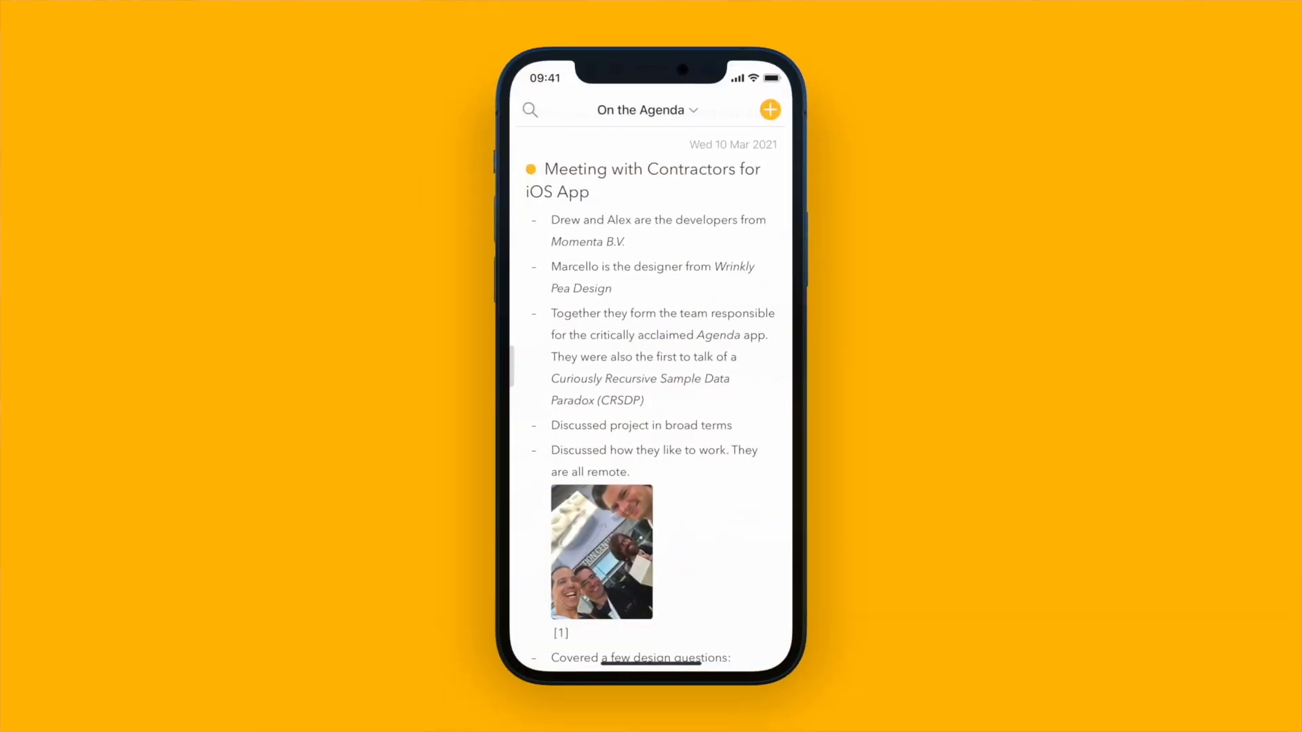
left_click(647, 110)
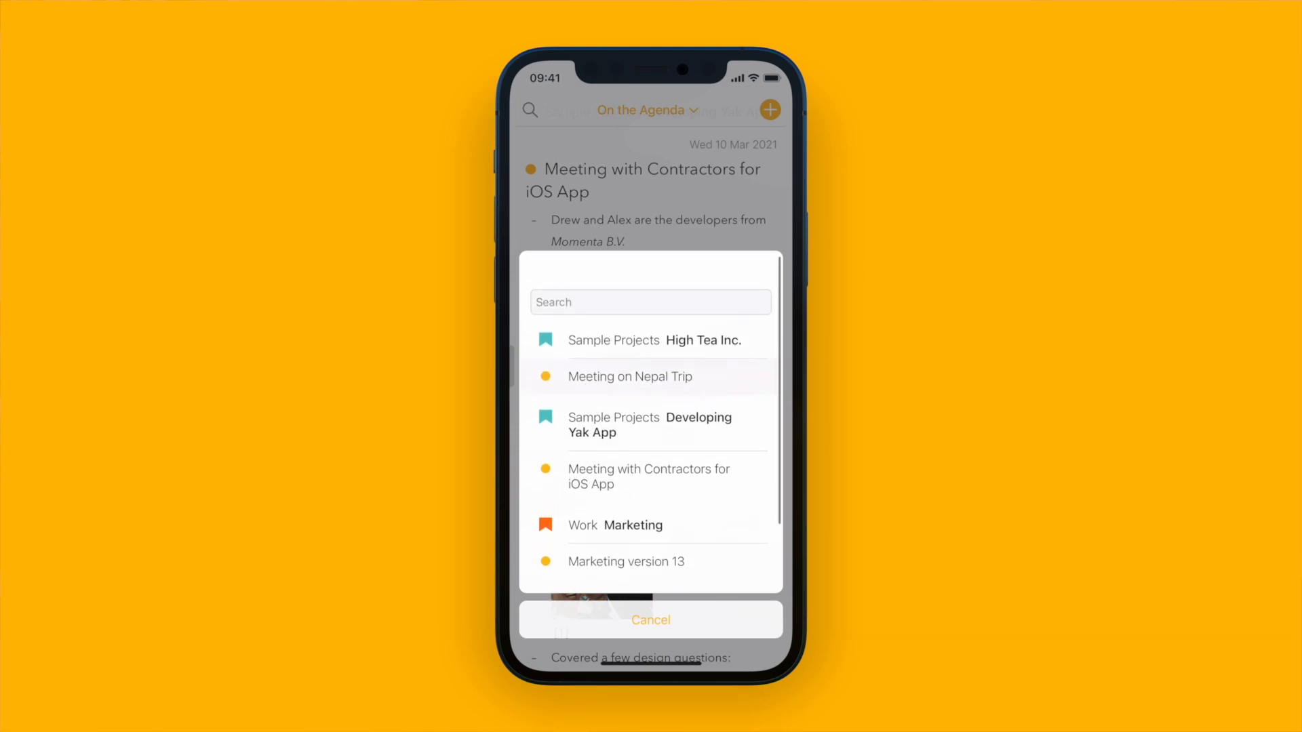
left_click(650, 301)
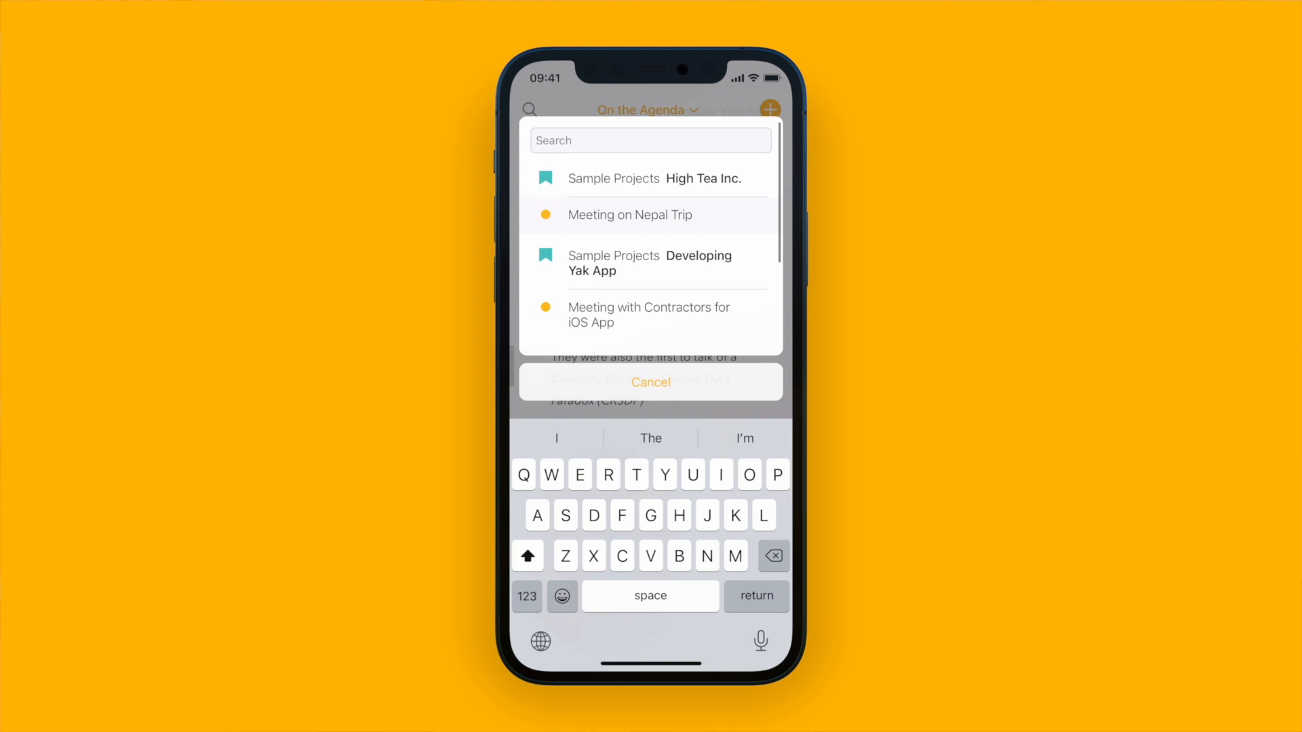
left_click(651, 140)
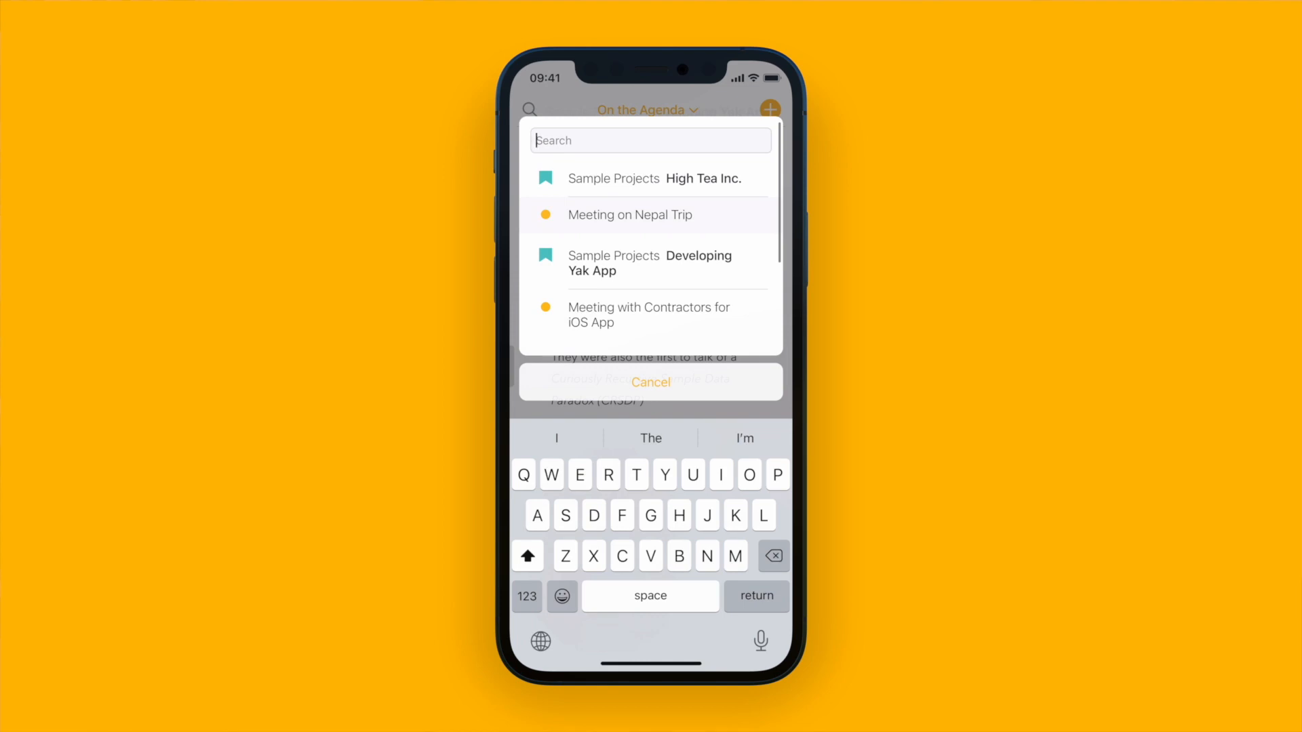
type("Mons")
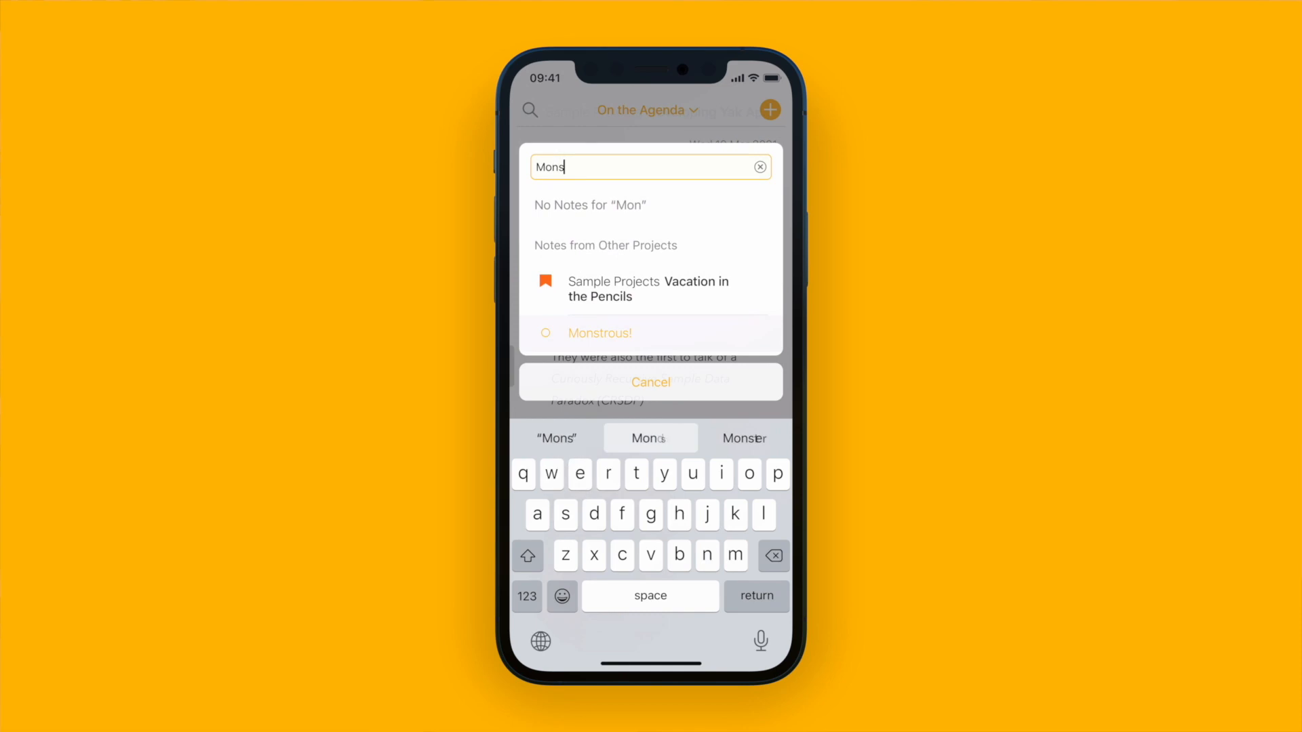
left_click(598, 333)
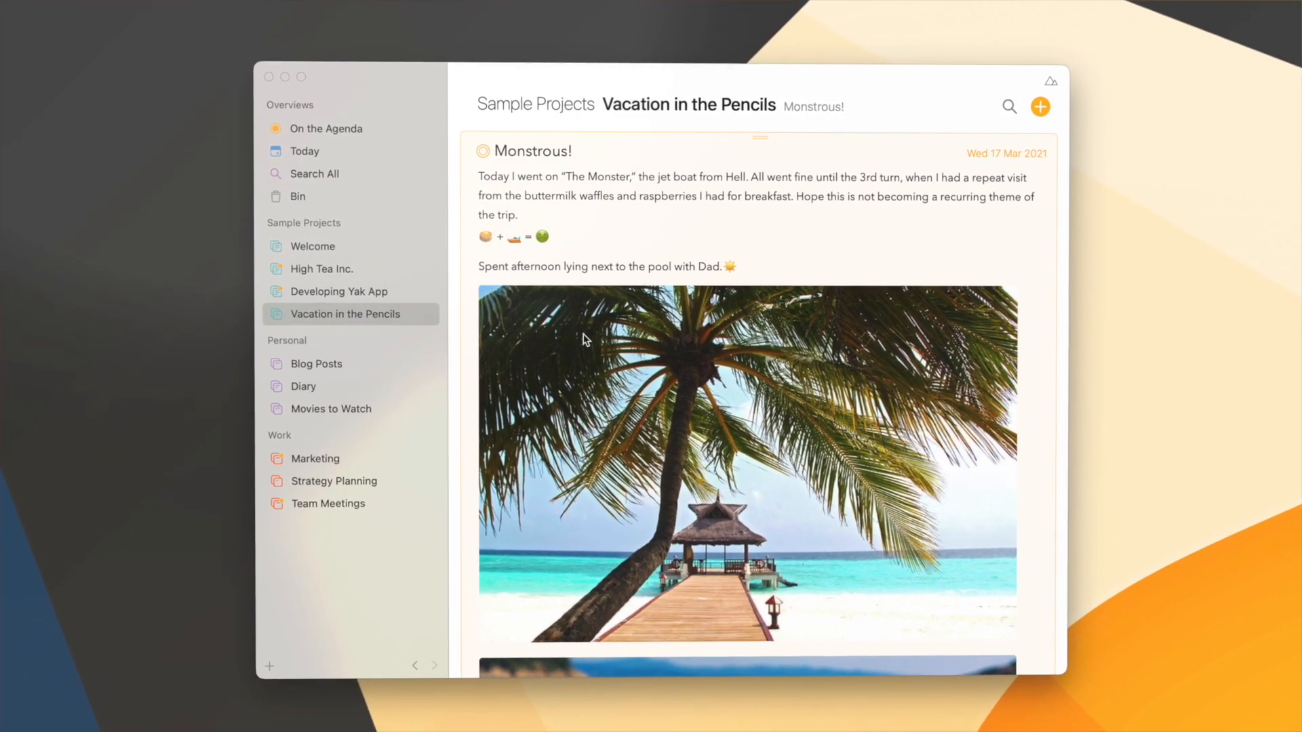
Add a new note titled 'My next blogpost' to the Blog Posts project.
left_click(317, 363)
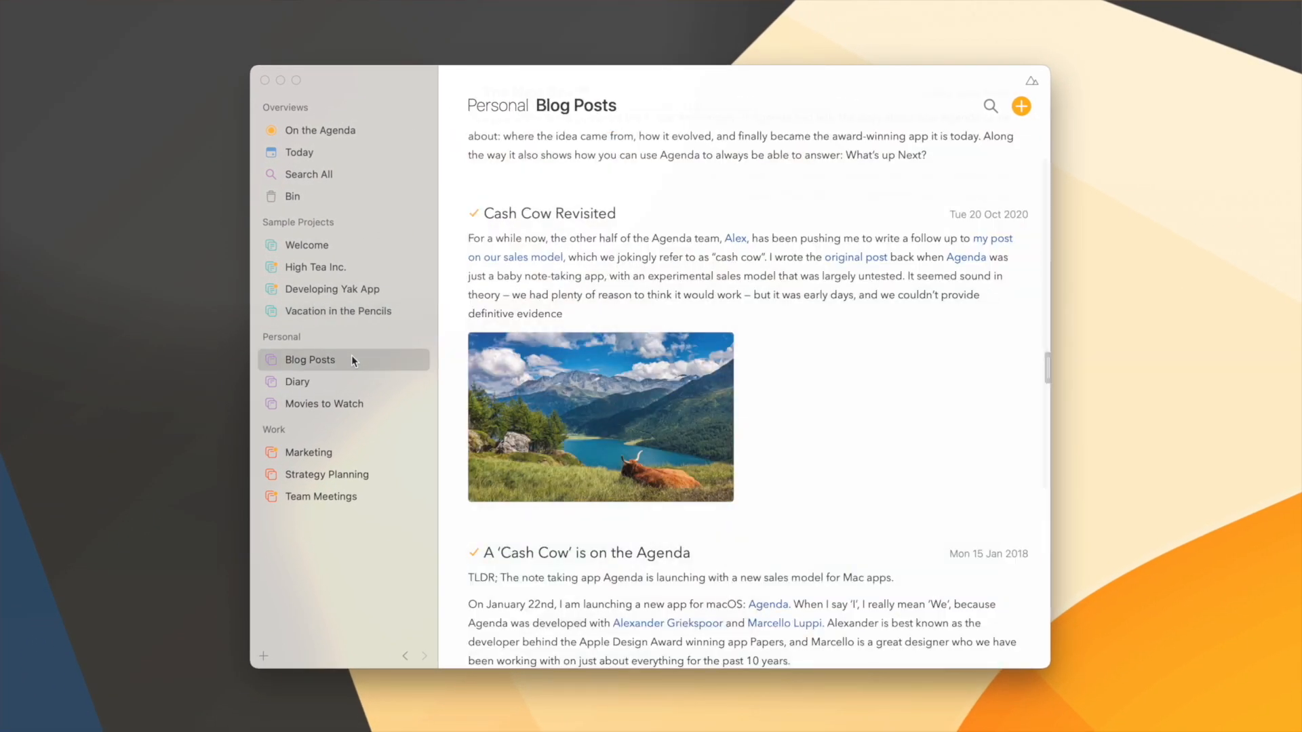
left_click(1020, 106)
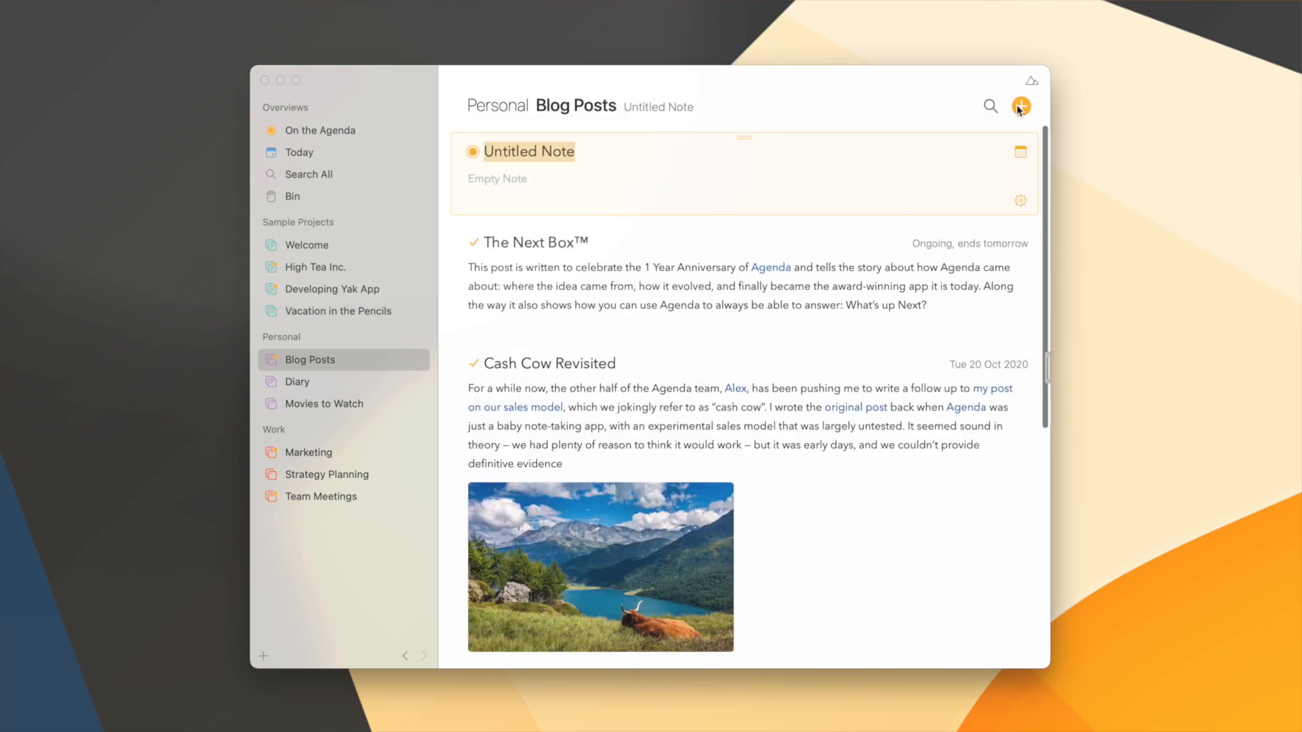
type("My next")
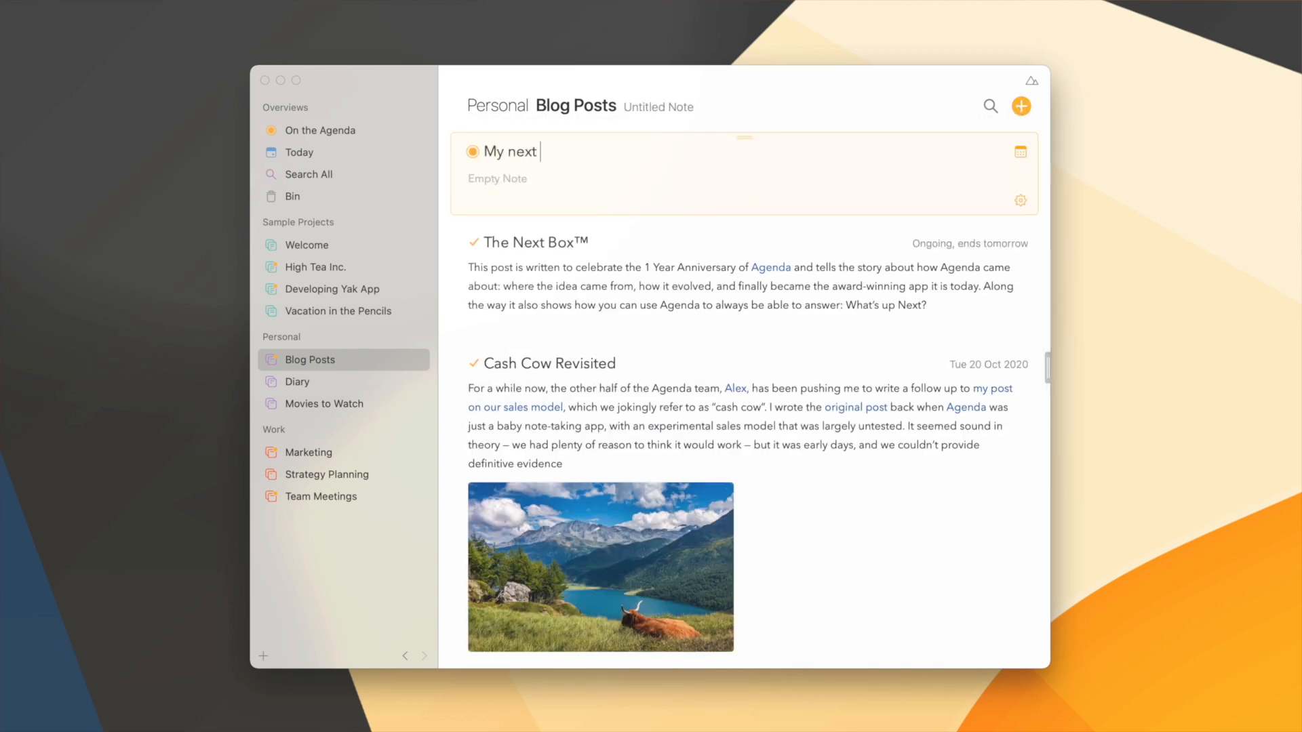
type("blogpost")
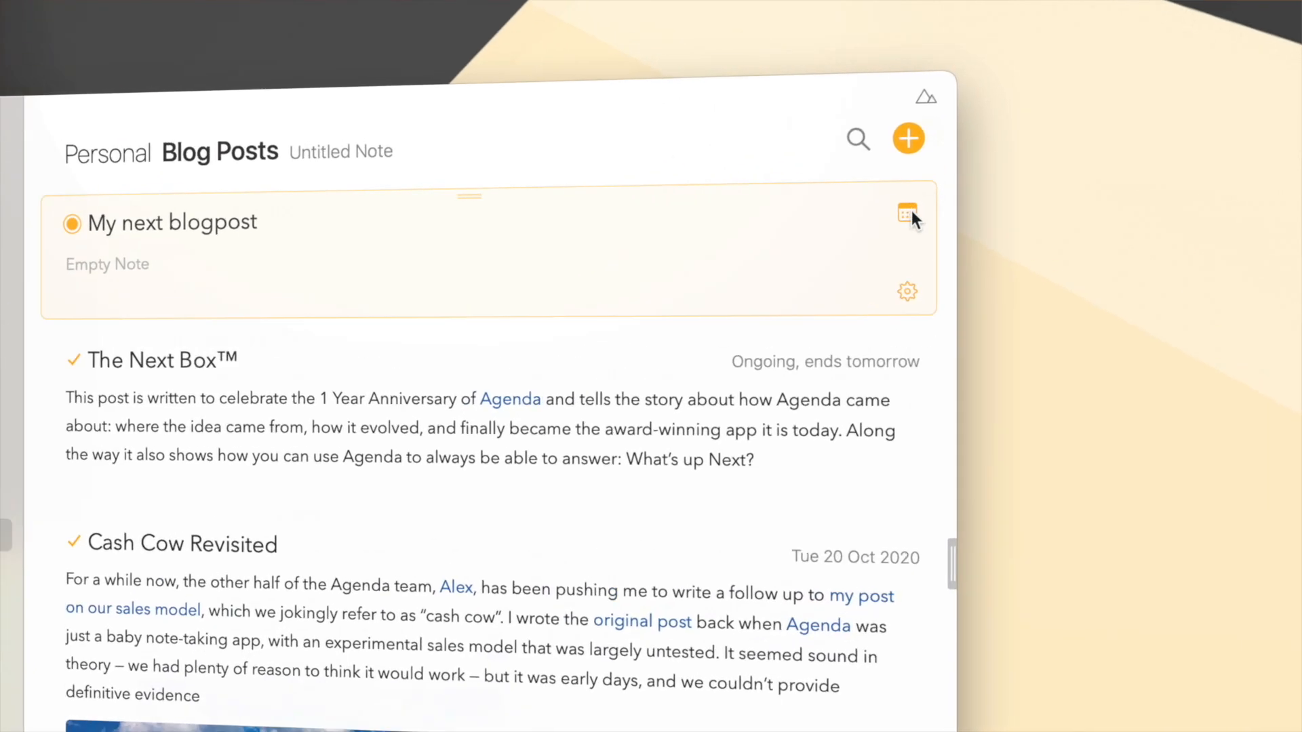
In the note's date picker, try tomorrow, return to today, and page to earlier months.
left_click(906, 214)
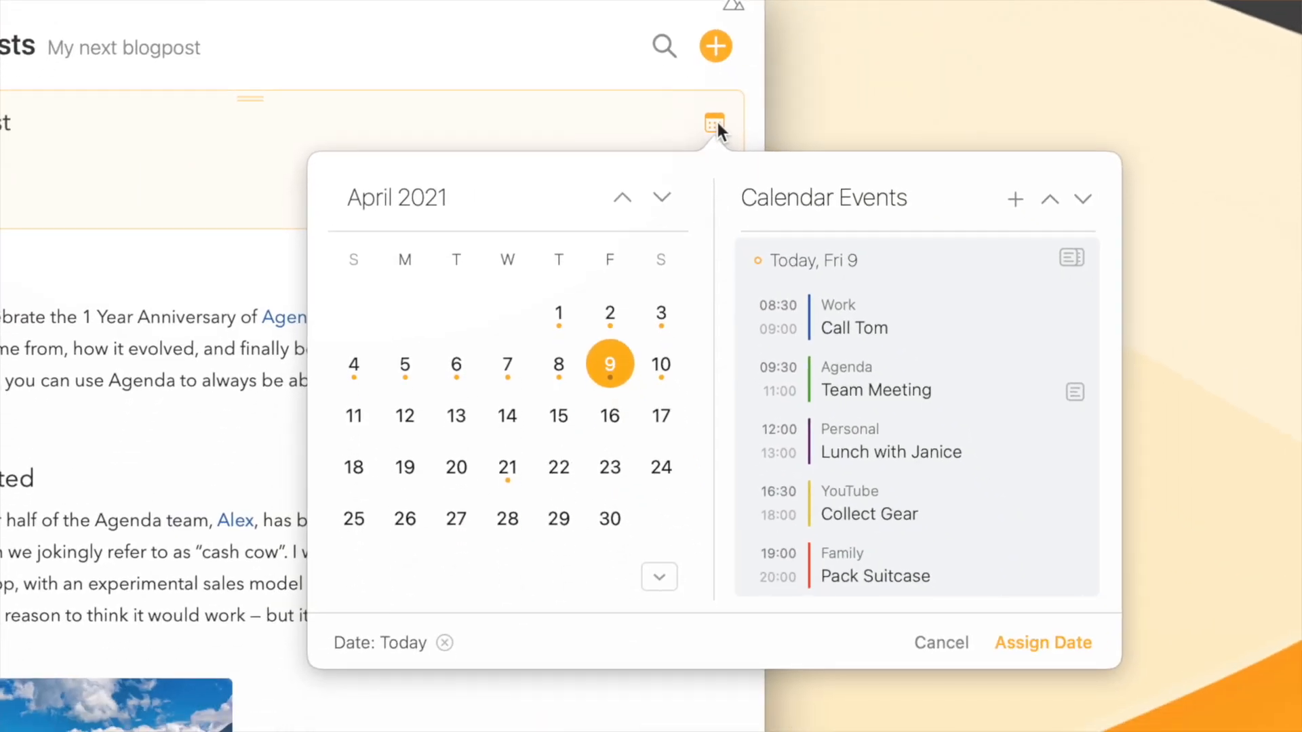
mouse_move(558, 365)
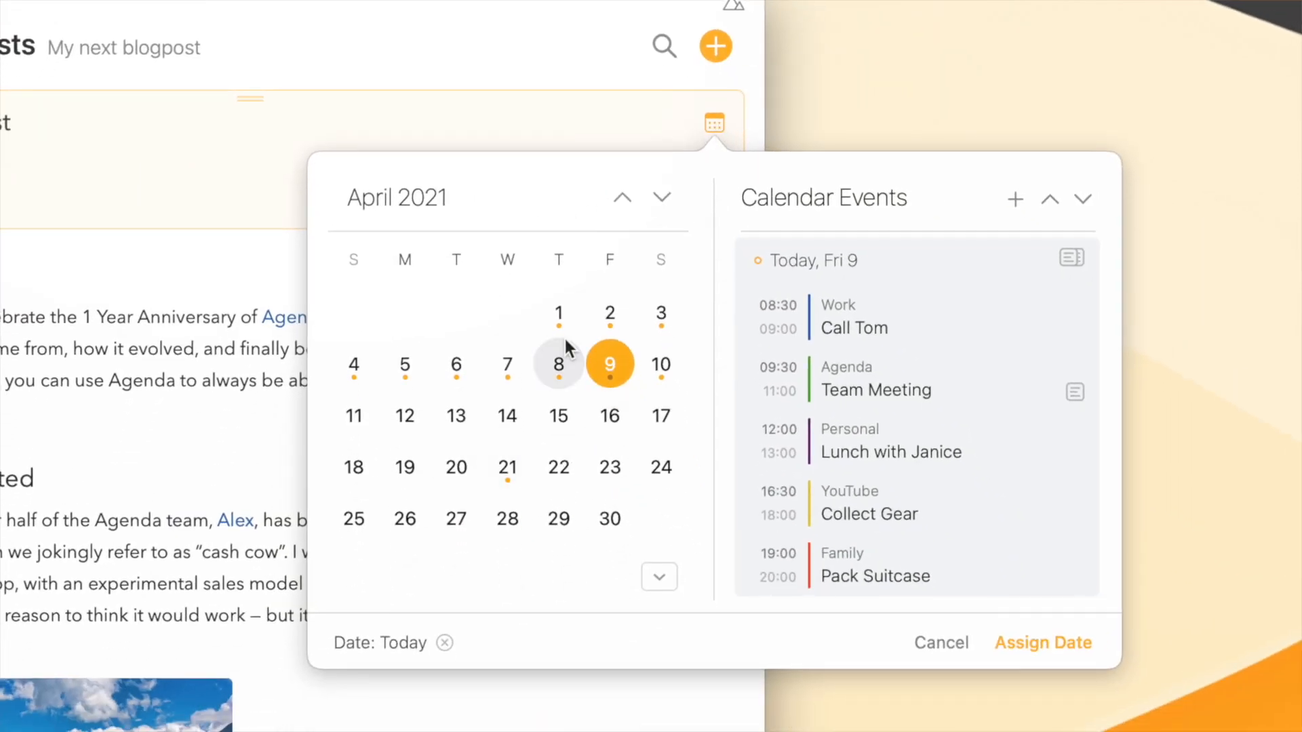
mouse_move(661, 466)
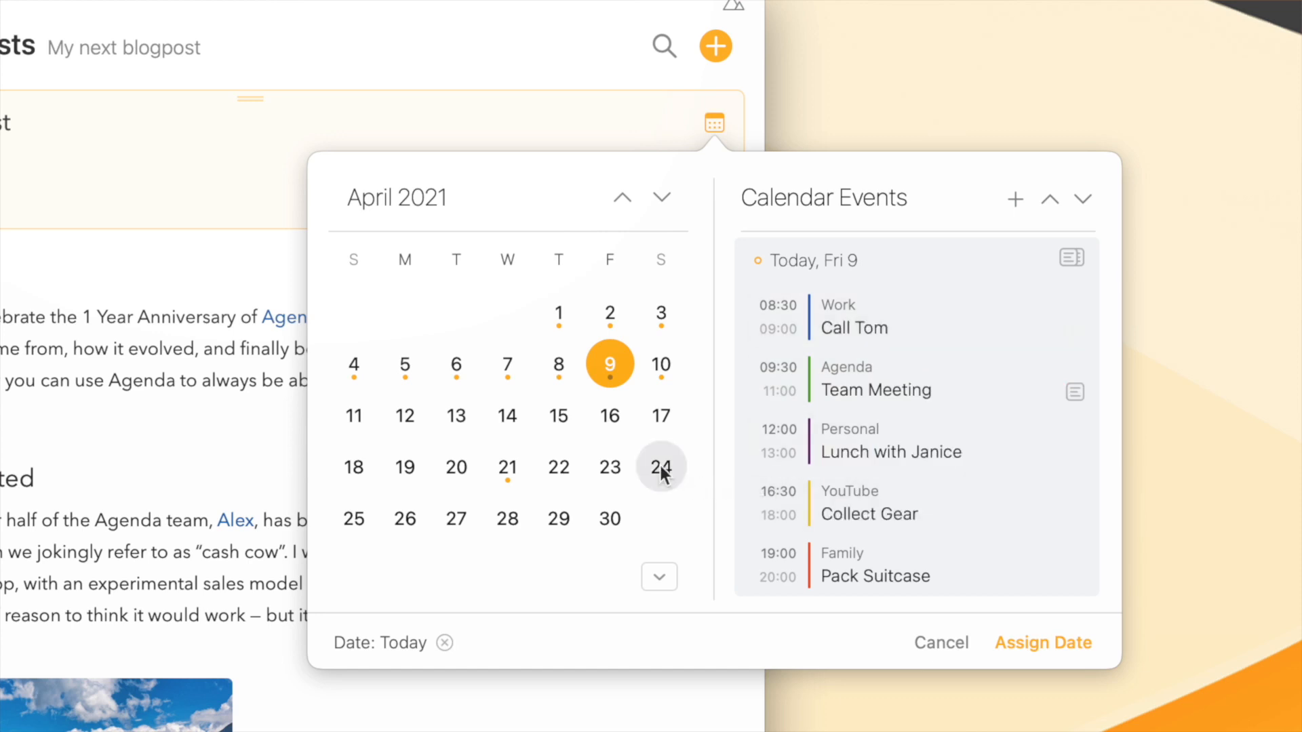
mouse_move(609, 382)
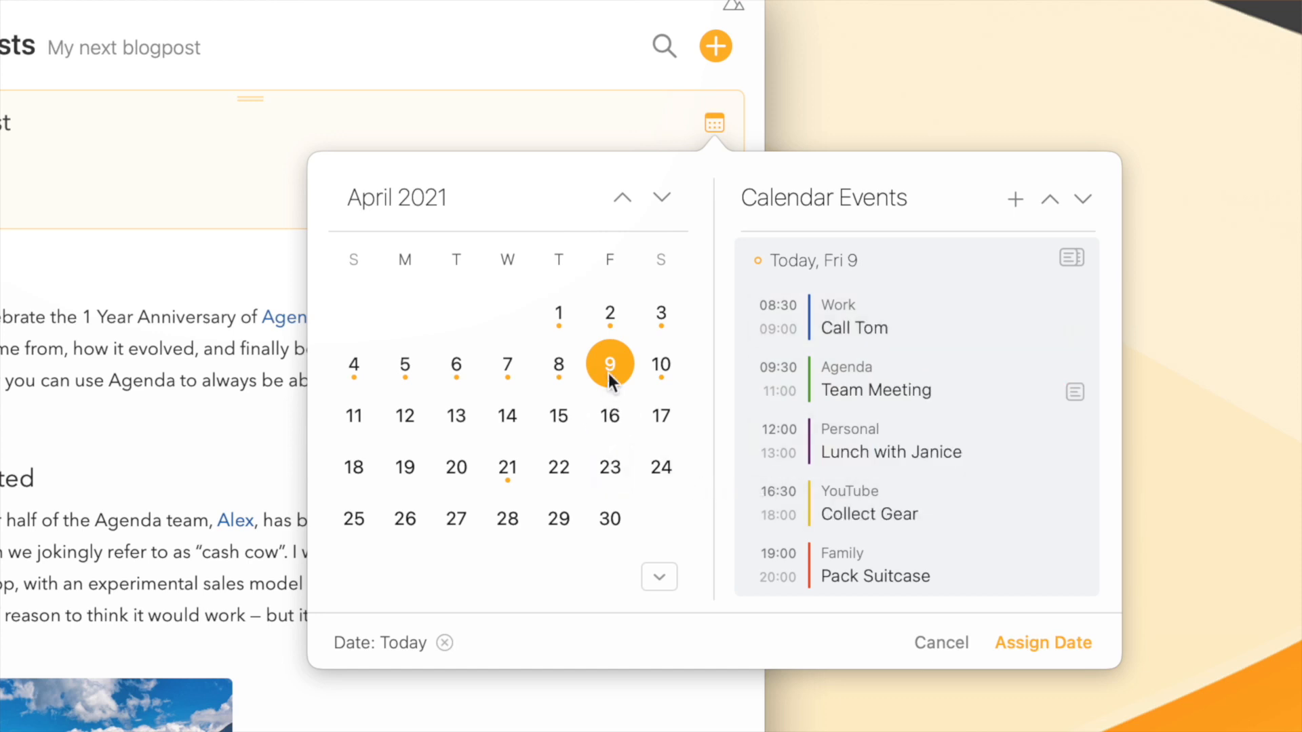
left_click(661, 363)
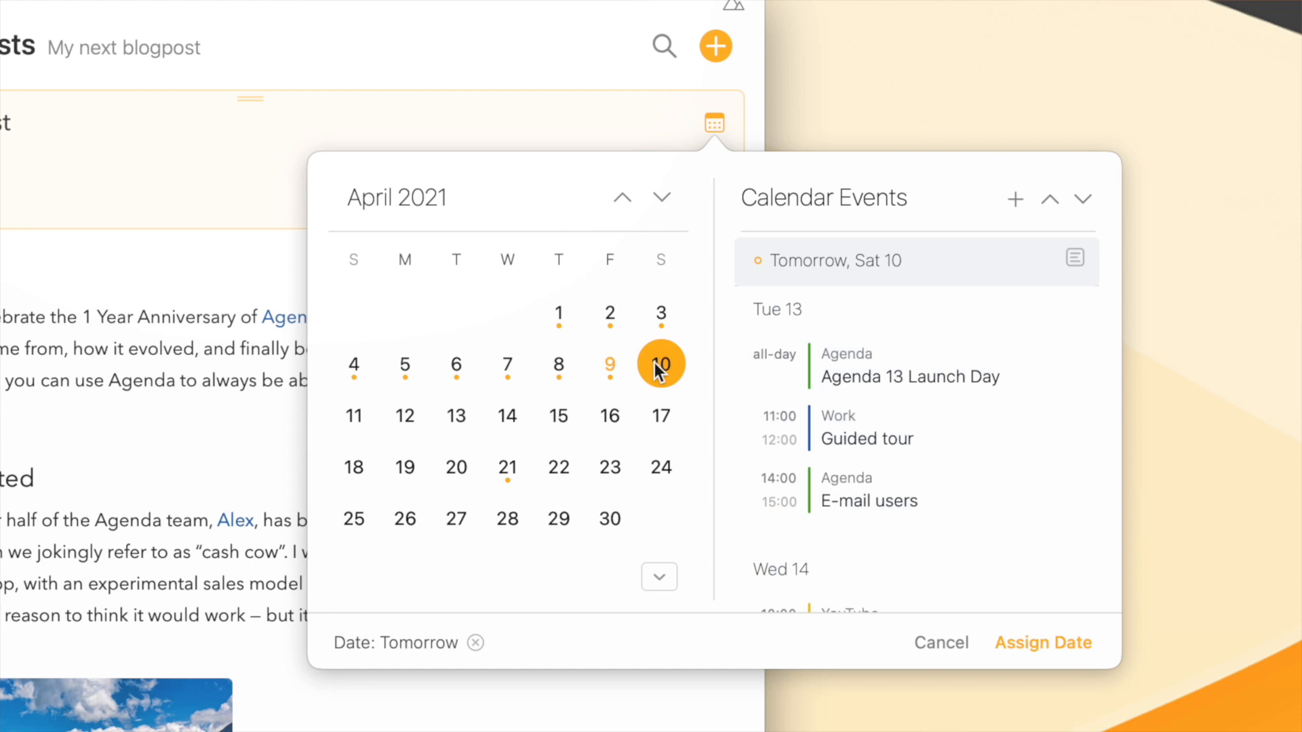
left_click(610, 365)
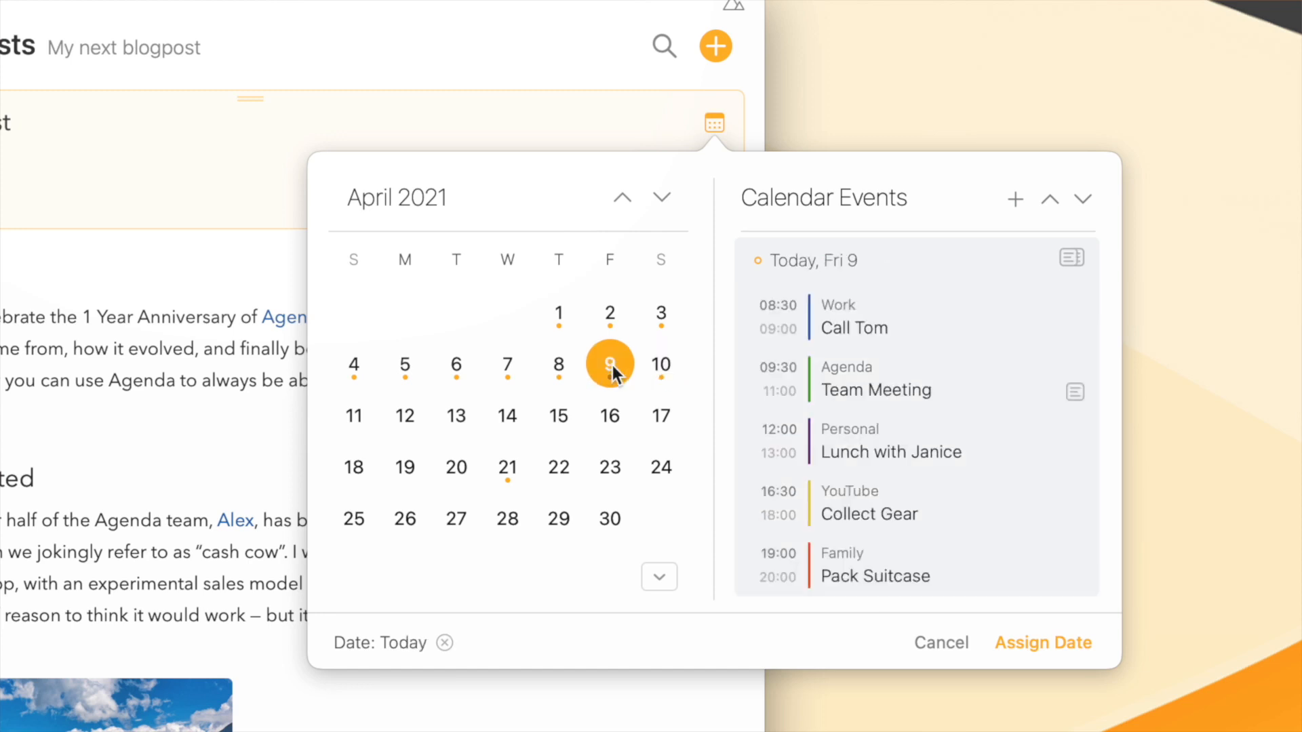
mouse_move(625, 233)
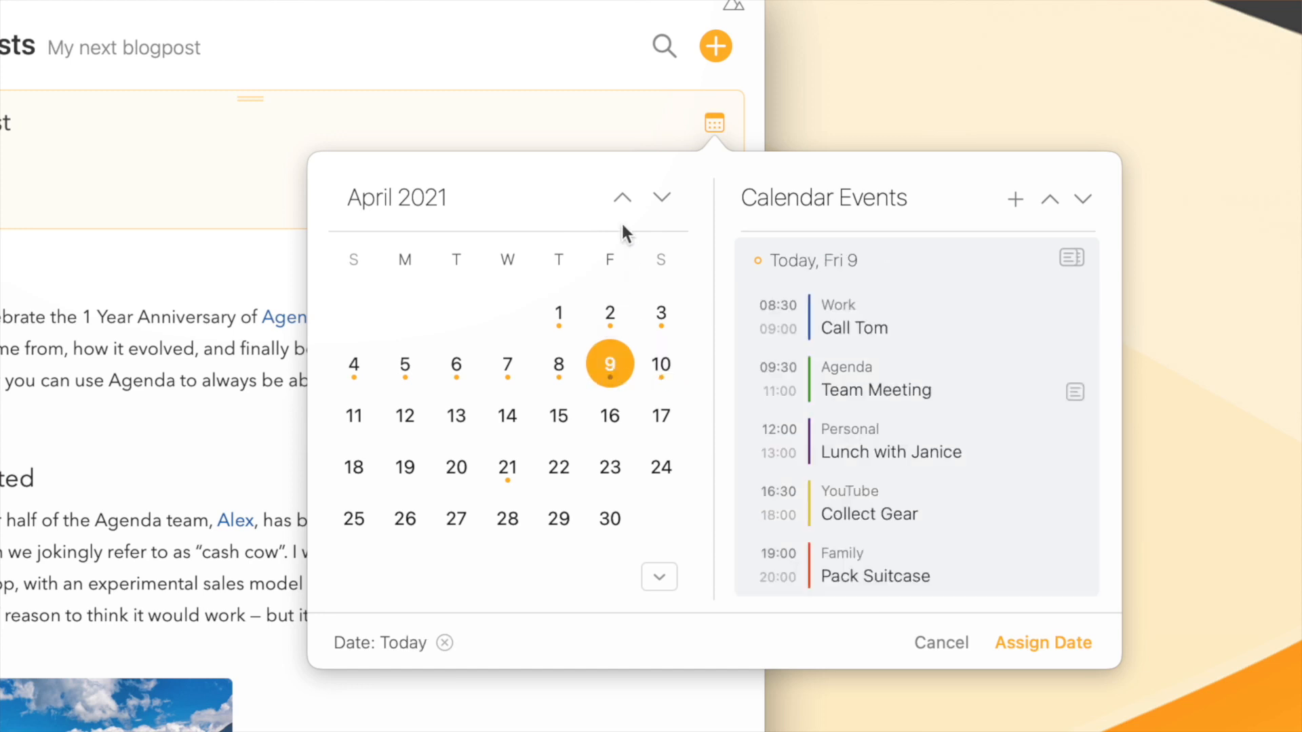
left_click(622, 197)
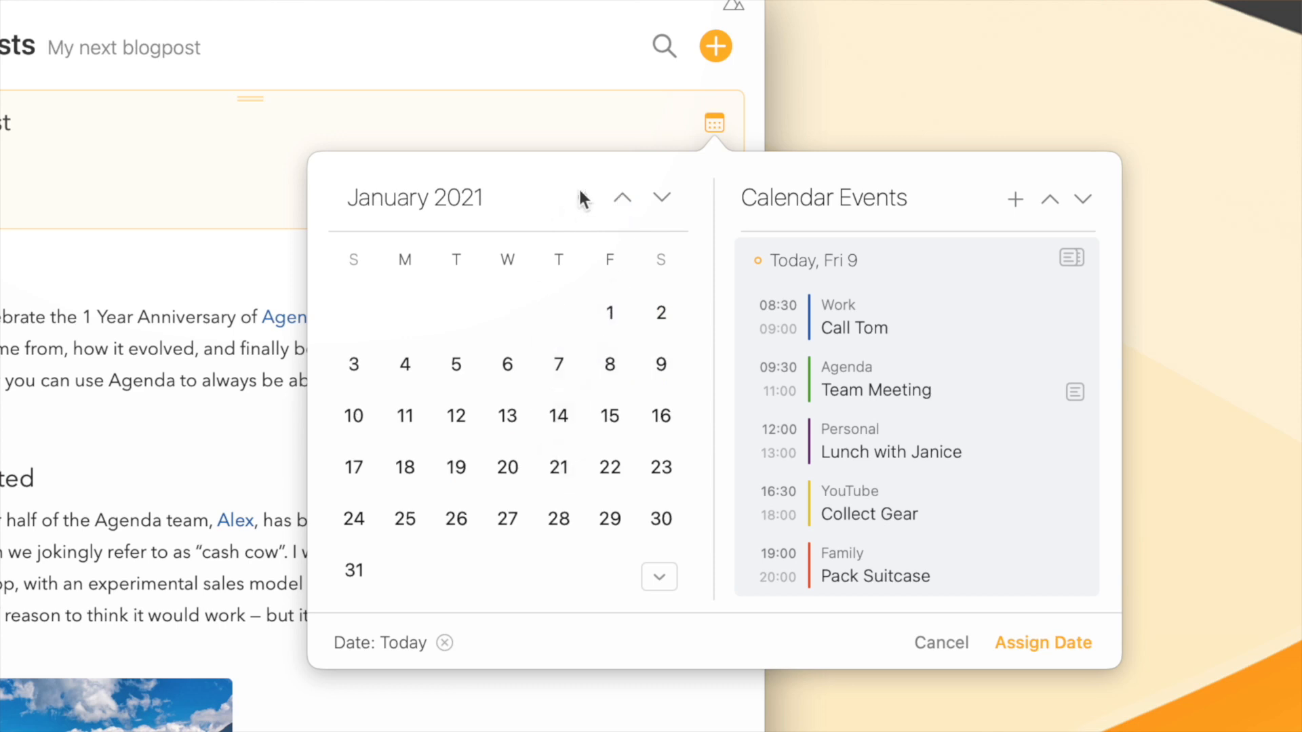
Try typing a date such as '2022' in the typed date entry, then clear it.
left_click(658, 577)
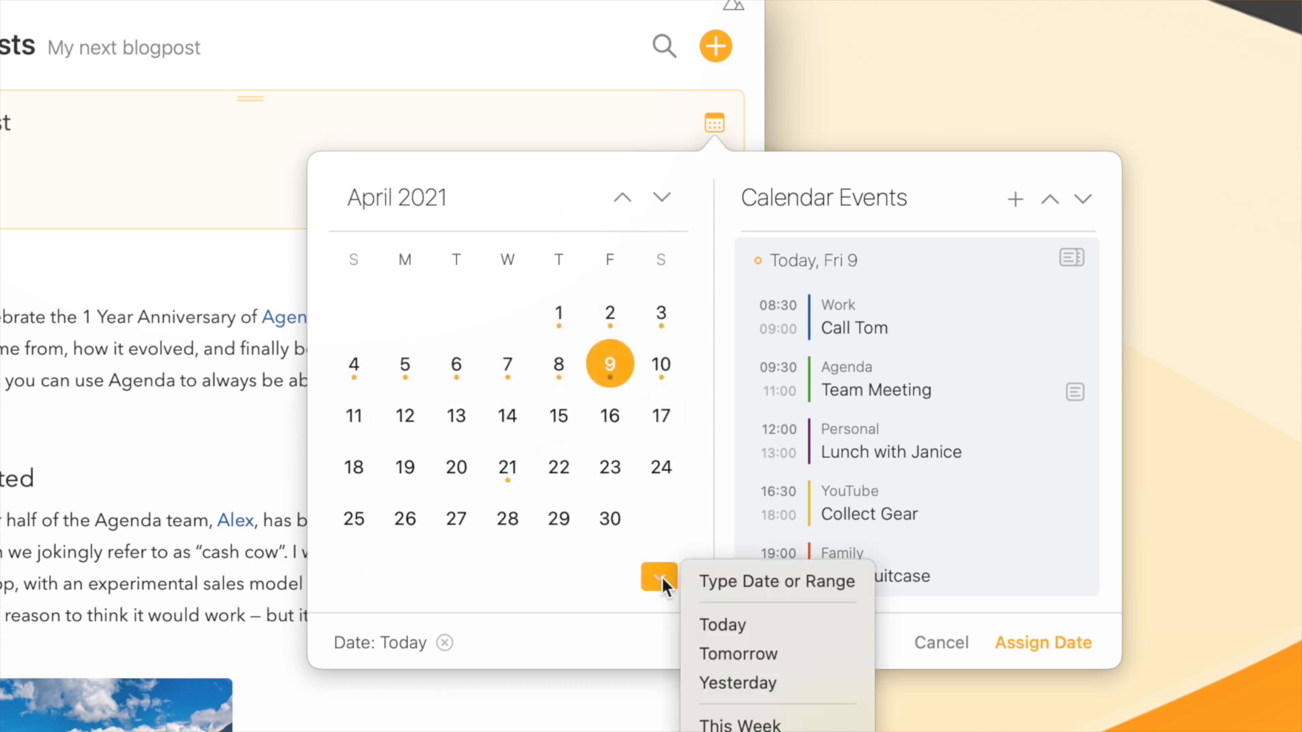
left_click(658, 577)
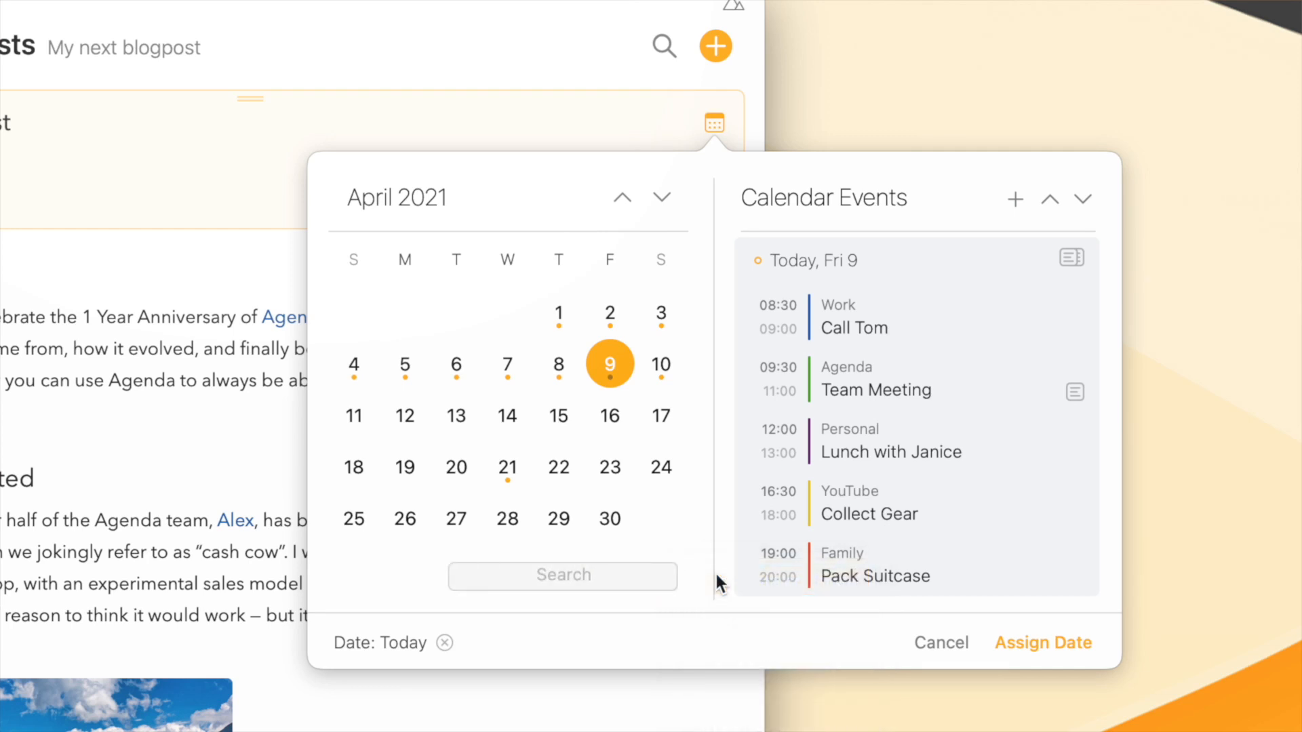
left_click(562, 576)
type("in 3 weeks")
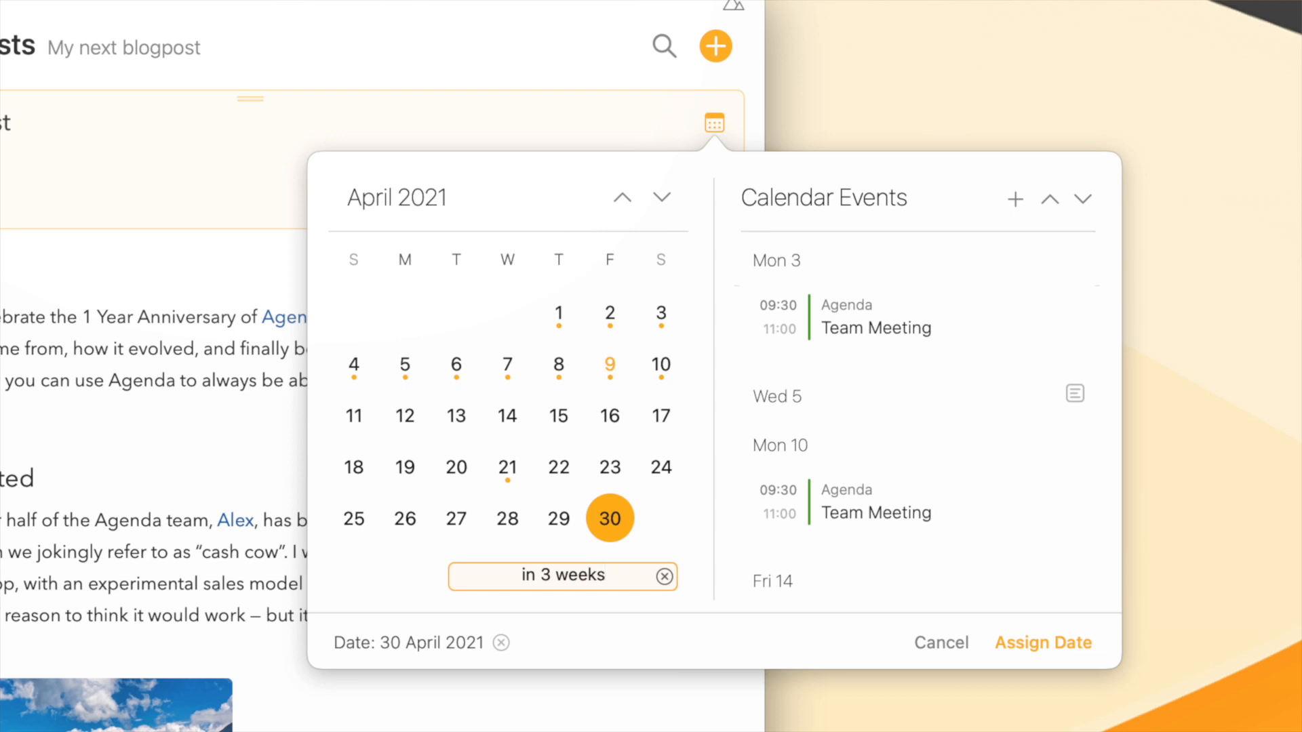
left_click(562, 576)
type("15 mar")
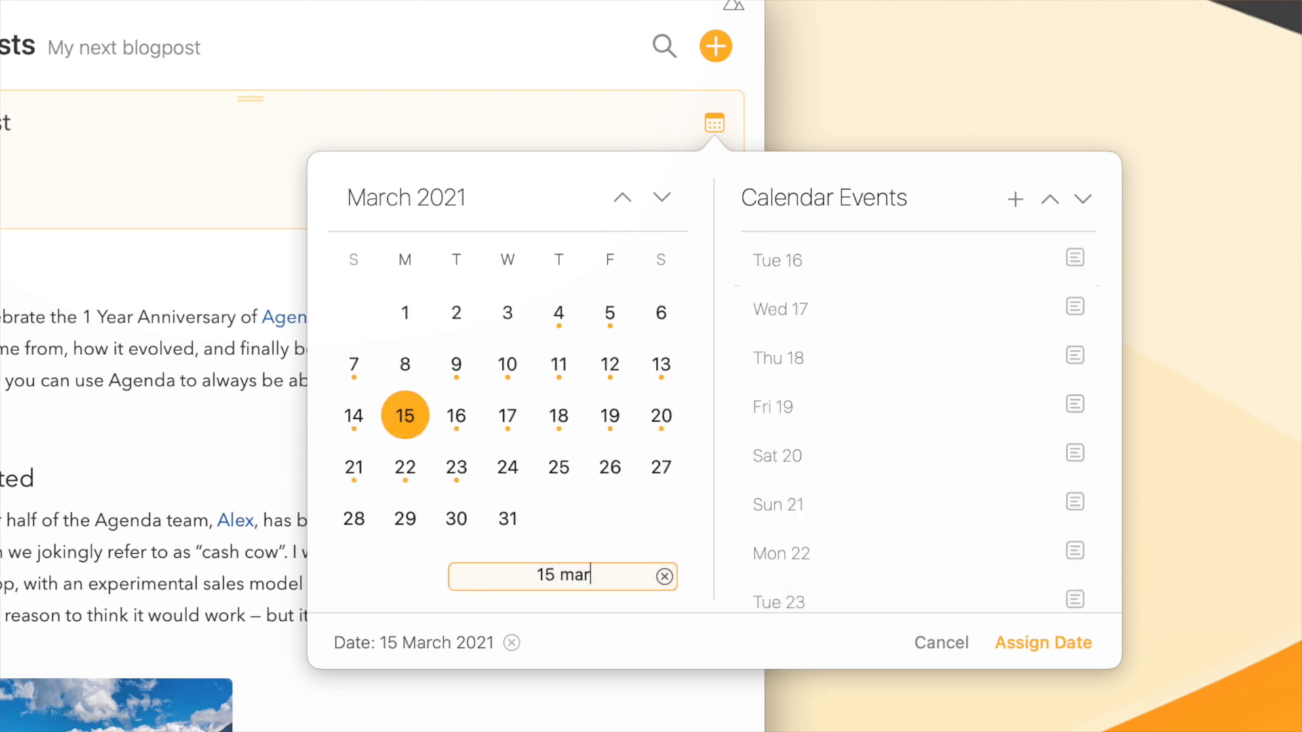
type("2022")
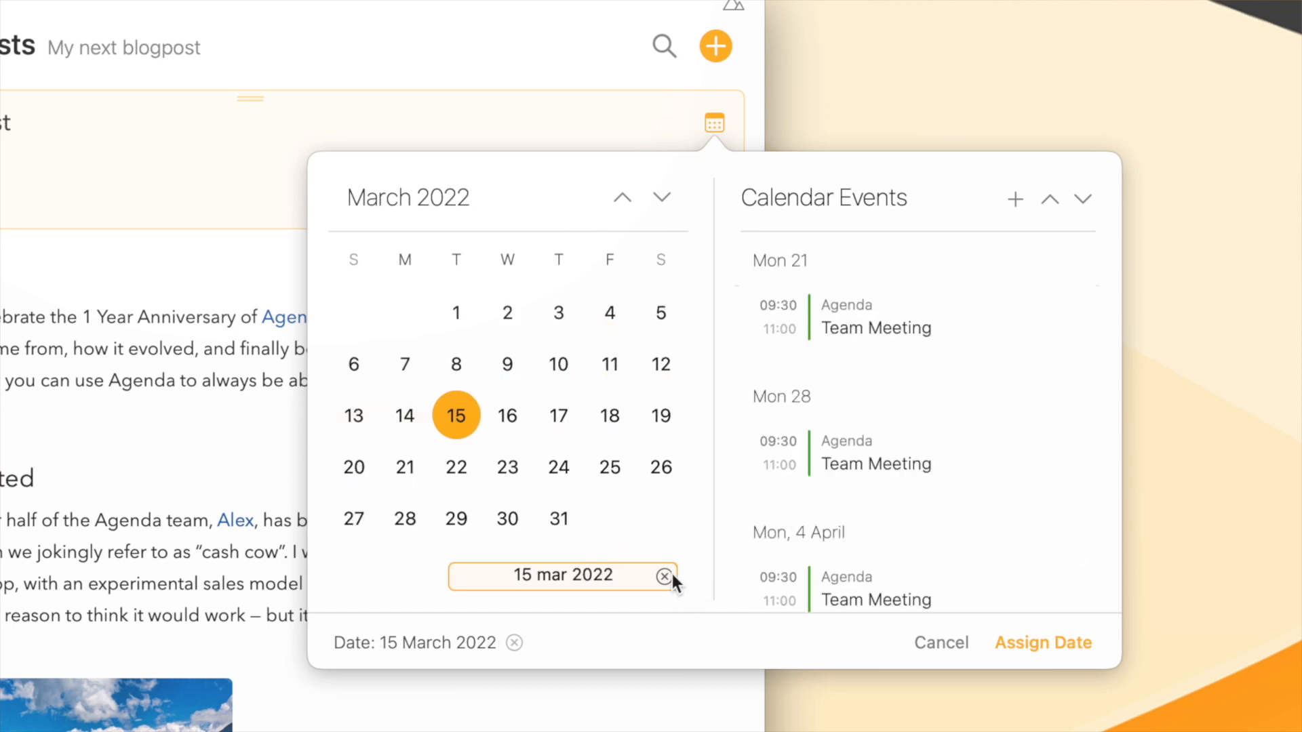
left_click(663, 576)
type("tomorrow")
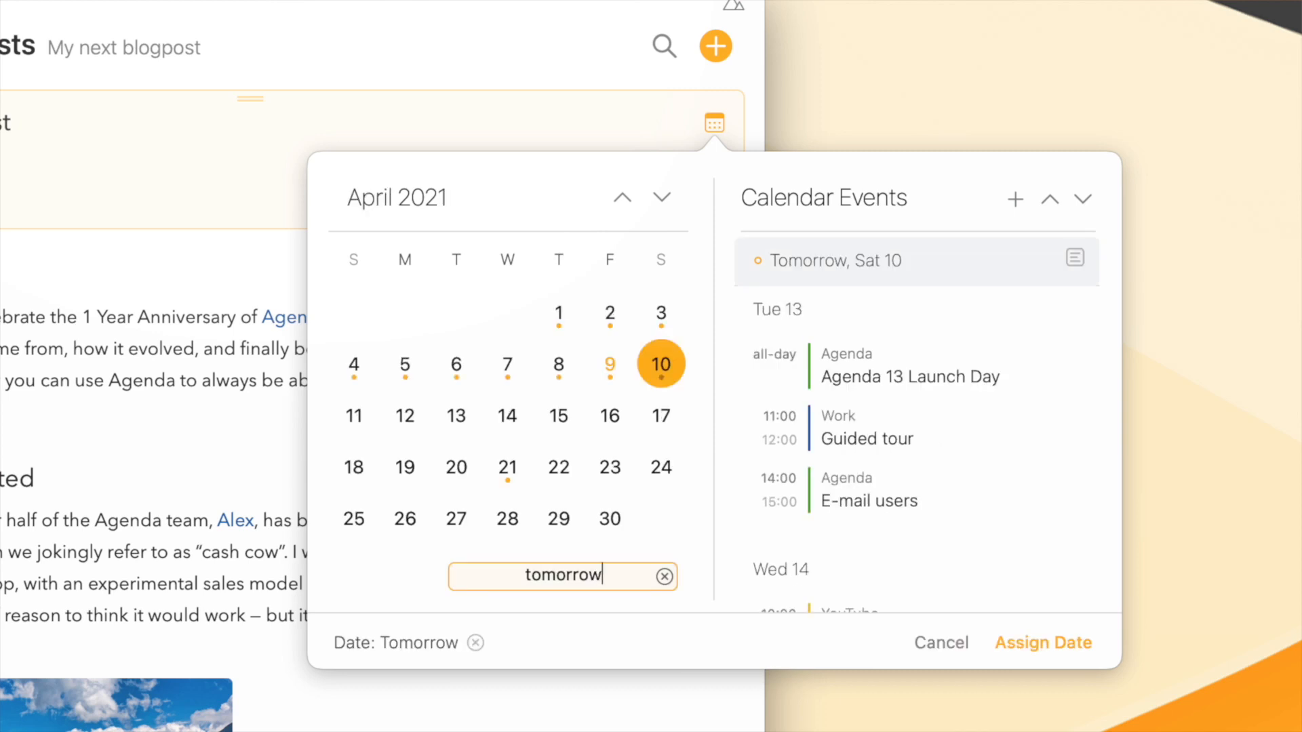
mouse_move(654, 504)
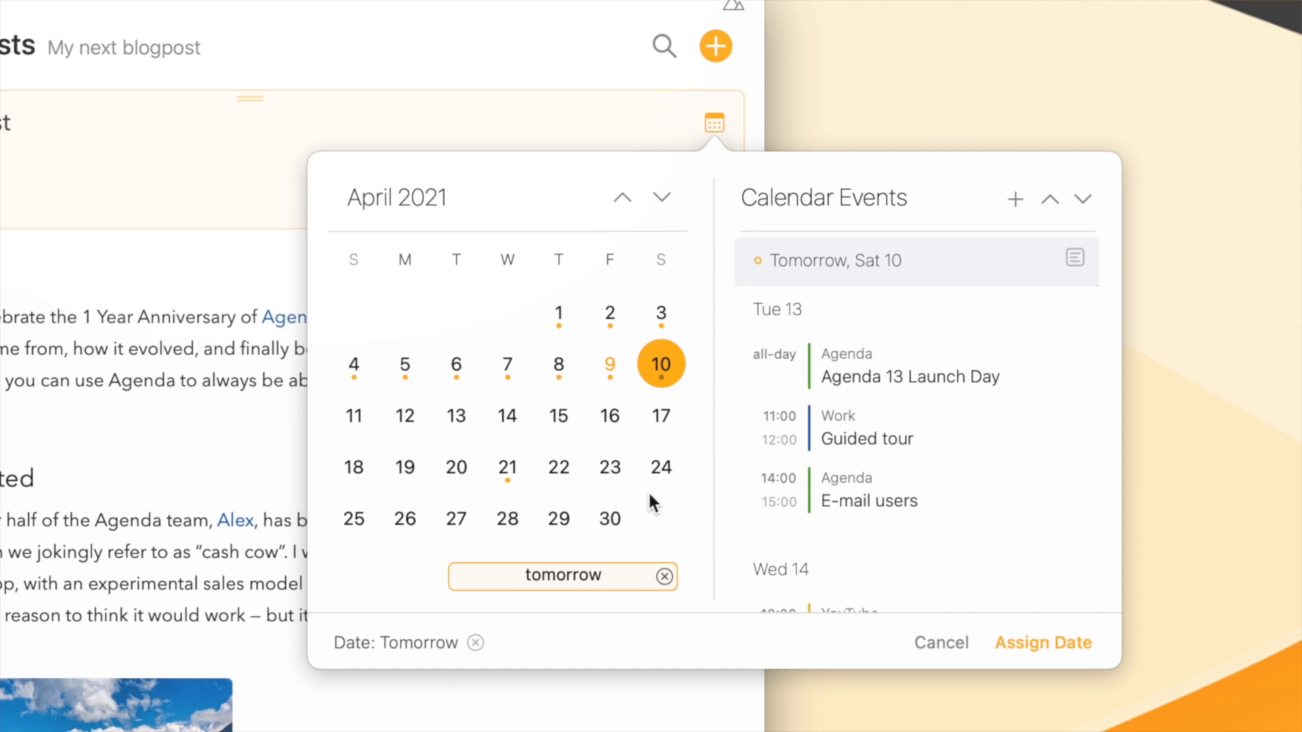
Browse March and May 2021, pick yesterday then today, and return to the current month.
left_click(621, 197)
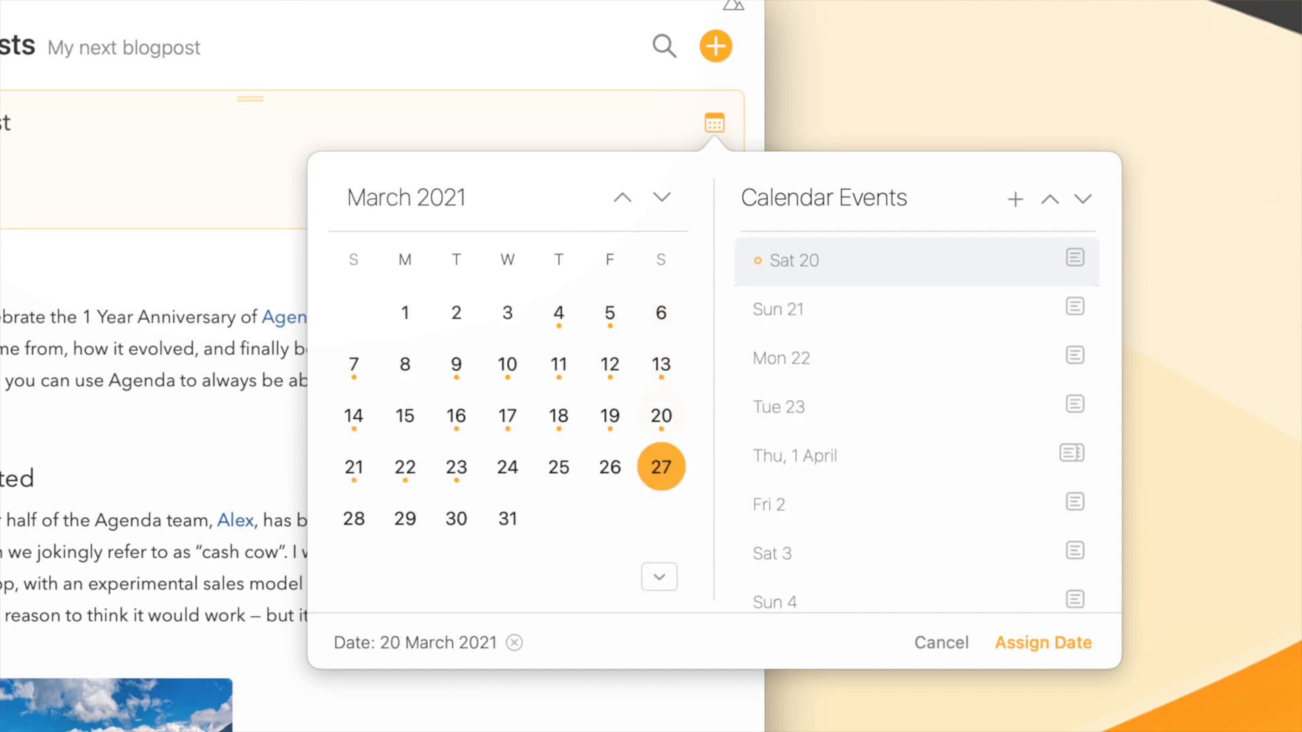
left_click(662, 198)
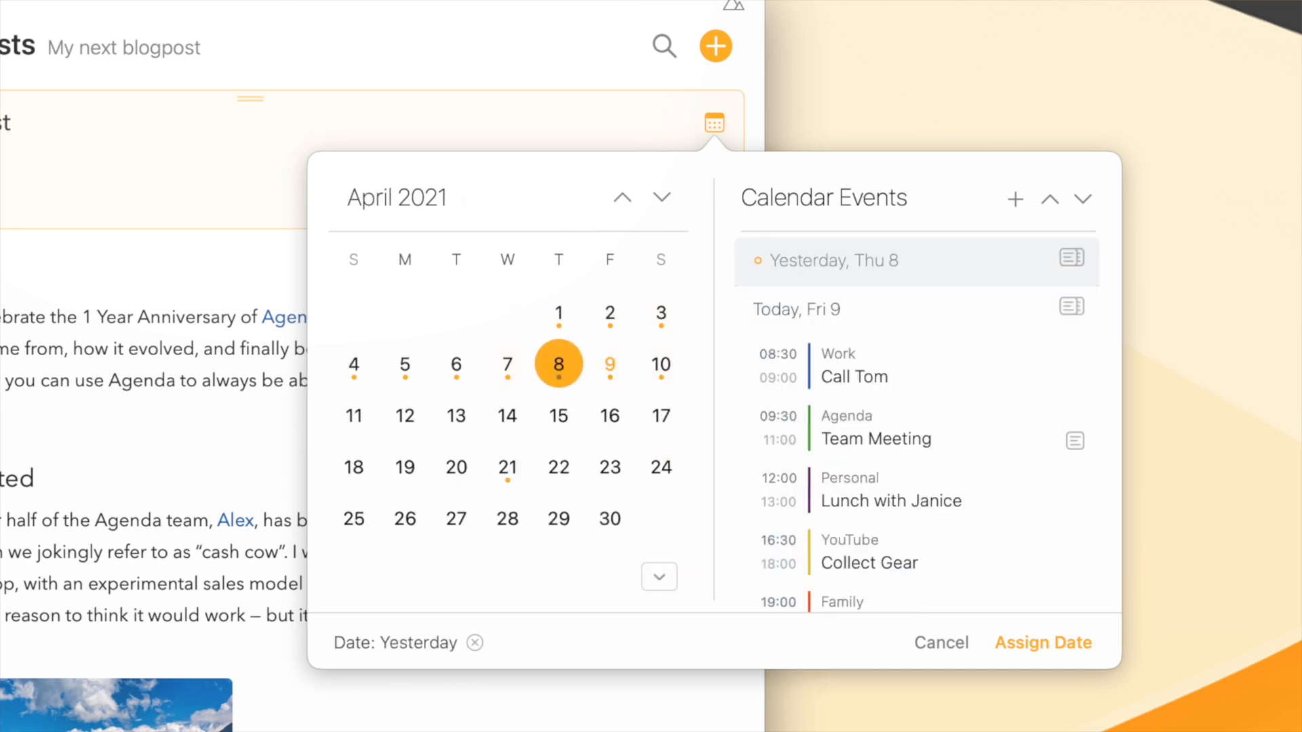
left_click(610, 363)
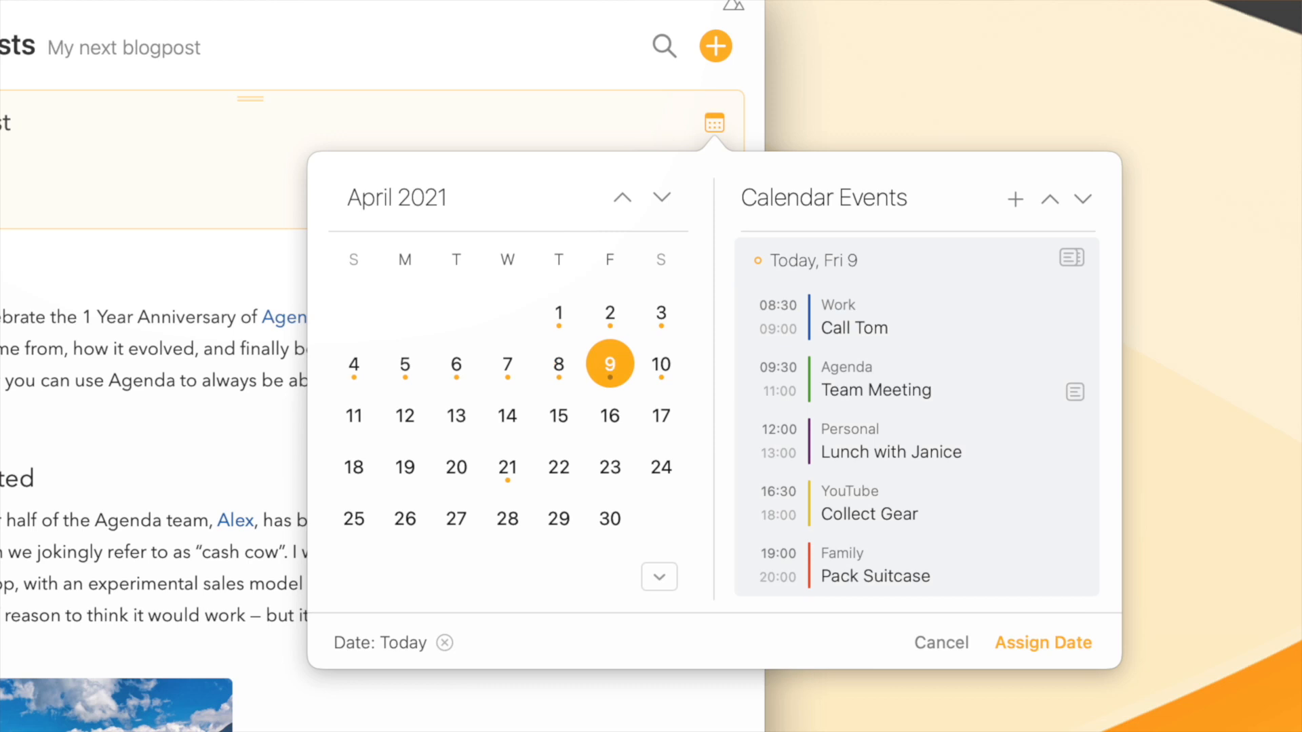
left_click(662, 198)
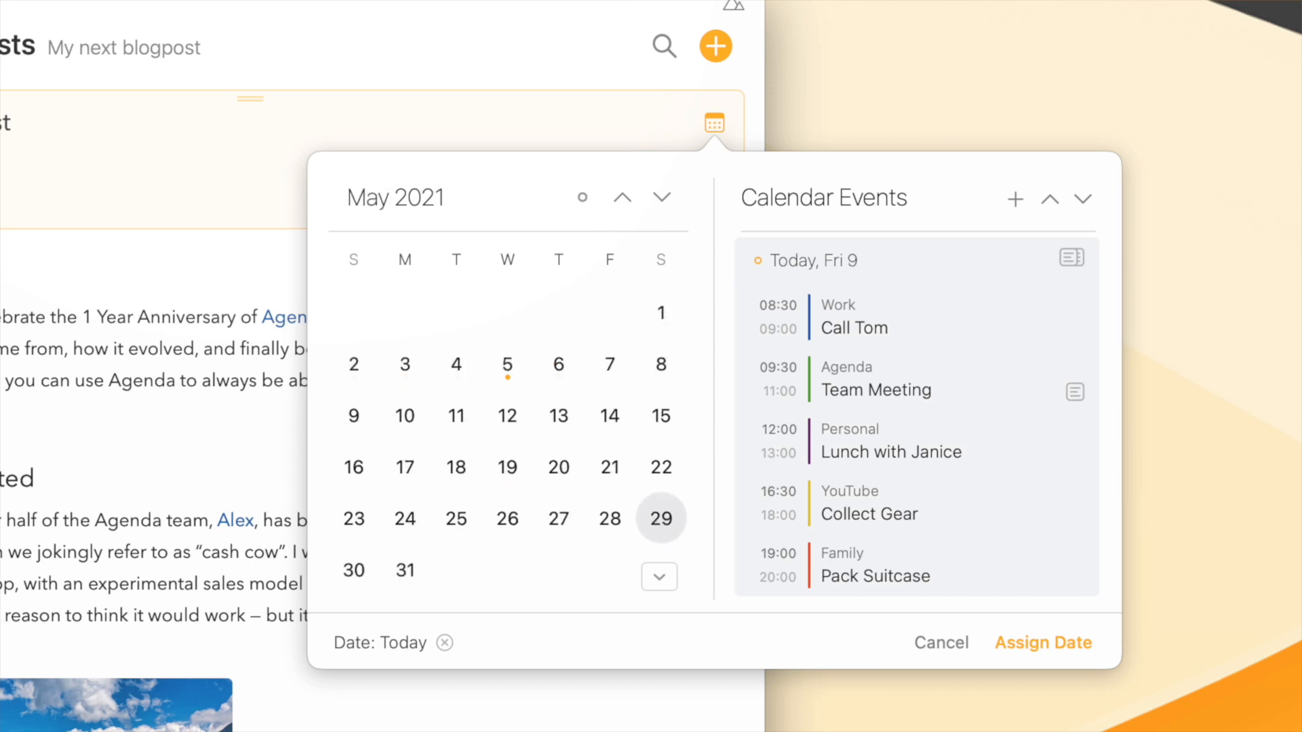
left_click(621, 197)
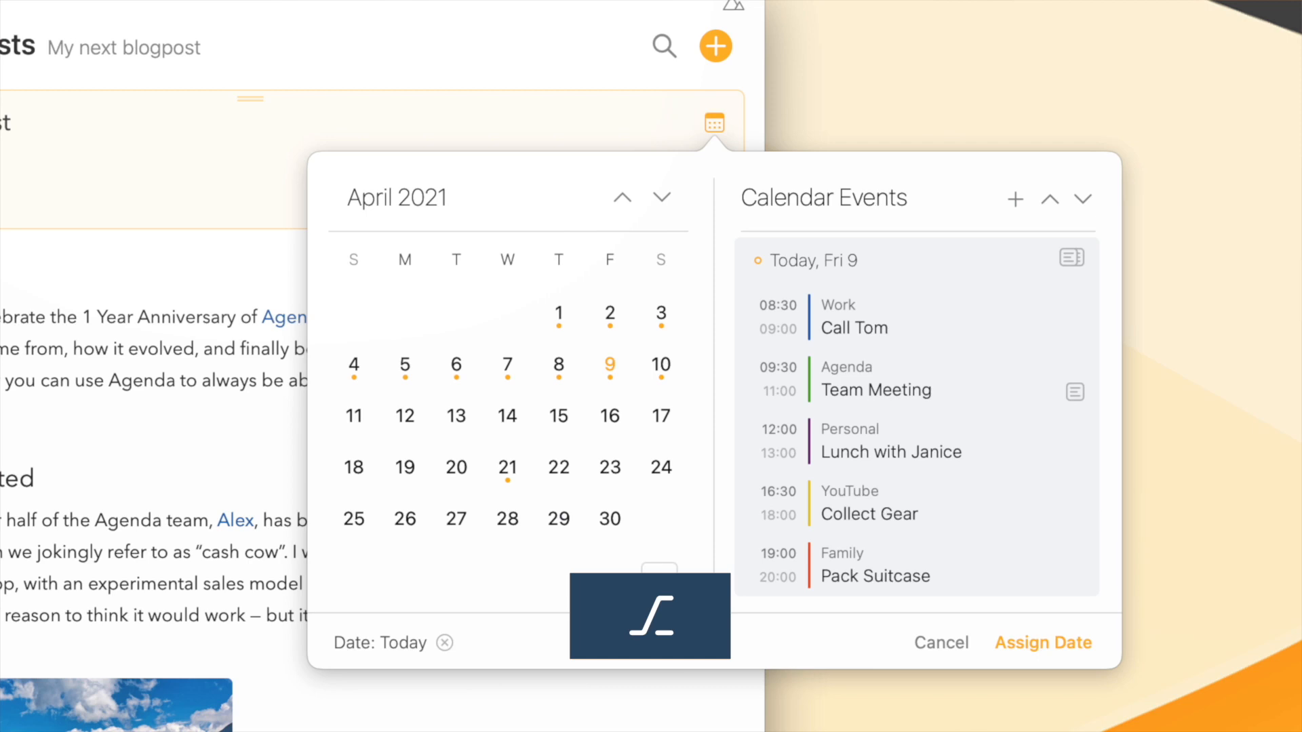
left_click(661, 365)
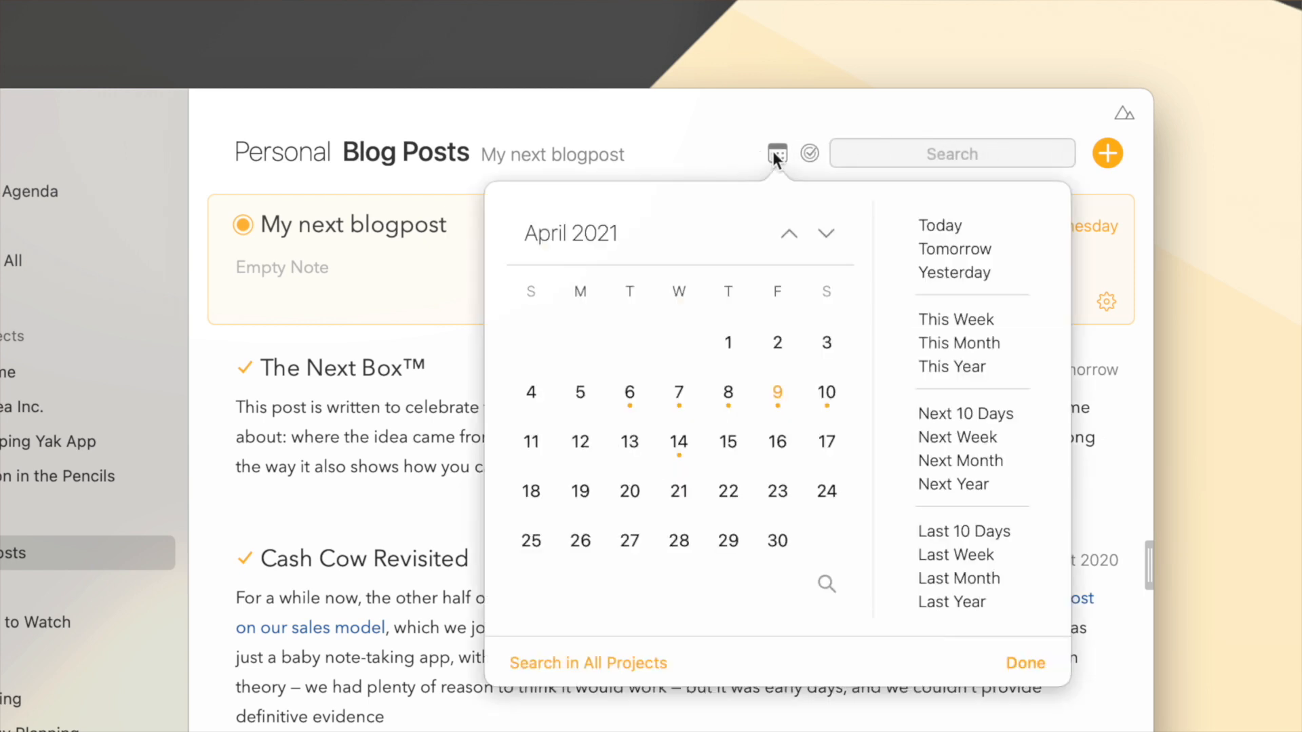
mouse_move(579, 392)
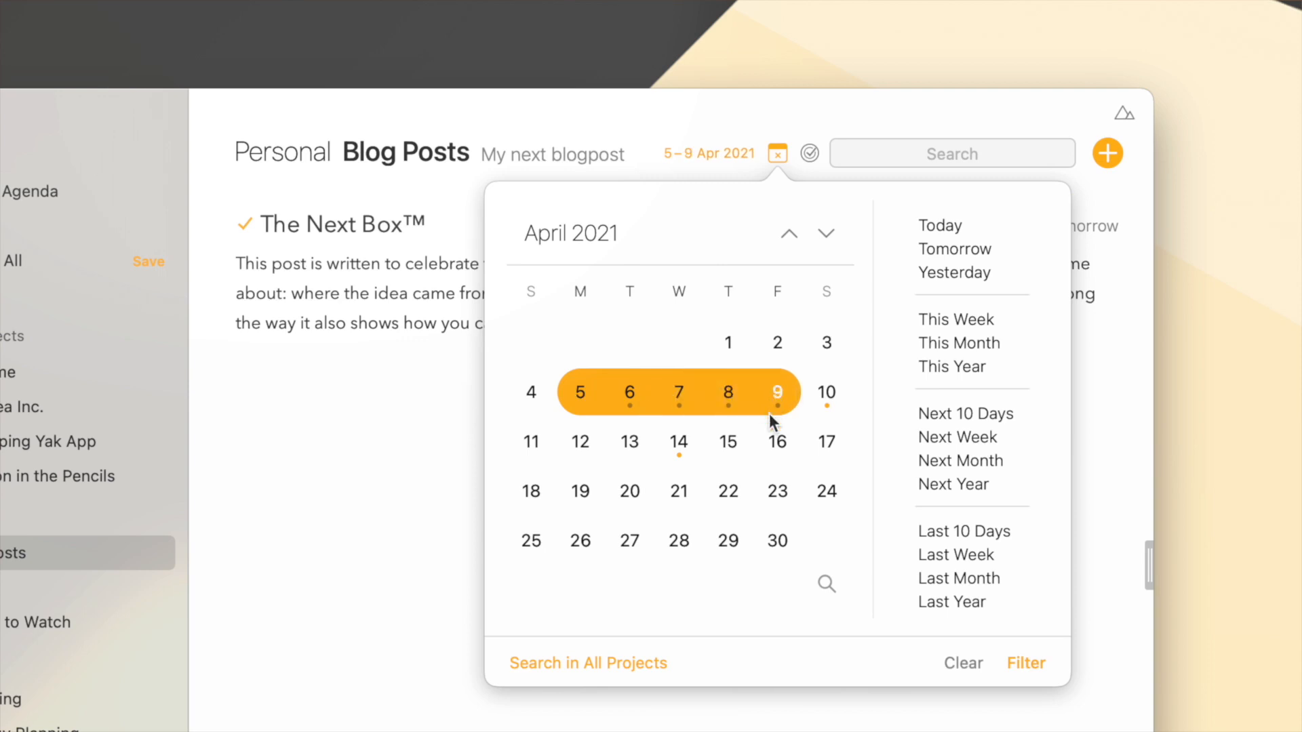
left_click(778, 440)
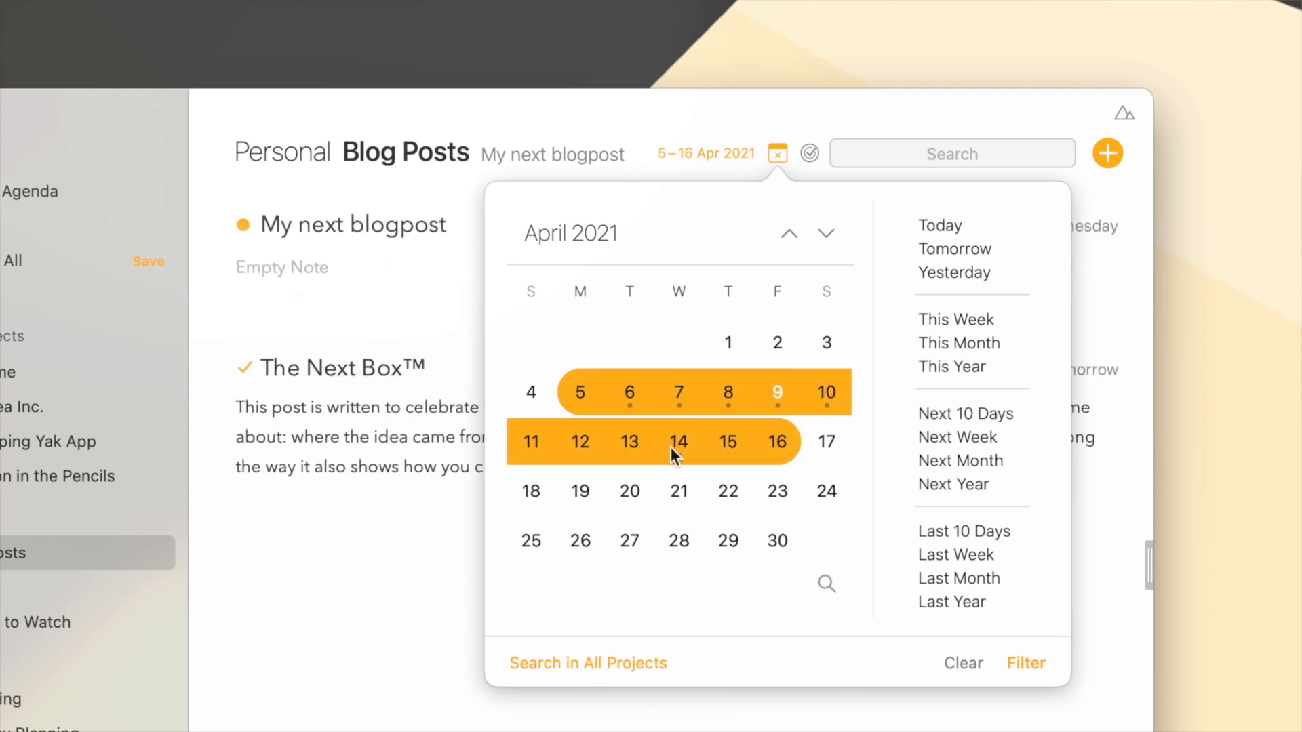
left_click(678, 392)
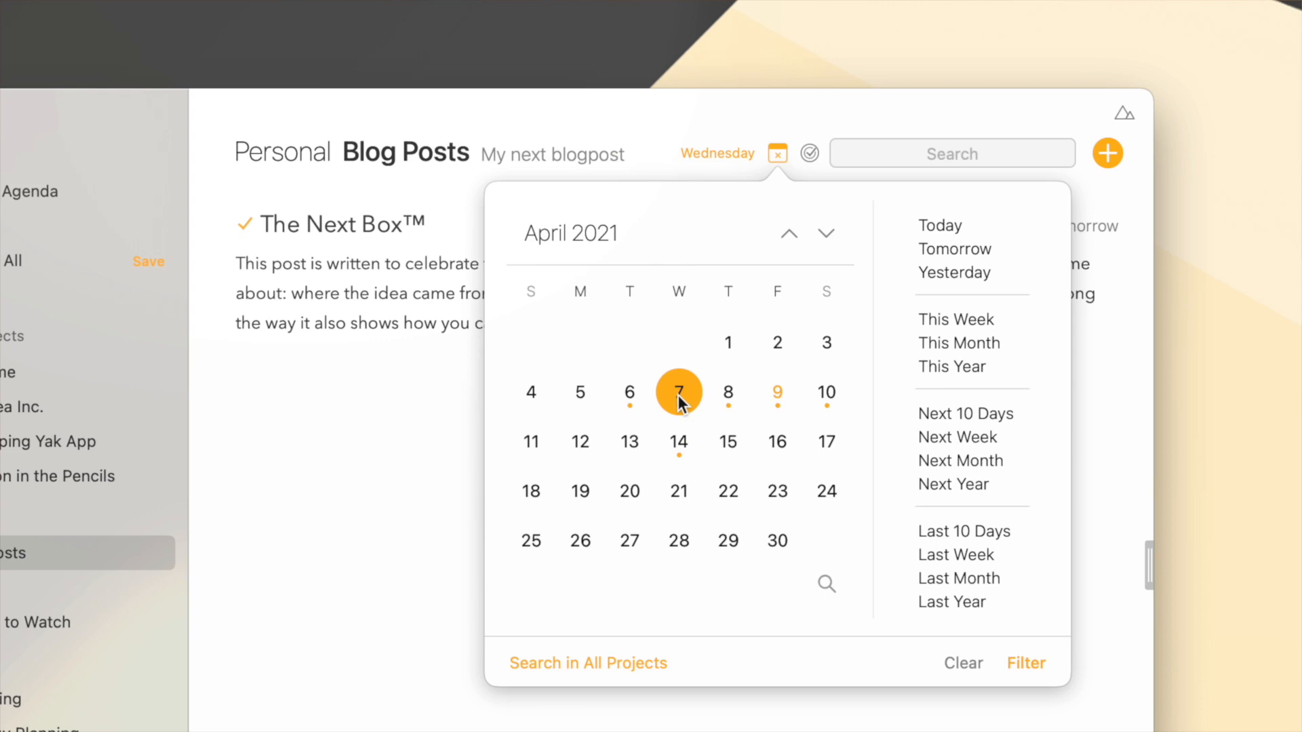
mouse_move(977, 674)
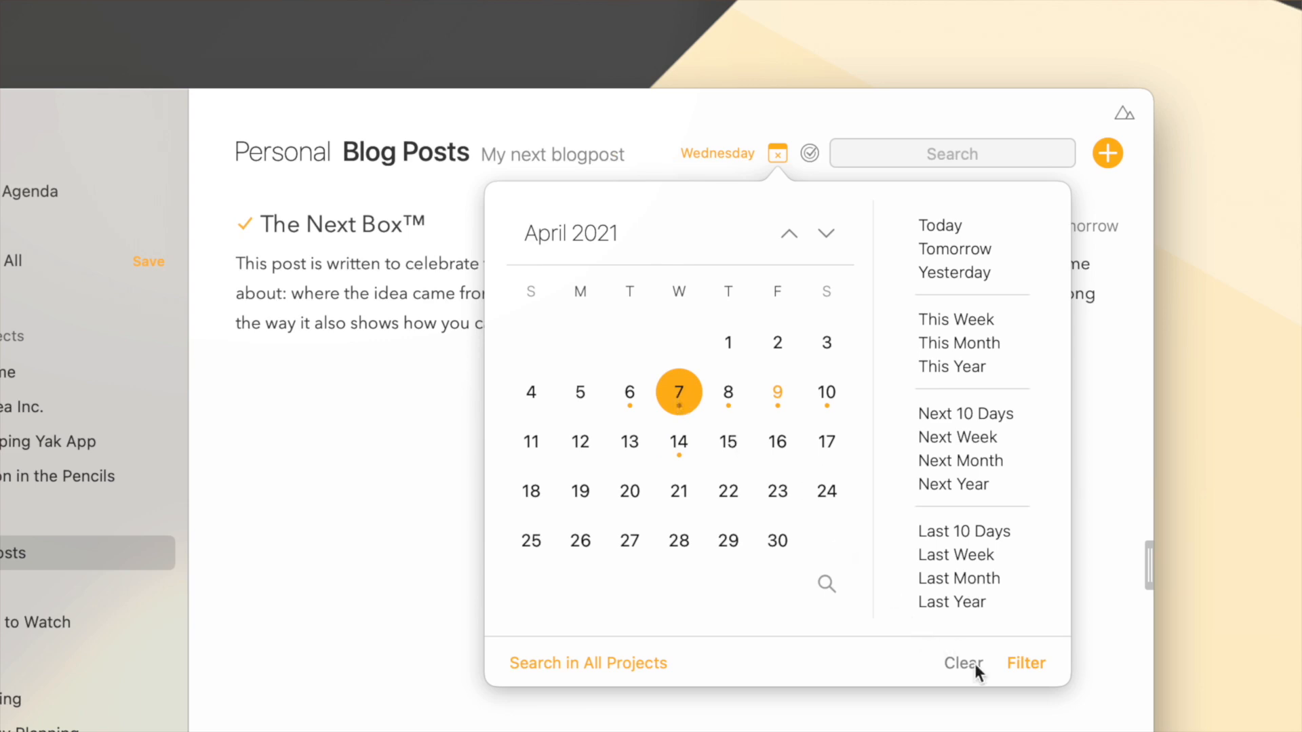
left_click(961, 662)
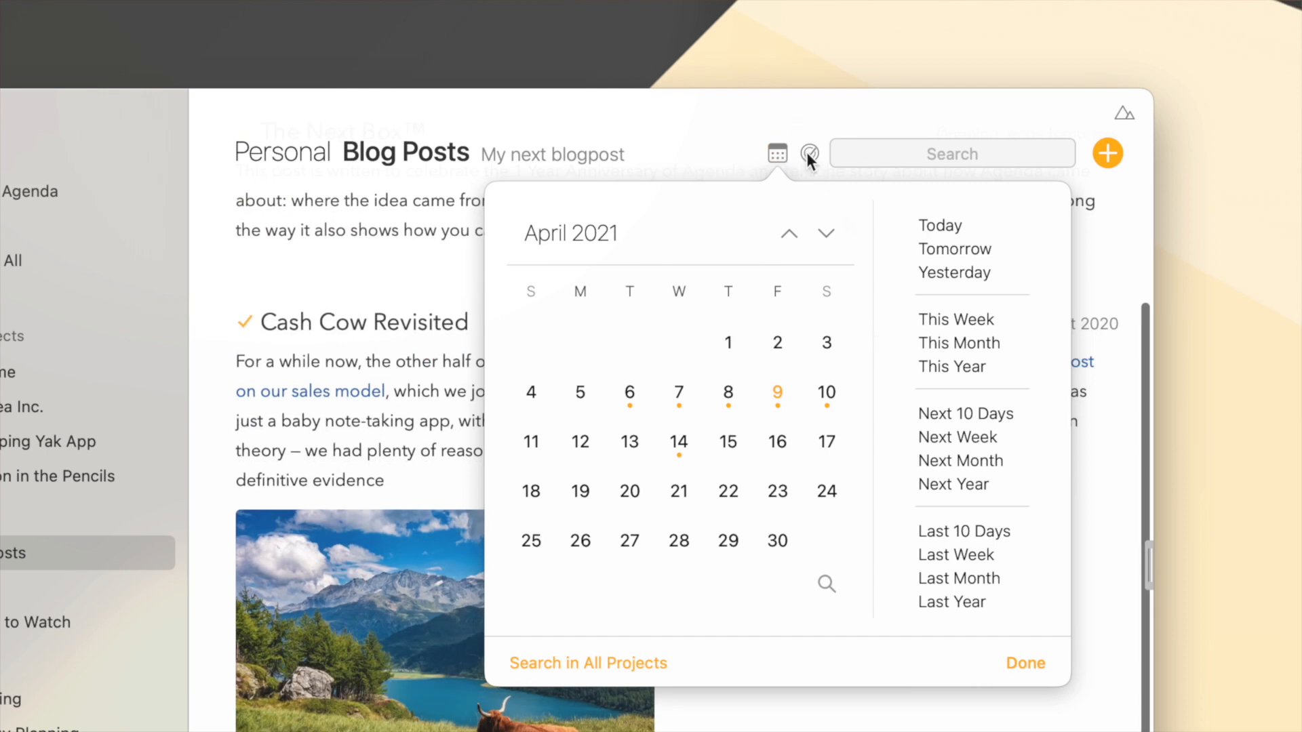
left_click(809, 154)
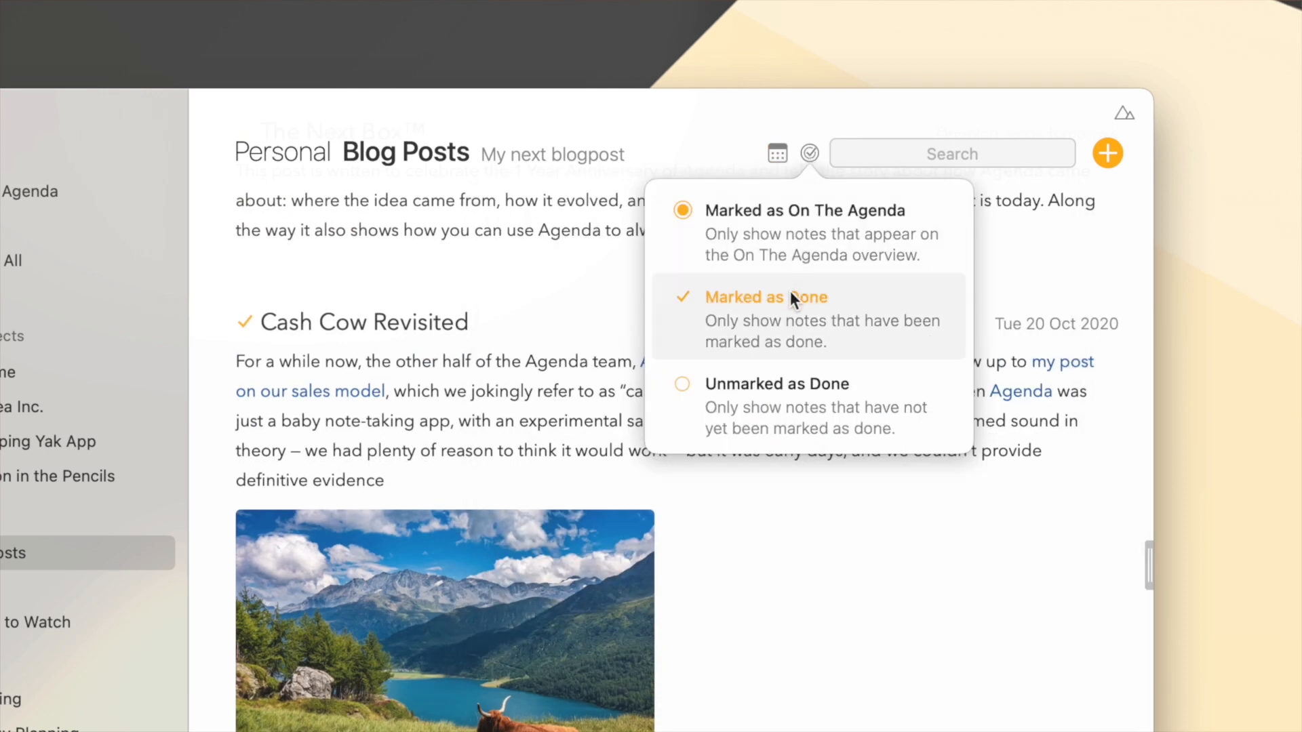
left_click(765, 297)
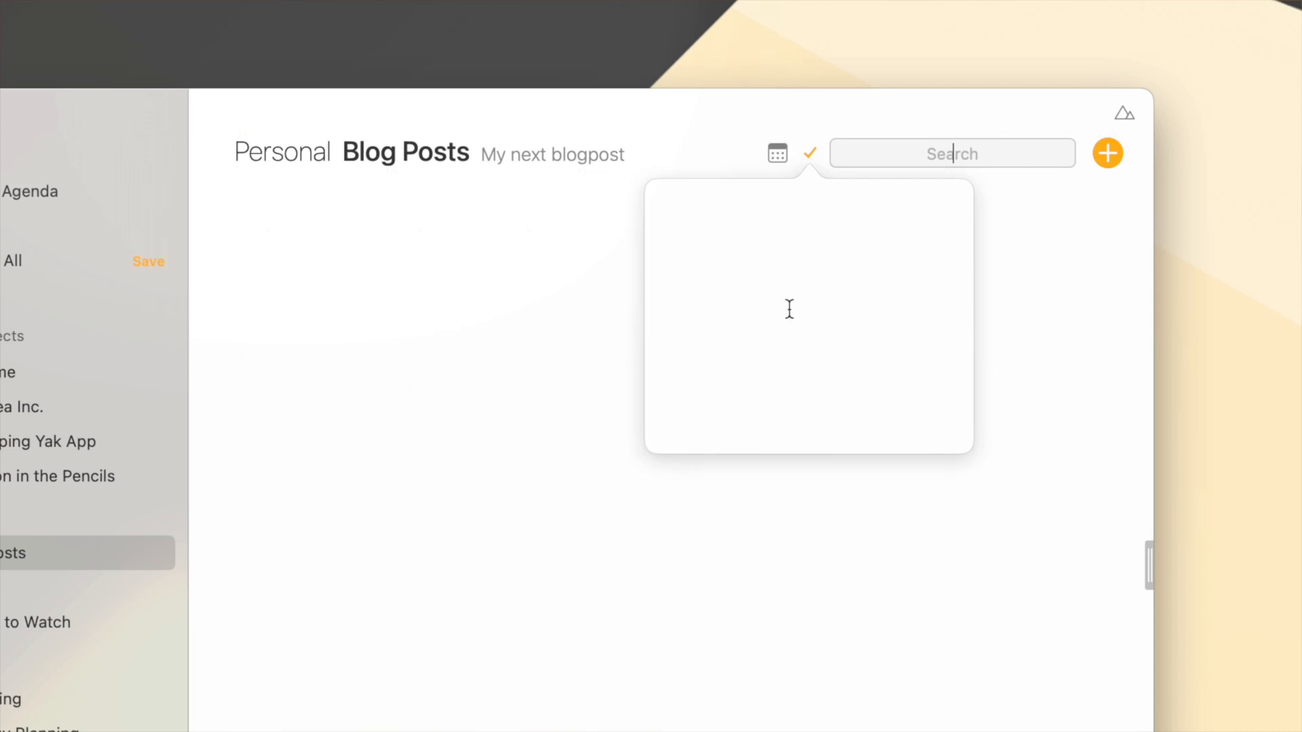
left_click(809, 154)
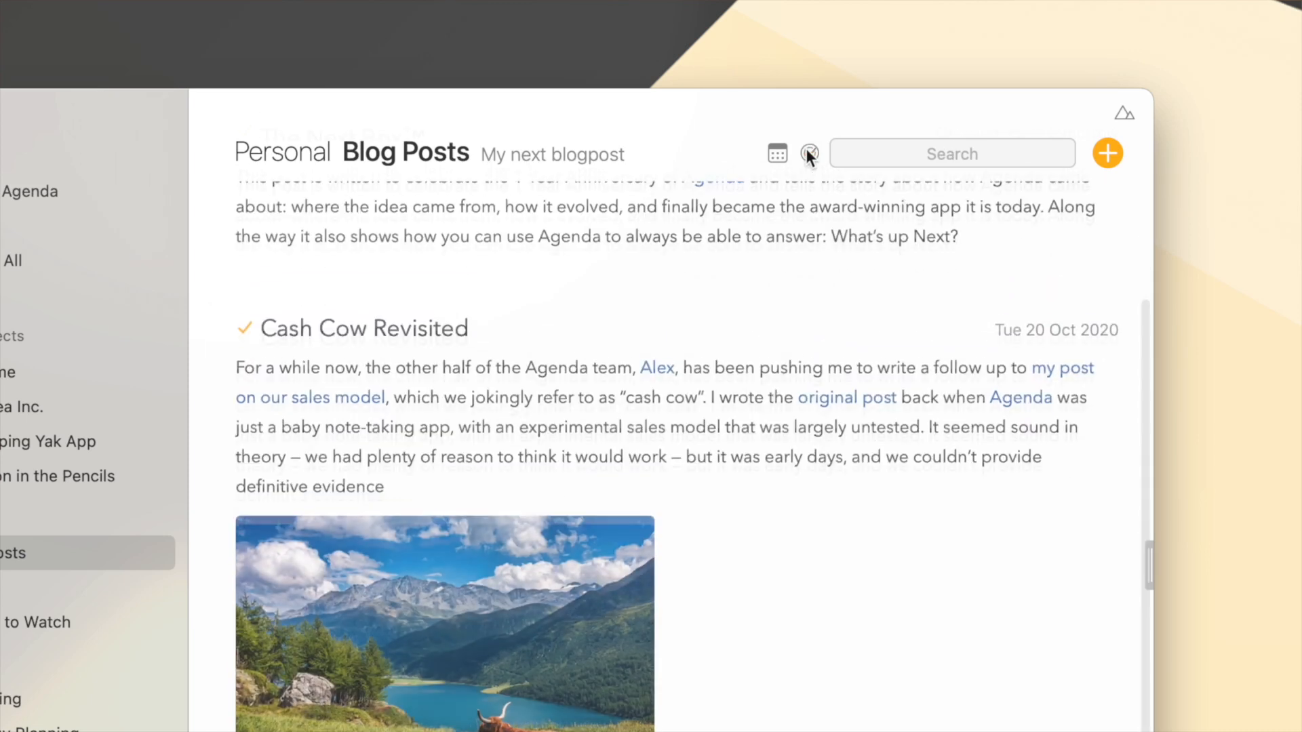
left_click(809, 154)
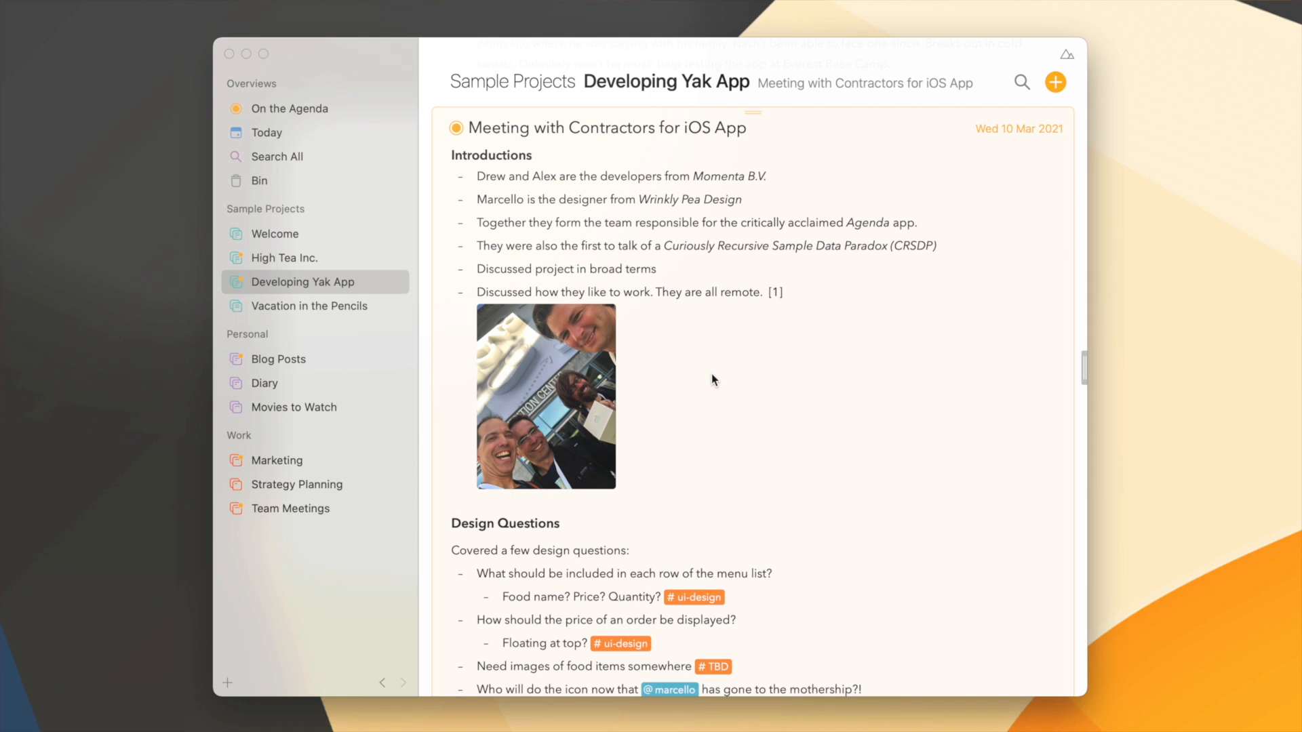
Split the Meeting with Contractors note at the Design Questions heading via the gear menu.
scroll("down", 3)
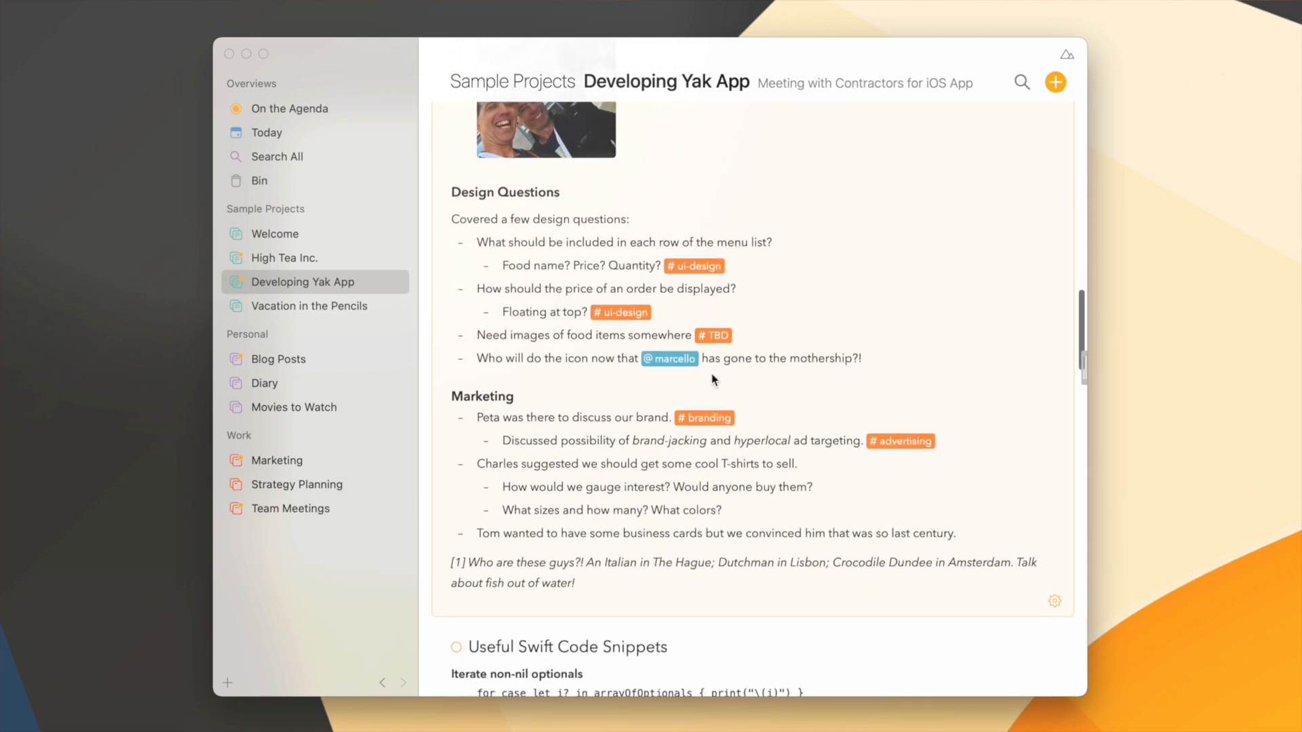
scroll("up", 3)
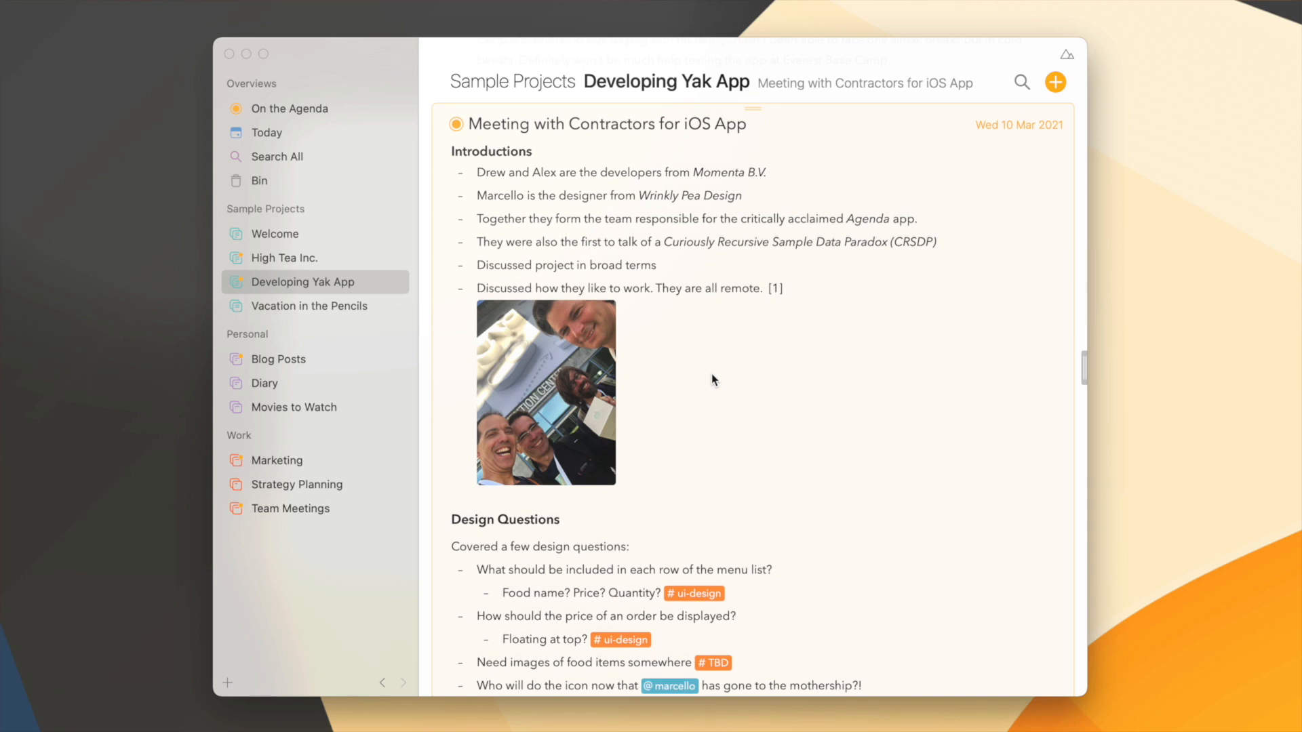
scroll("down", 3)
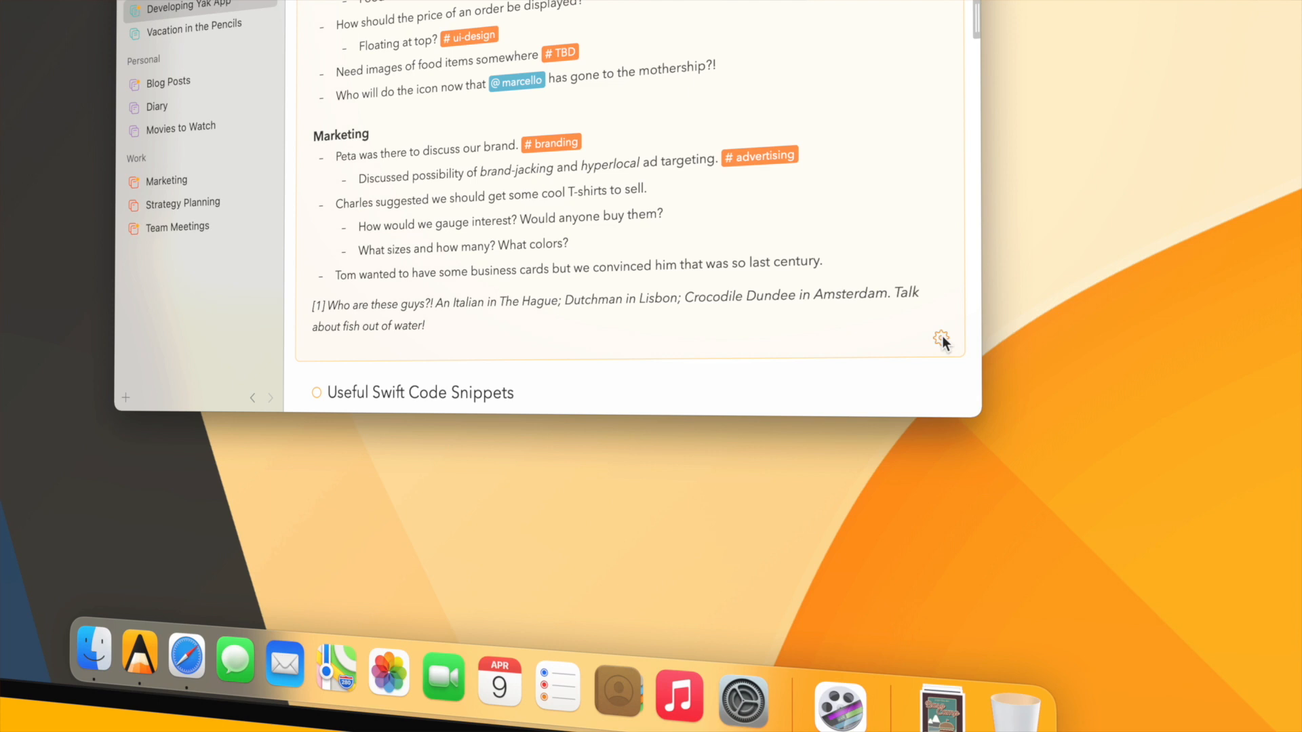
left_click(940, 338)
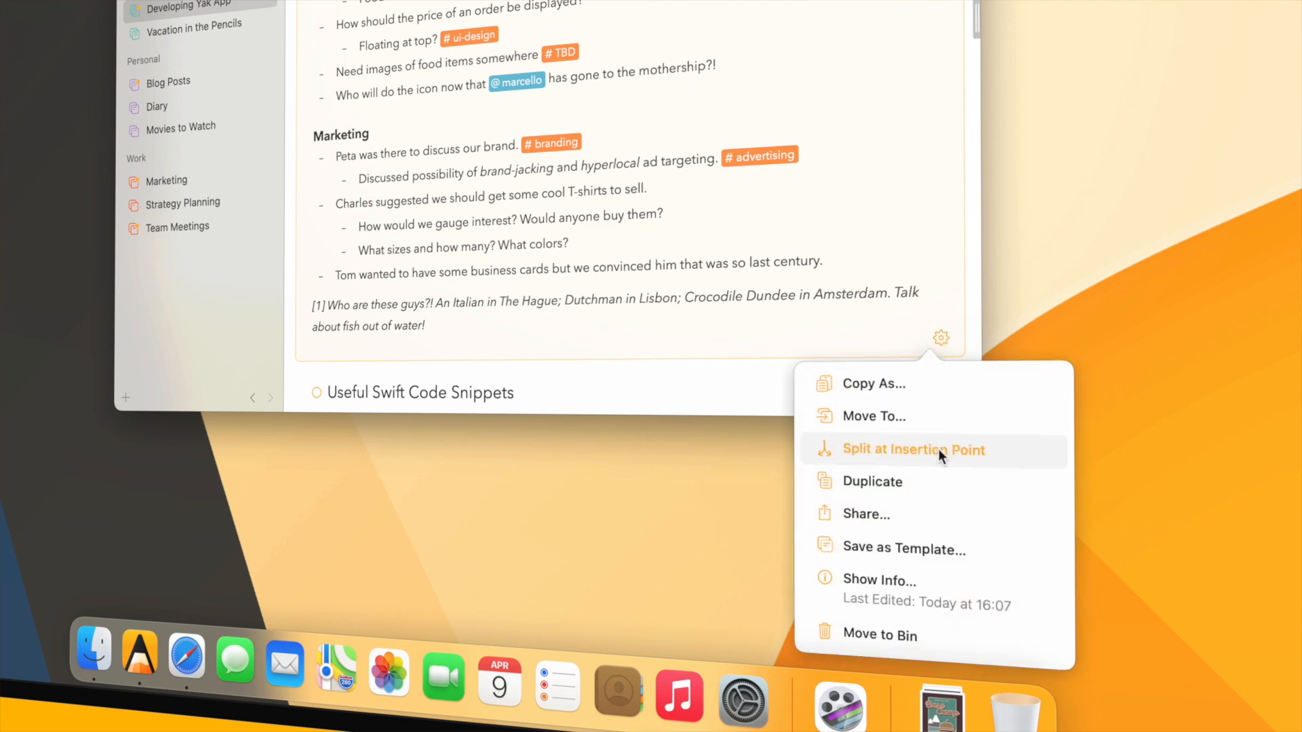
left_click(914, 449)
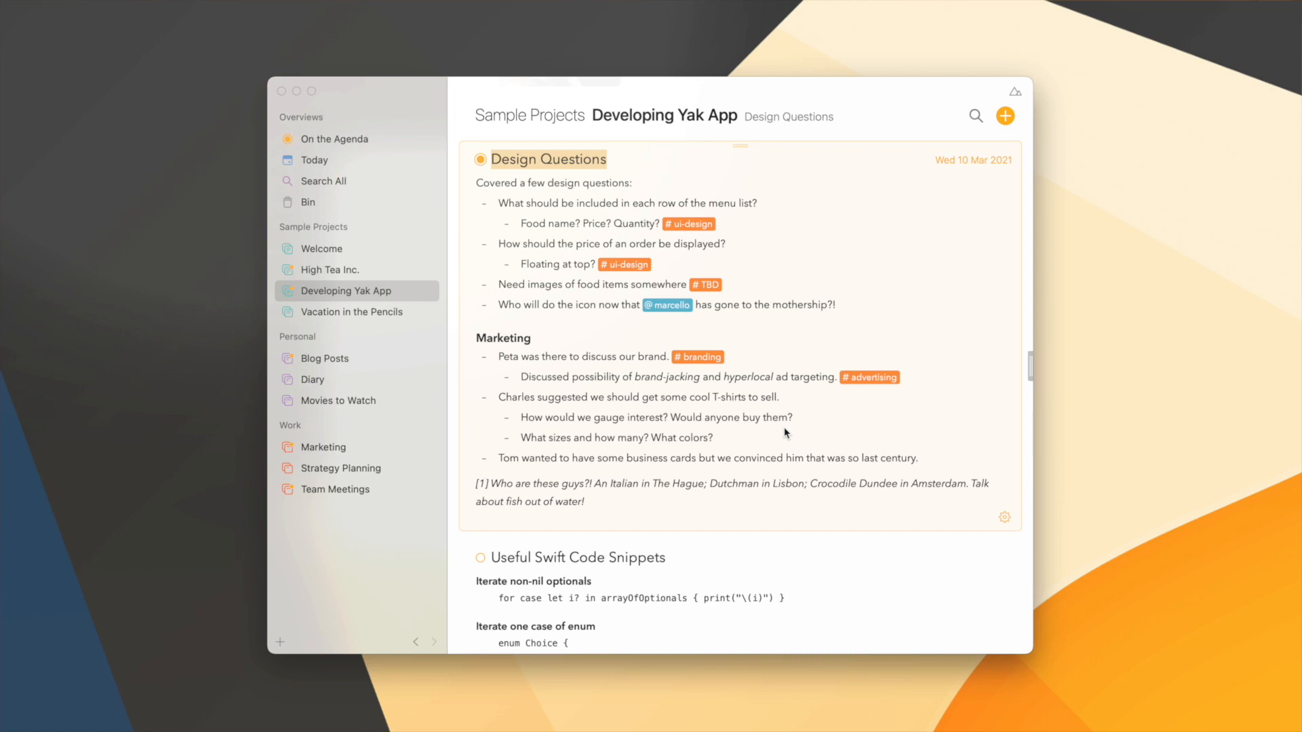
mouse_move(655, 502)
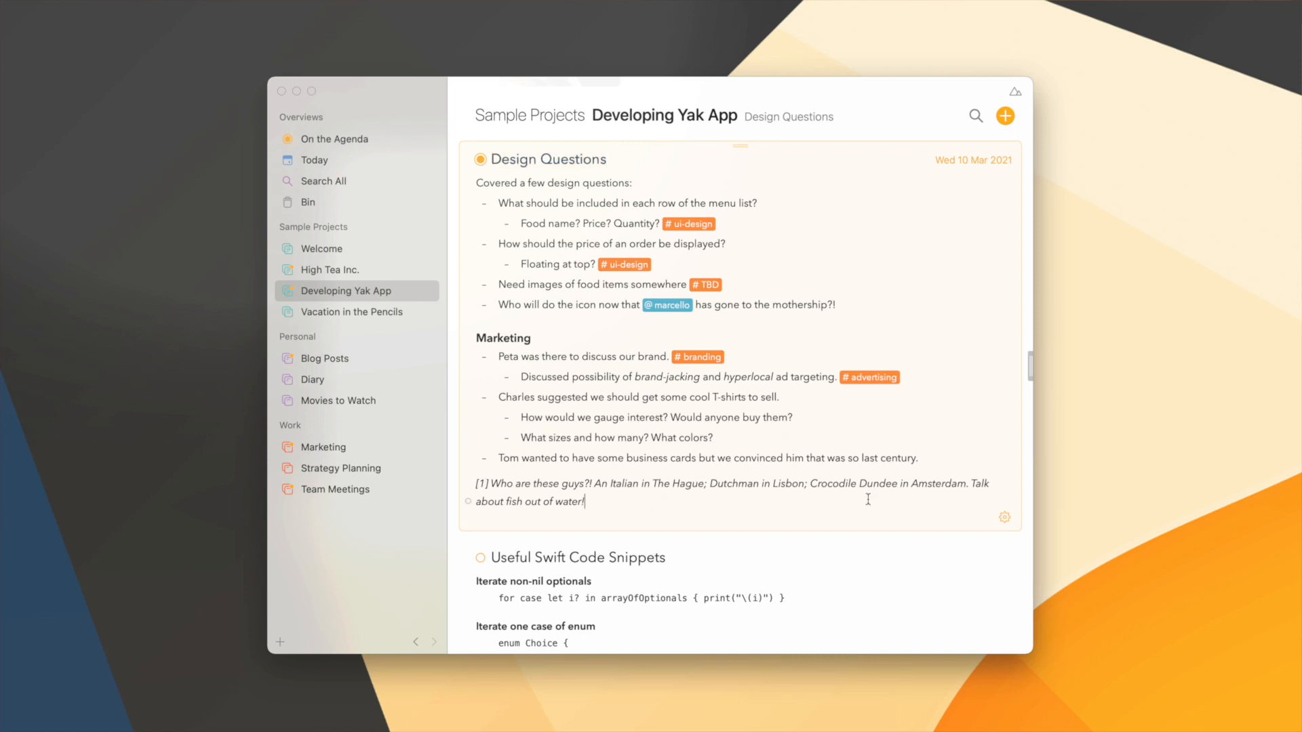
Start a new note after Design Questions containing 'More design!'.
left_click(1004, 517)
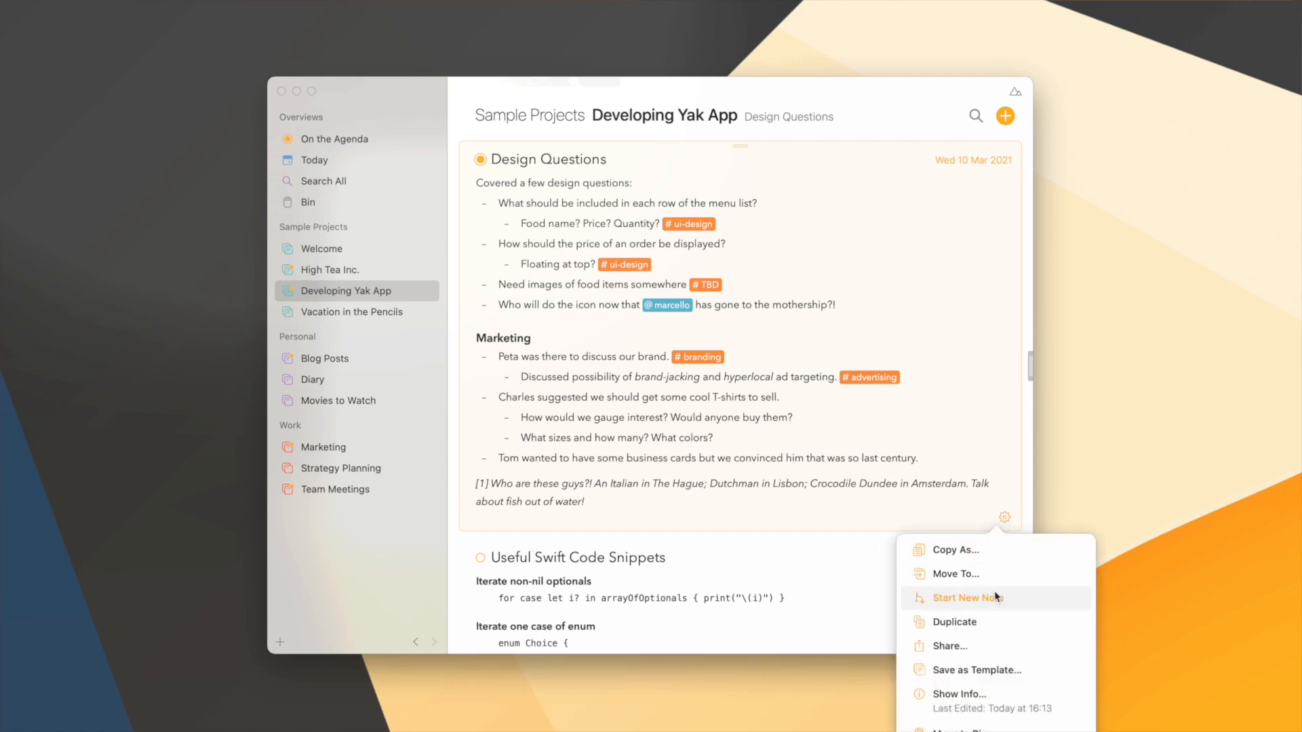
left_click(970, 599)
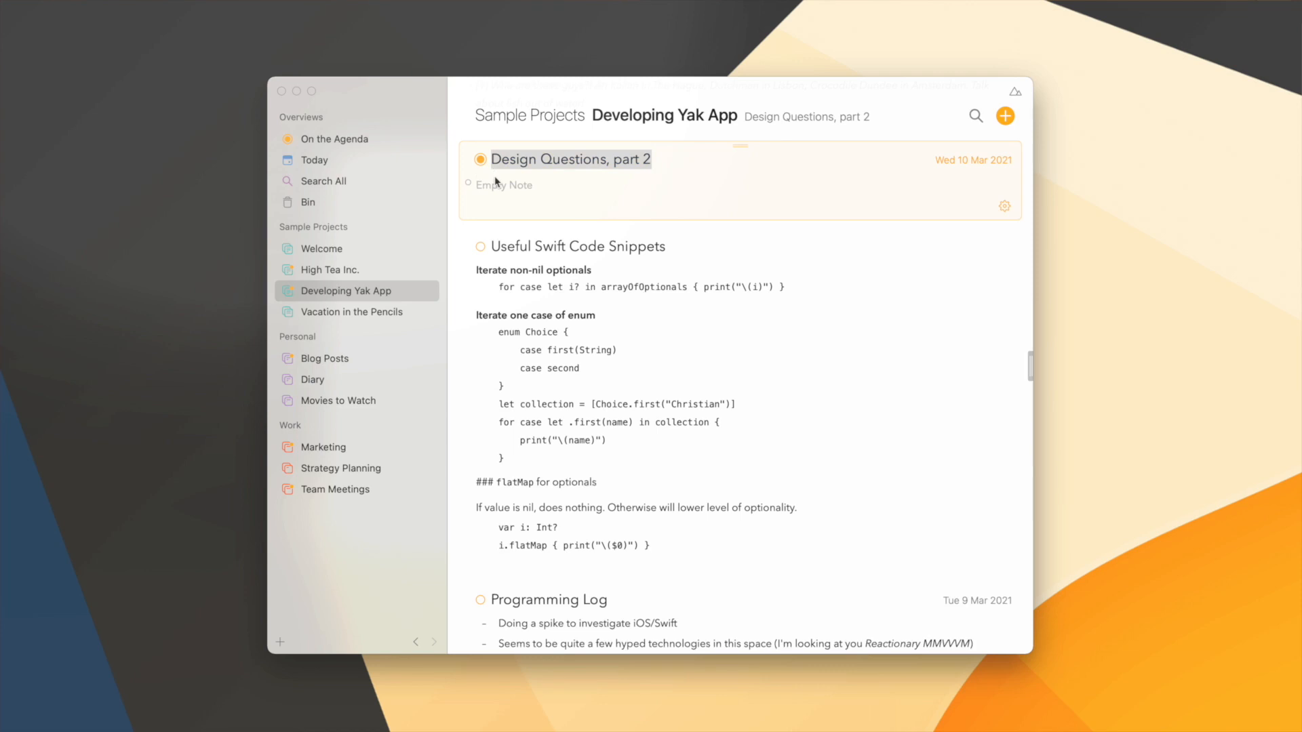
type("More design!")
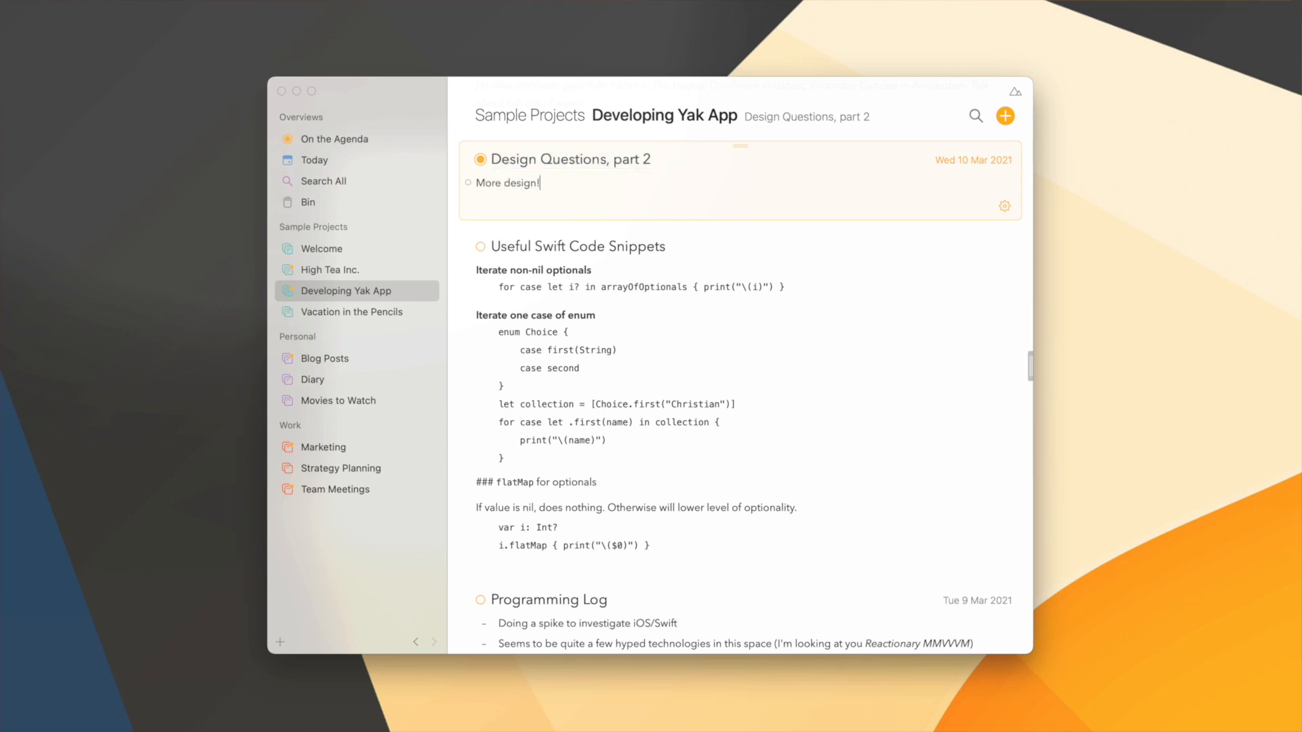
scroll("up", 3)
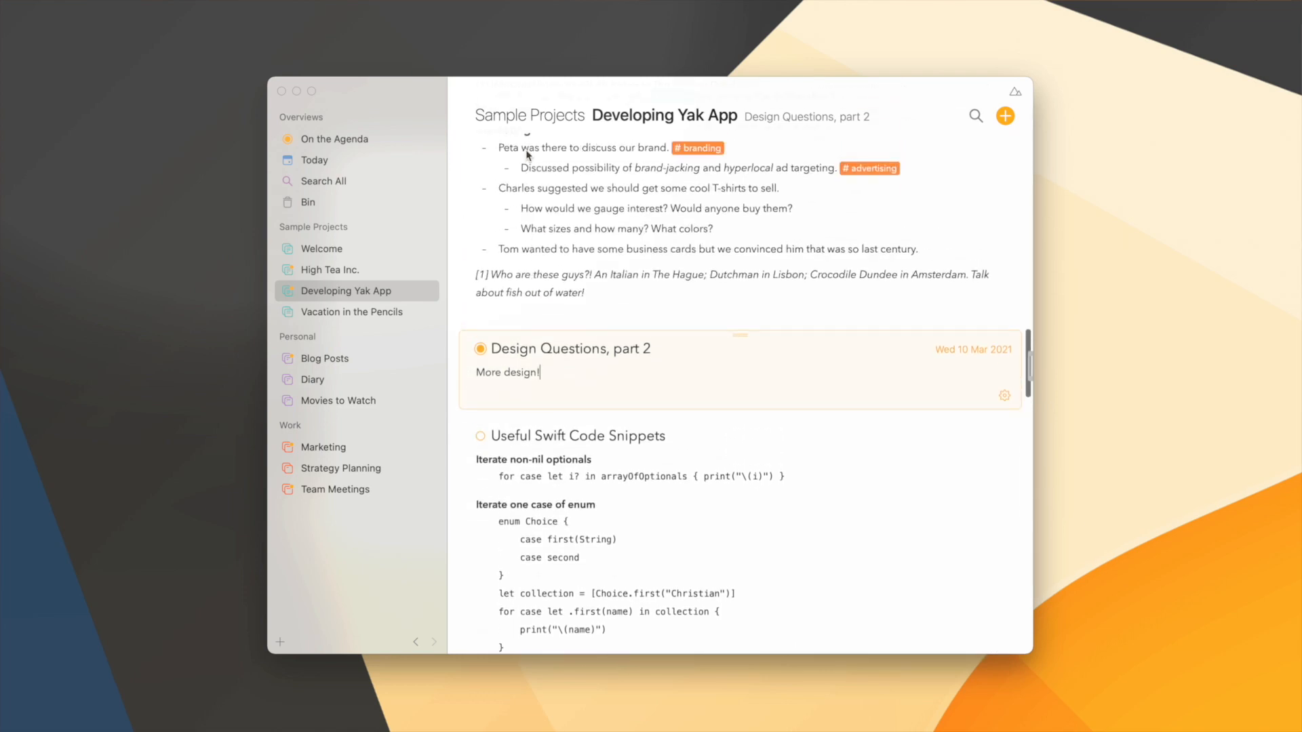
scroll("up", 3)
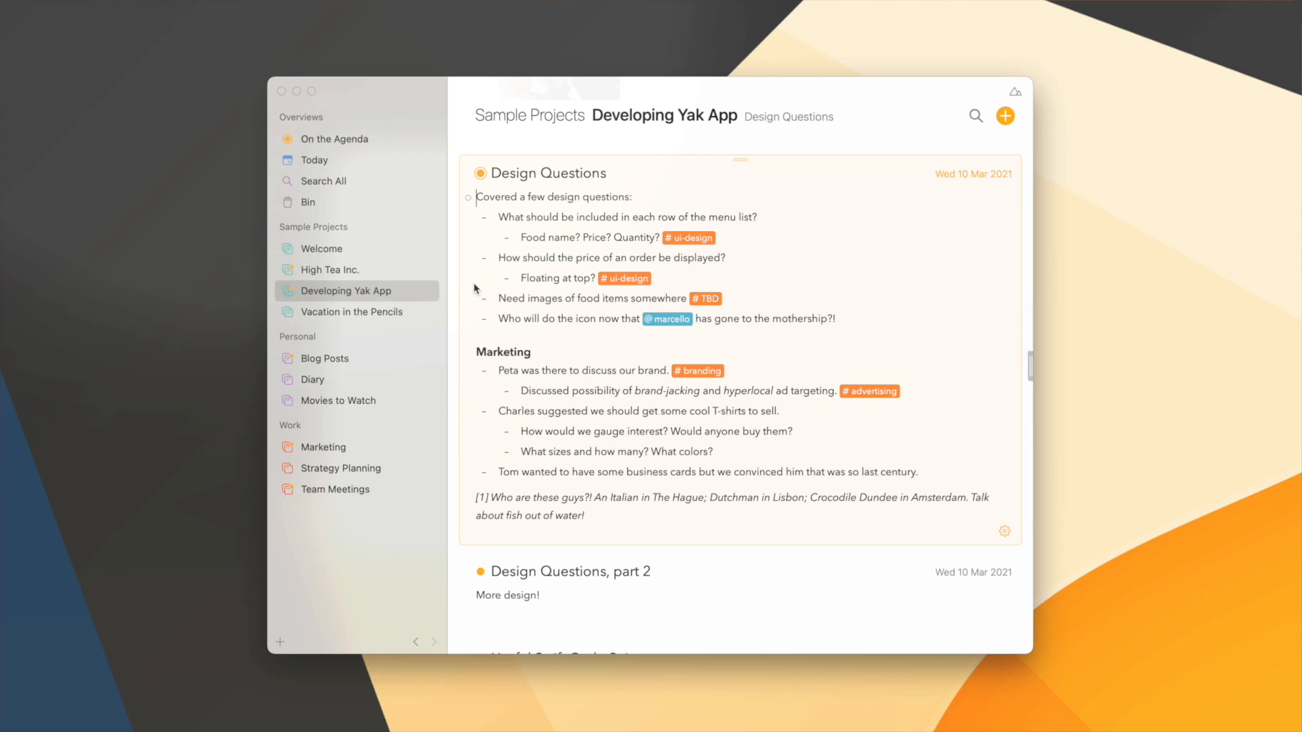
mouse_move(826, 467)
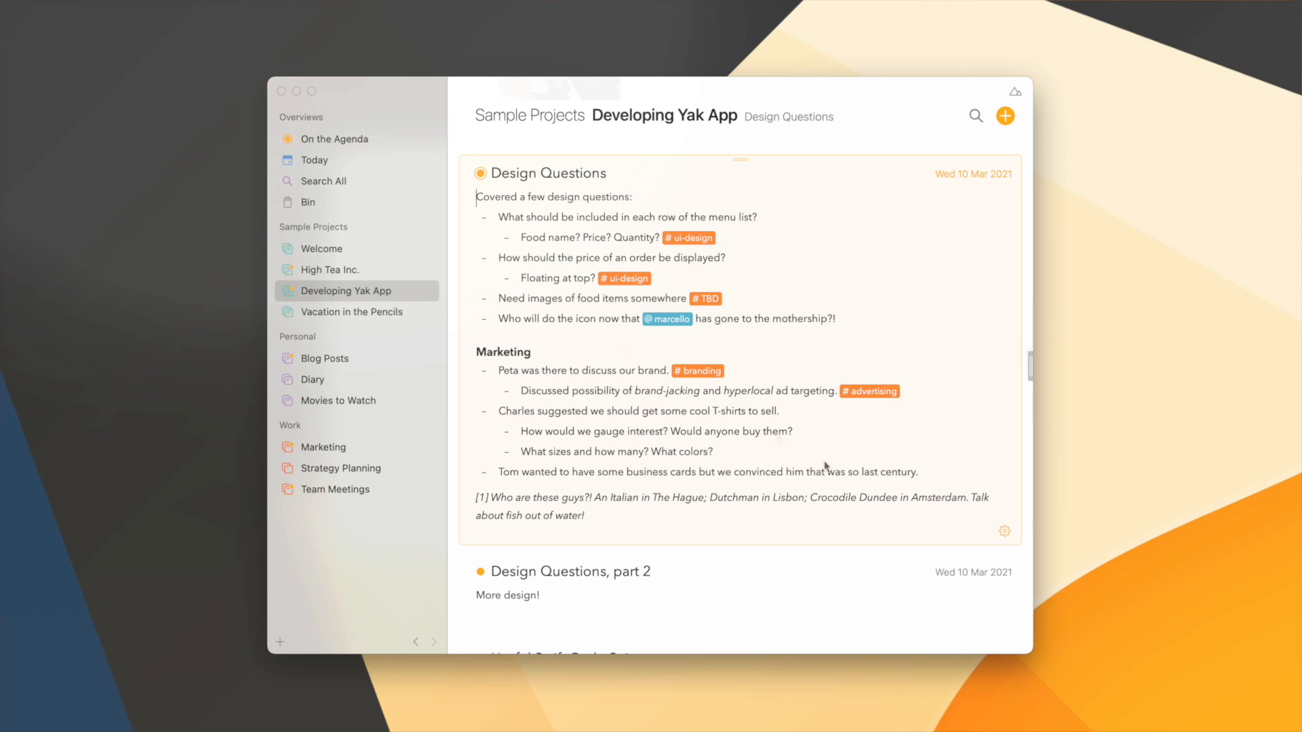
Precede the design questions note with a new note using the gear menu.
left_click(1004, 531)
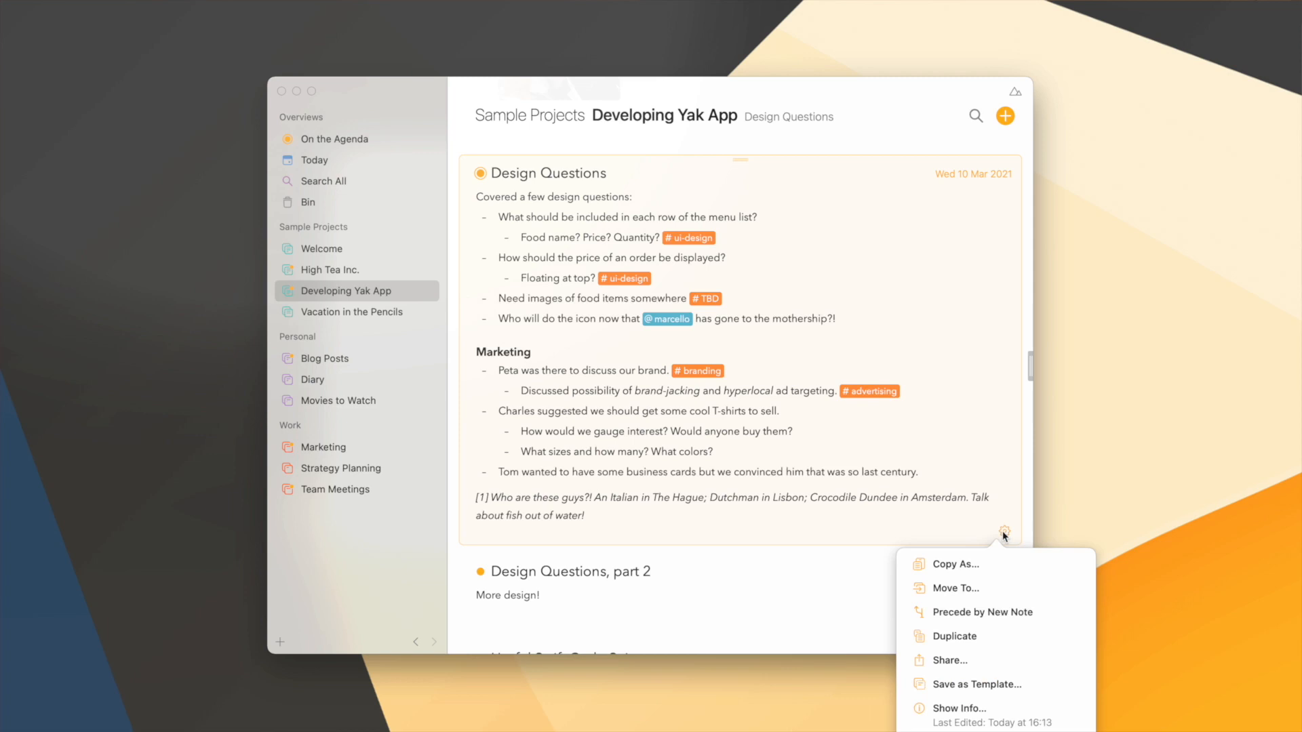
mouse_move(982, 611)
type(", part 2")
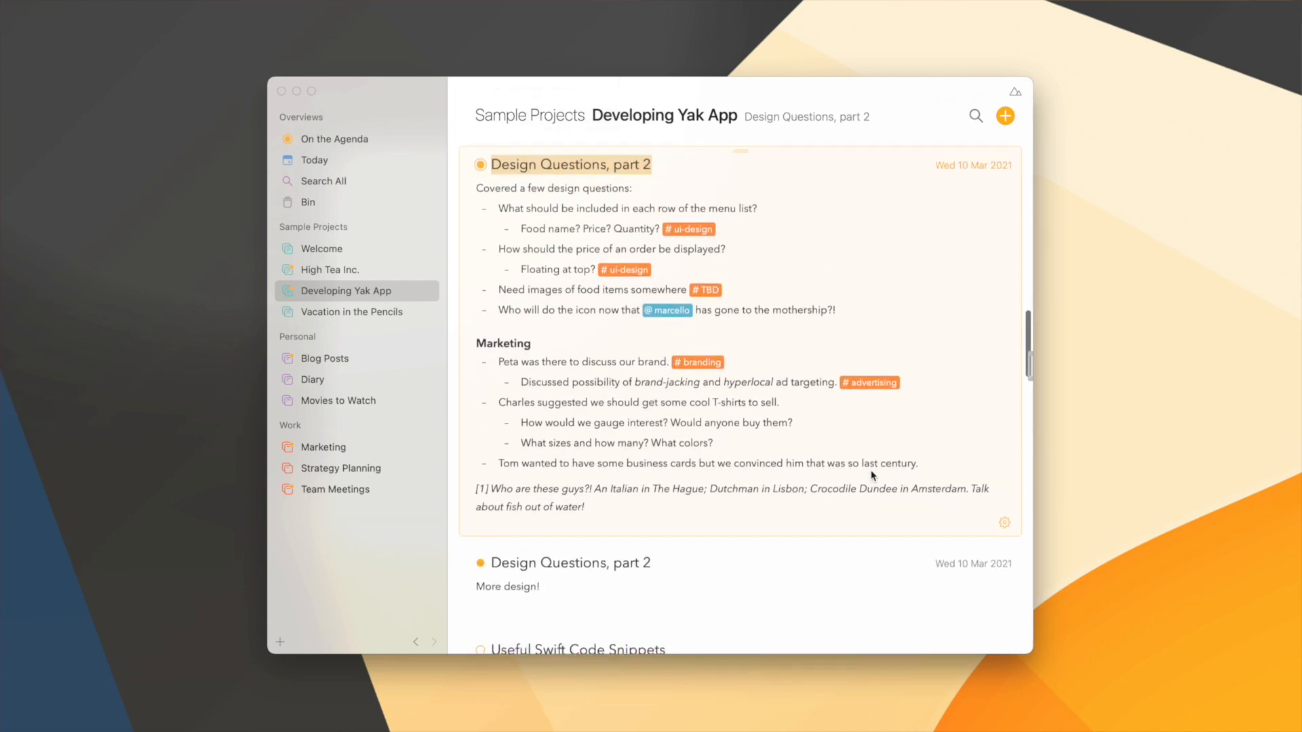
scroll("down", 3)
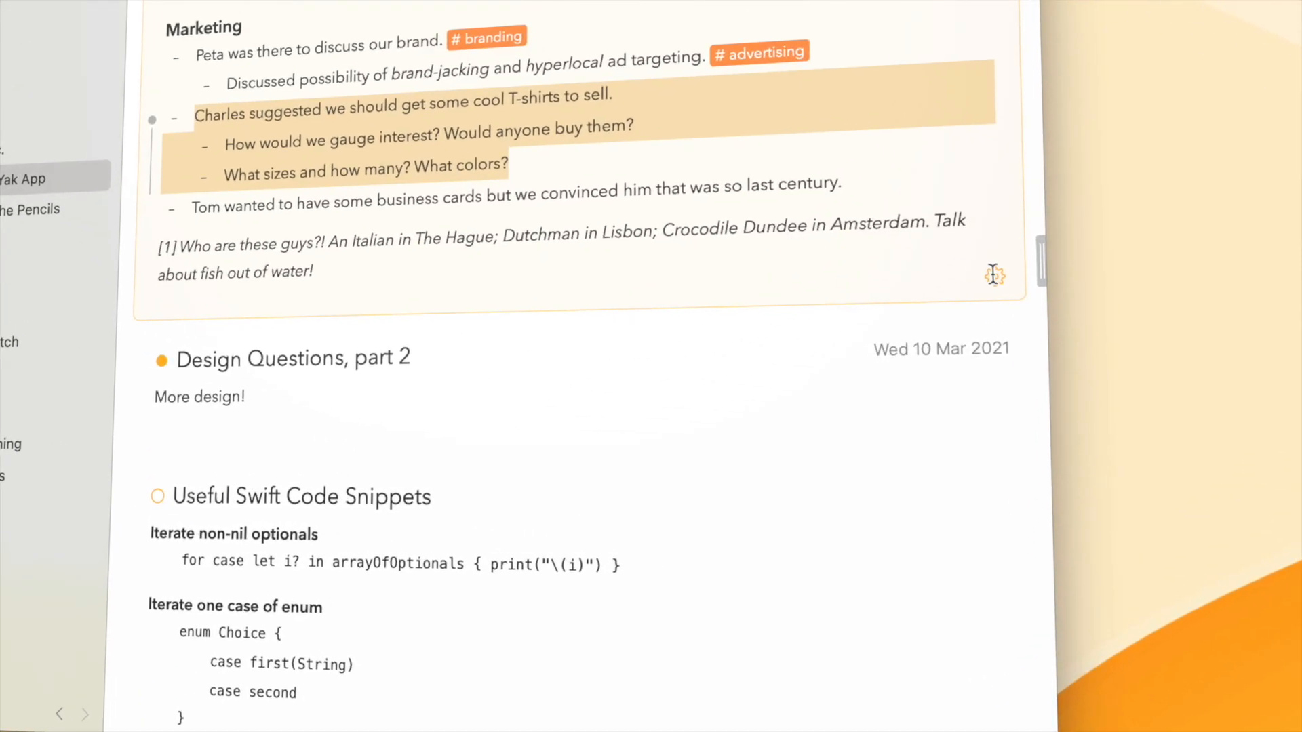
Move the T-shirt lines into Design Questions, part 3, and copy its first sentence to a new note.
left_click(995, 276)
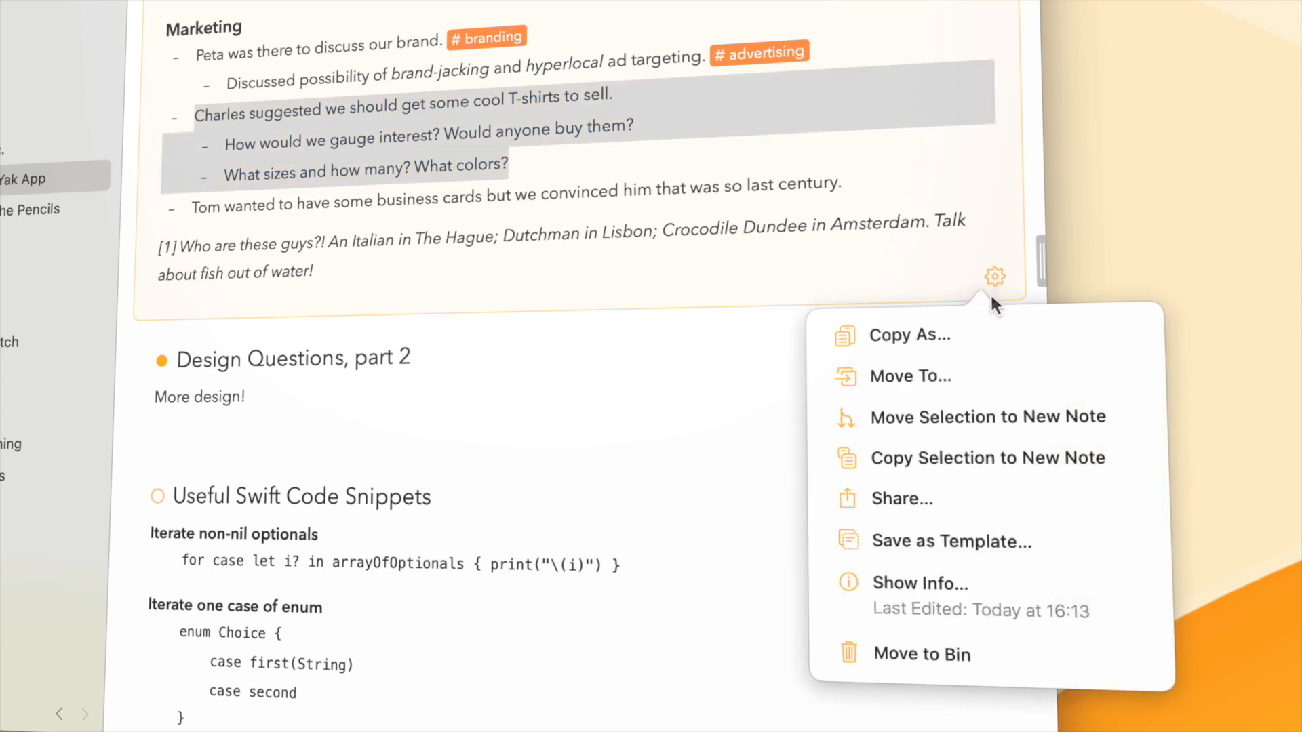
mouse_move(987, 417)
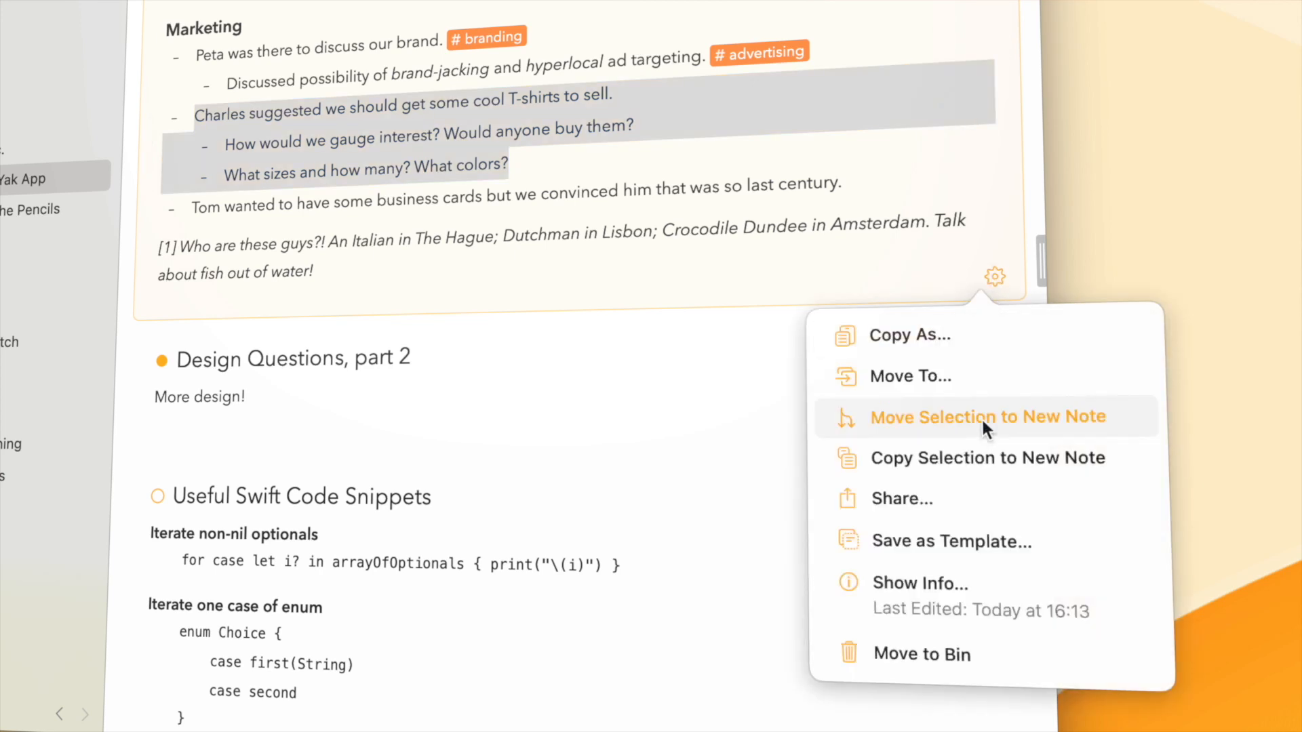
left_click(986, 416)
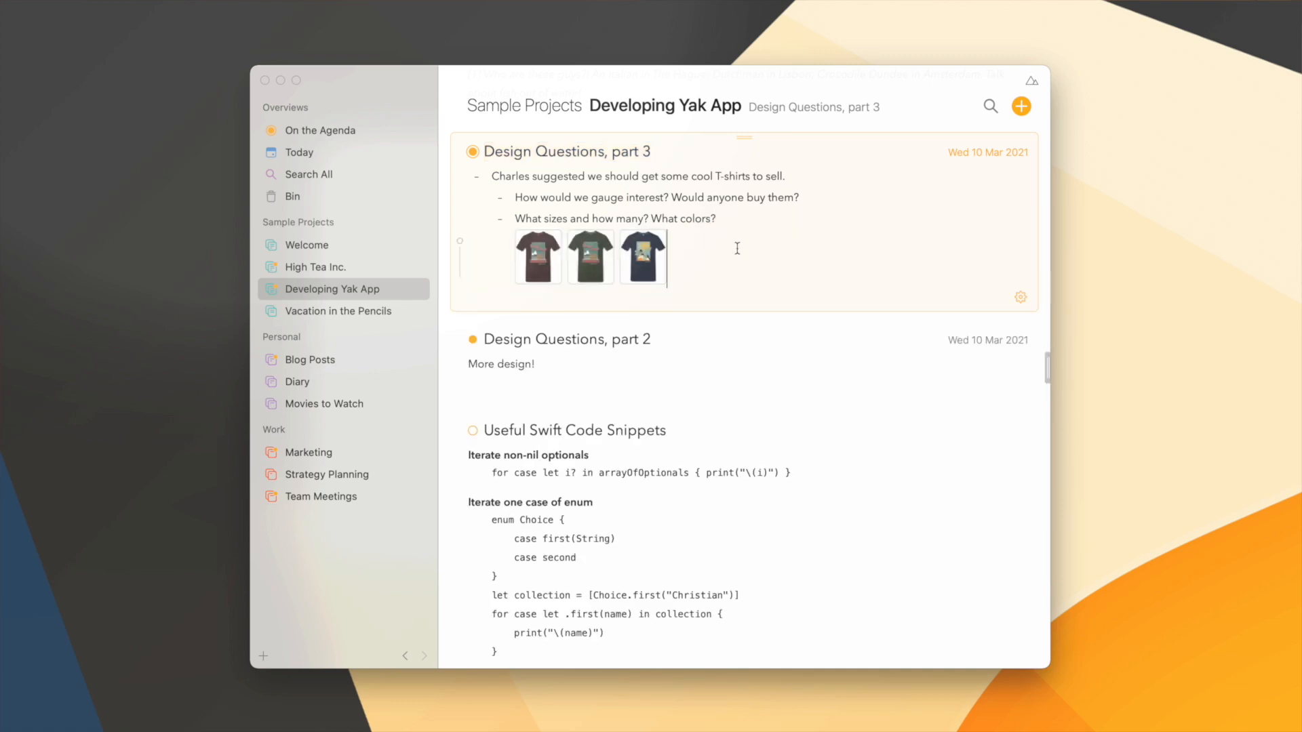
scroll("up", 3)
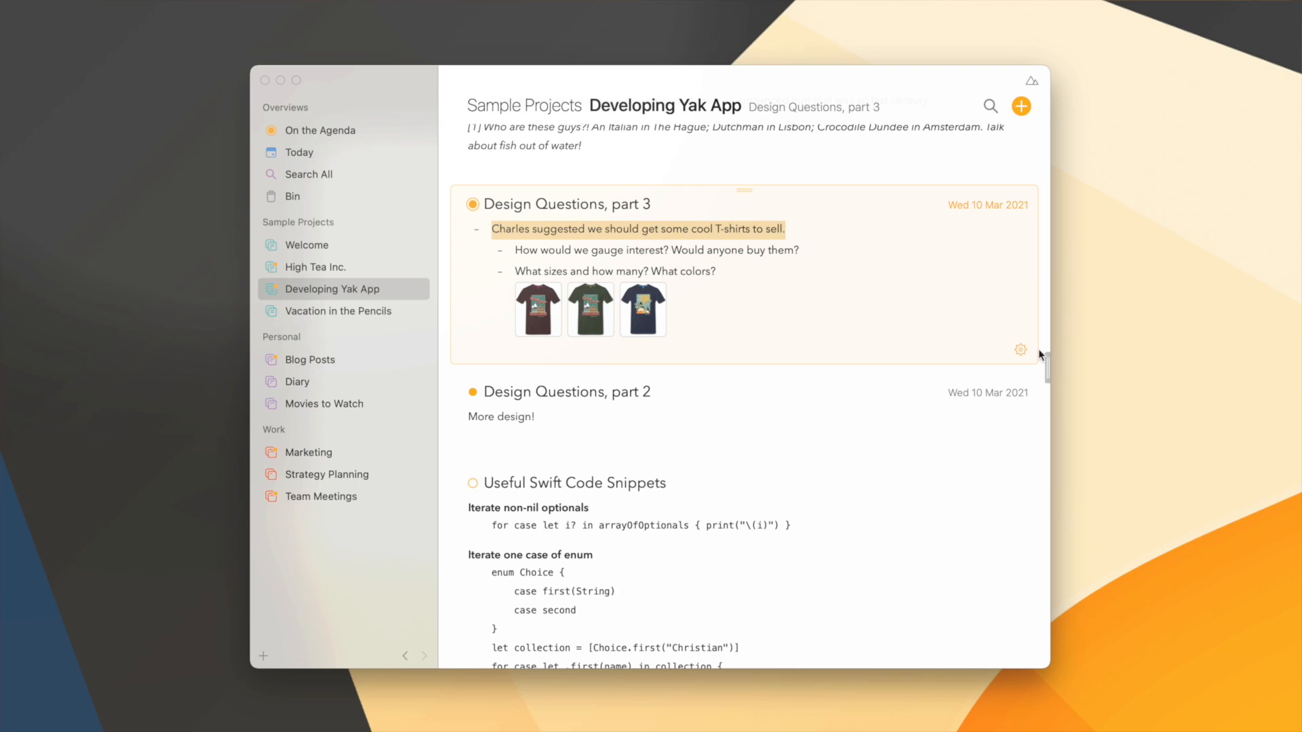
left_click(1021, 348)
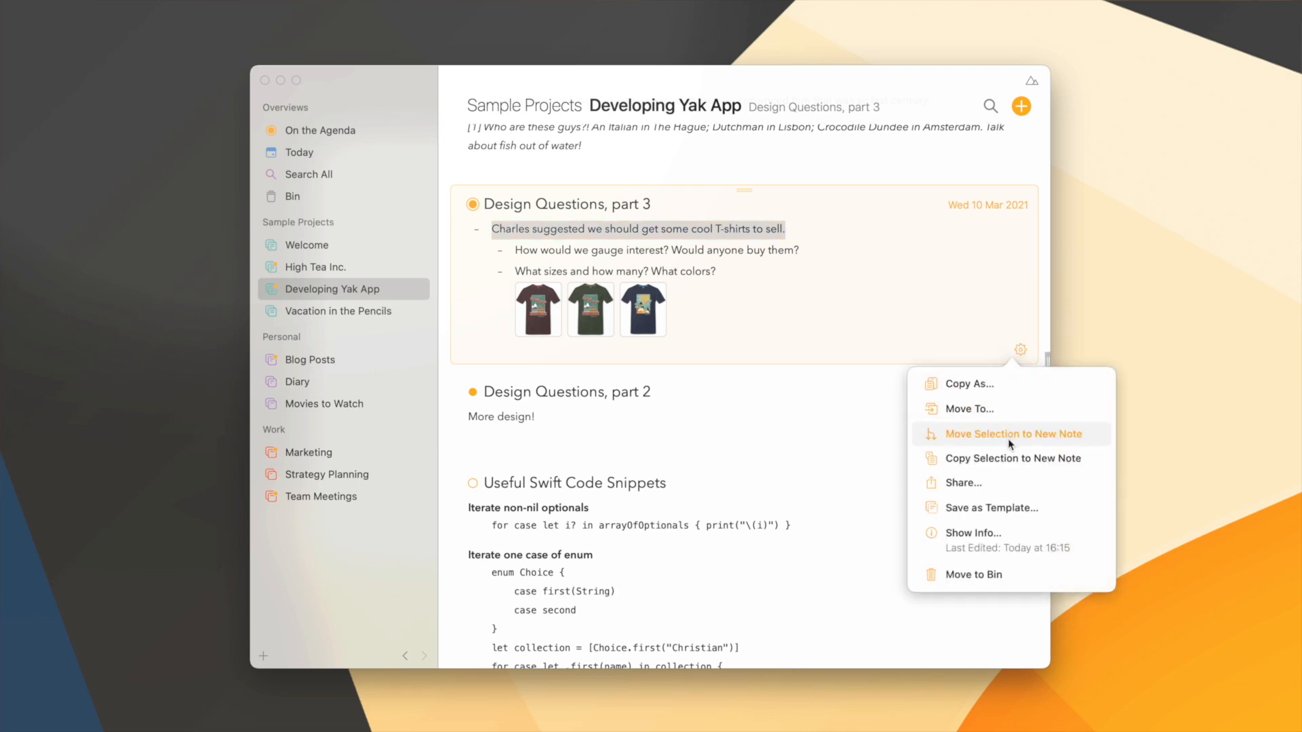
mouse_move(1010, 458)
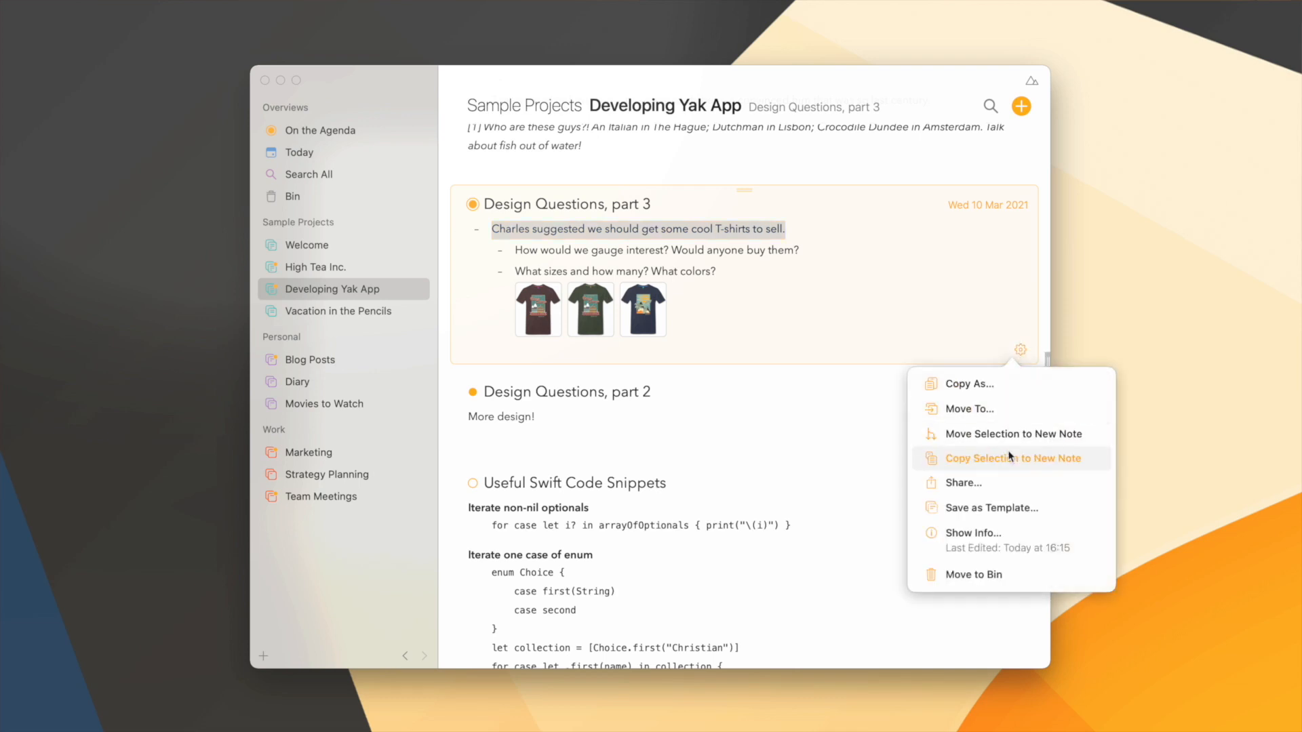
left_click(1010, 458)
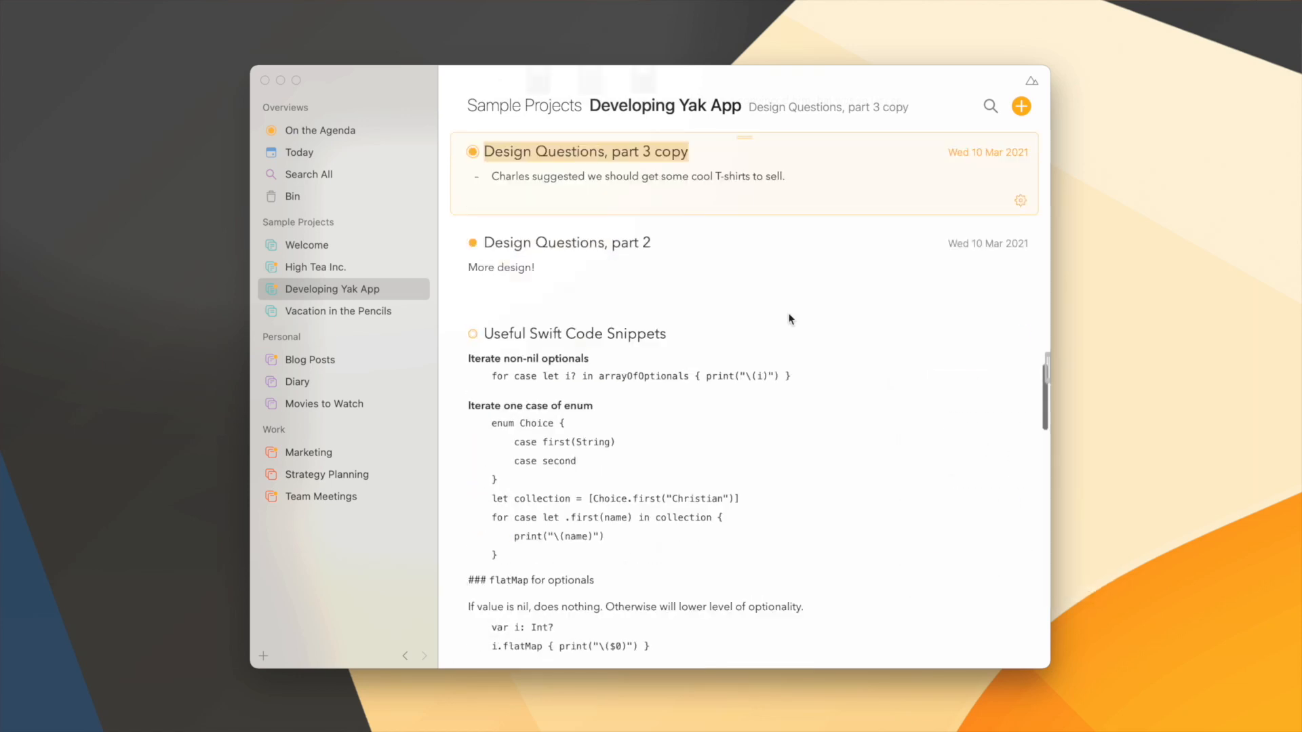
type("We")
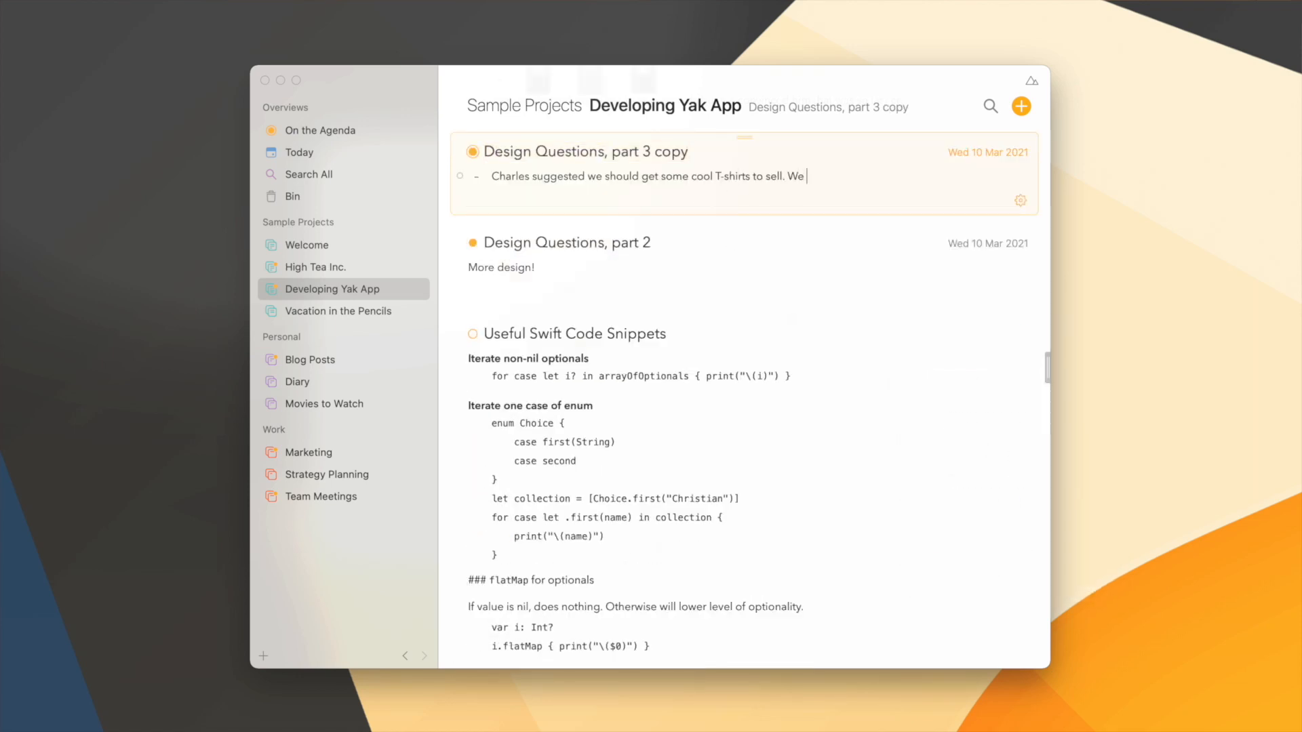